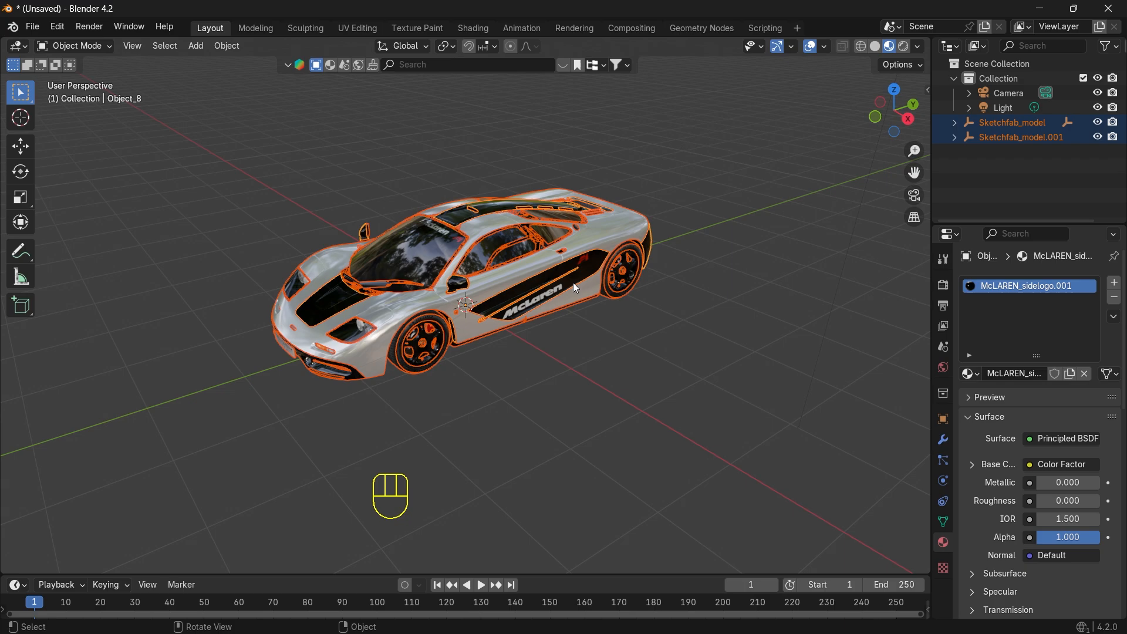
{"action": "mouse_move", "coordinate": [572, 285]}
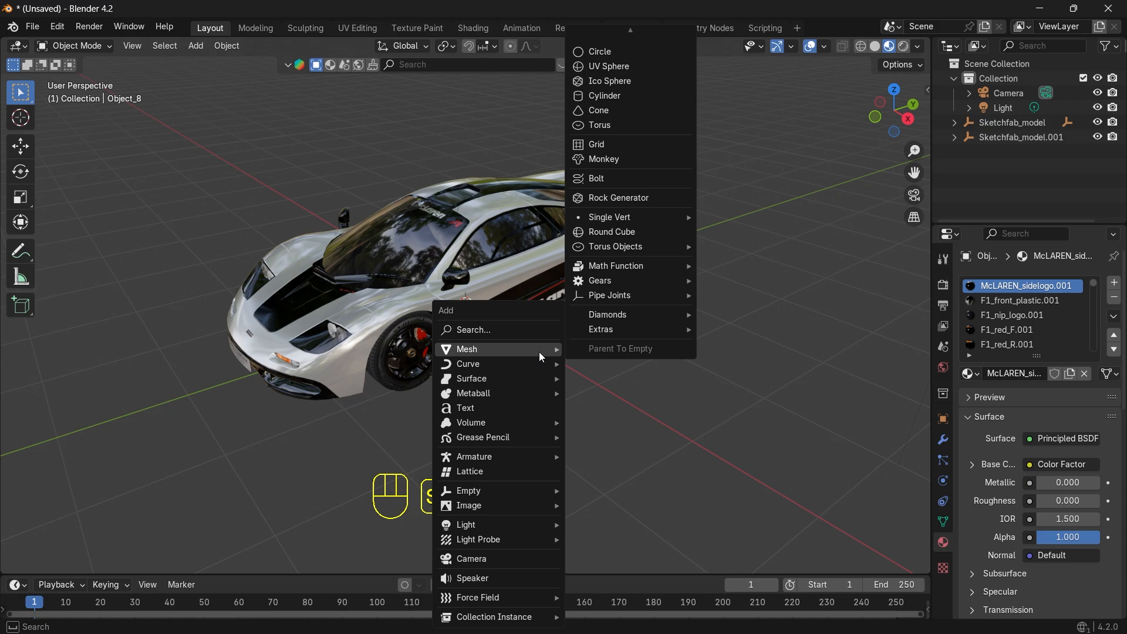
- Add a plane, scale it into a large grey floor and join it into the car object
{"action": "left_click", "coordinate": [466, 349]}
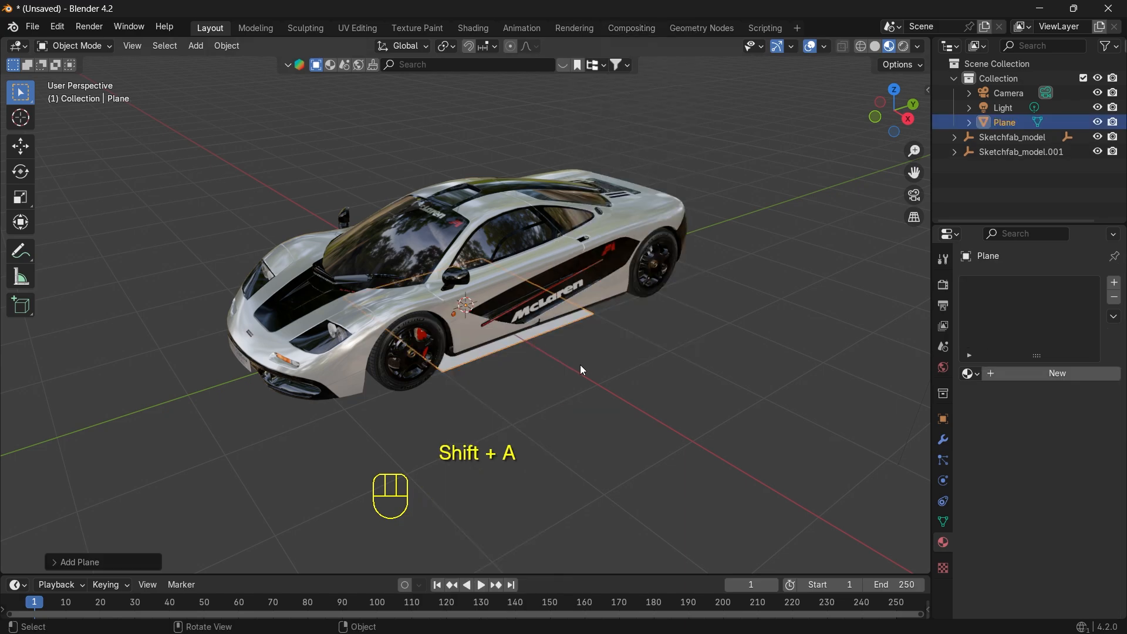
{"action": "key", "text": "s"}
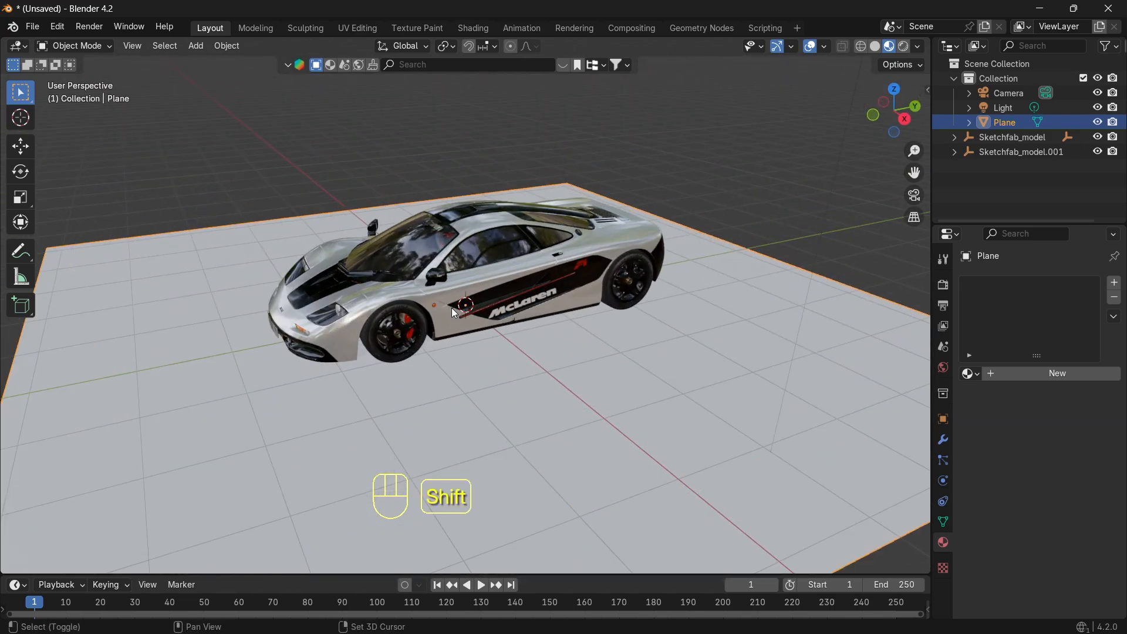
{"action": "key", "text": "ctrl+j"}
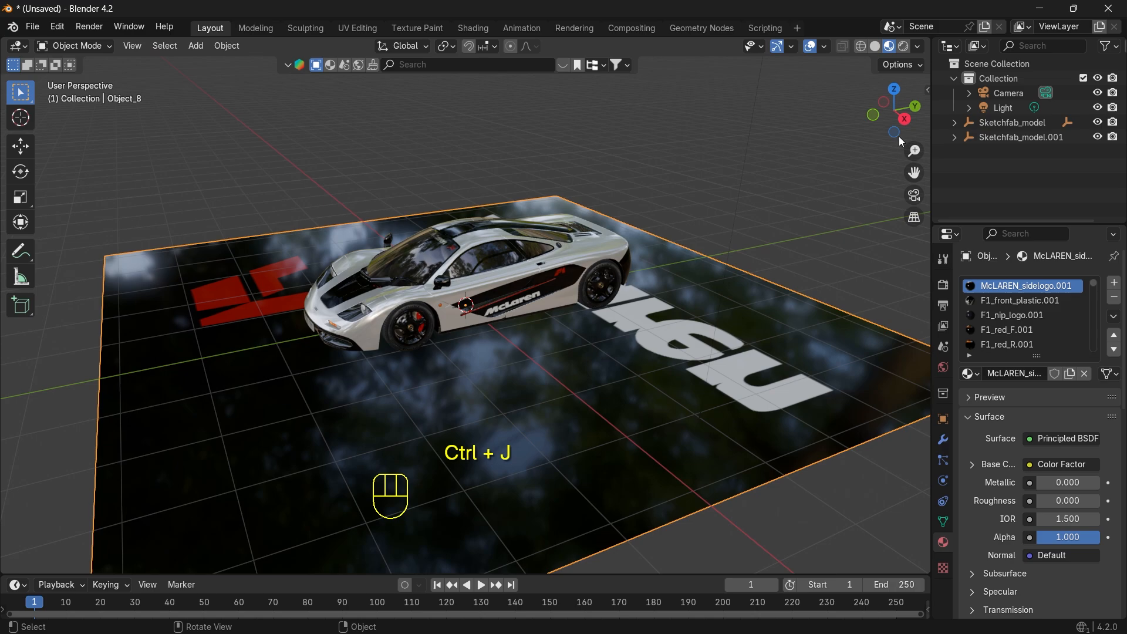
{"action": "key", "text": "Tab"}
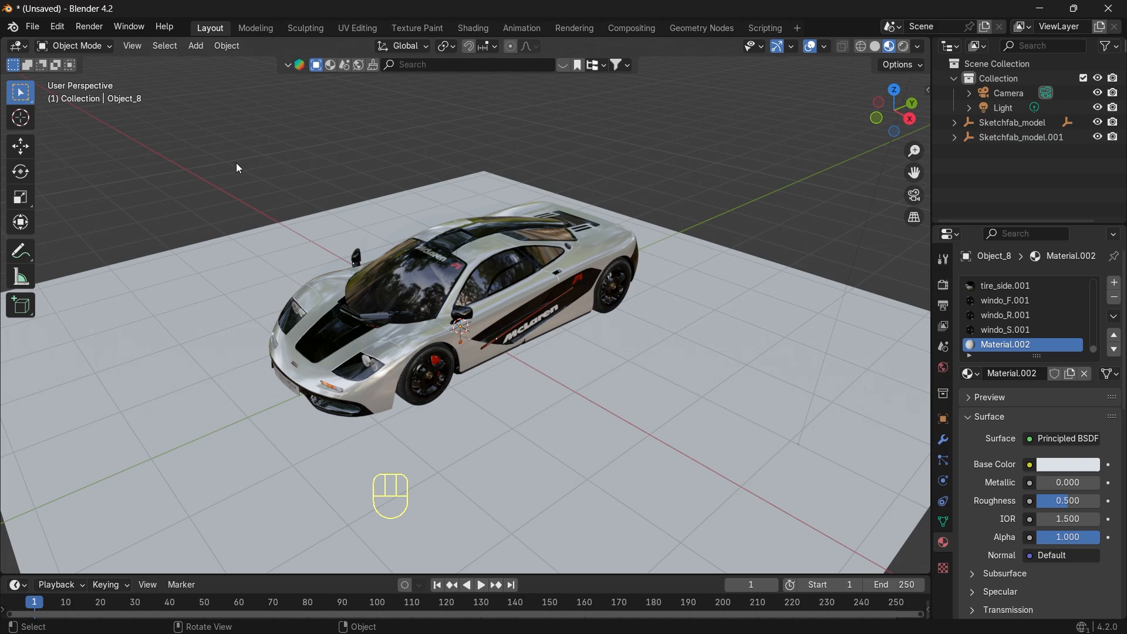
- Add a plane at the car's roof and scale it up to cover the car
{"action": "left_click", "coordinate": [20, 118]}
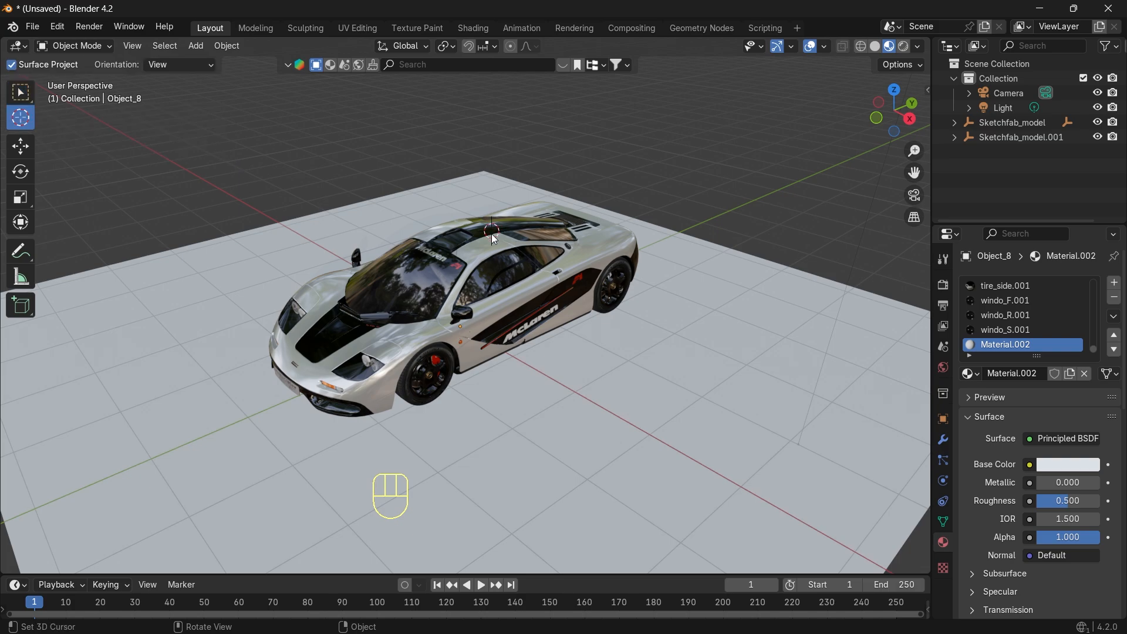
{"action": "key", "text": "shift+a"}
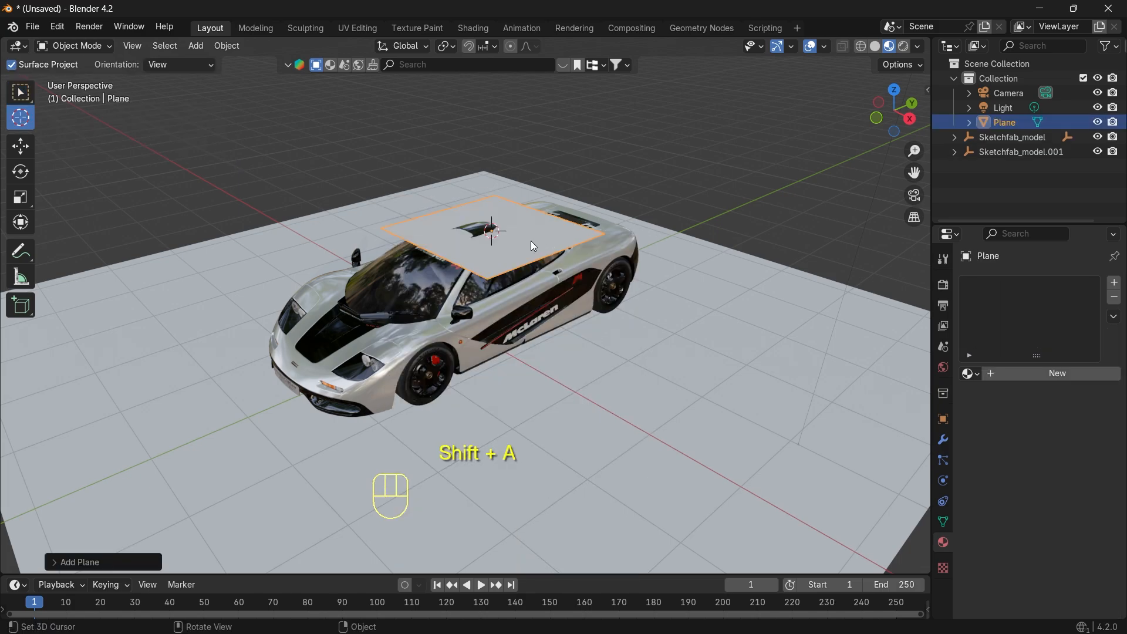
{"action": "key", "text": "s"}
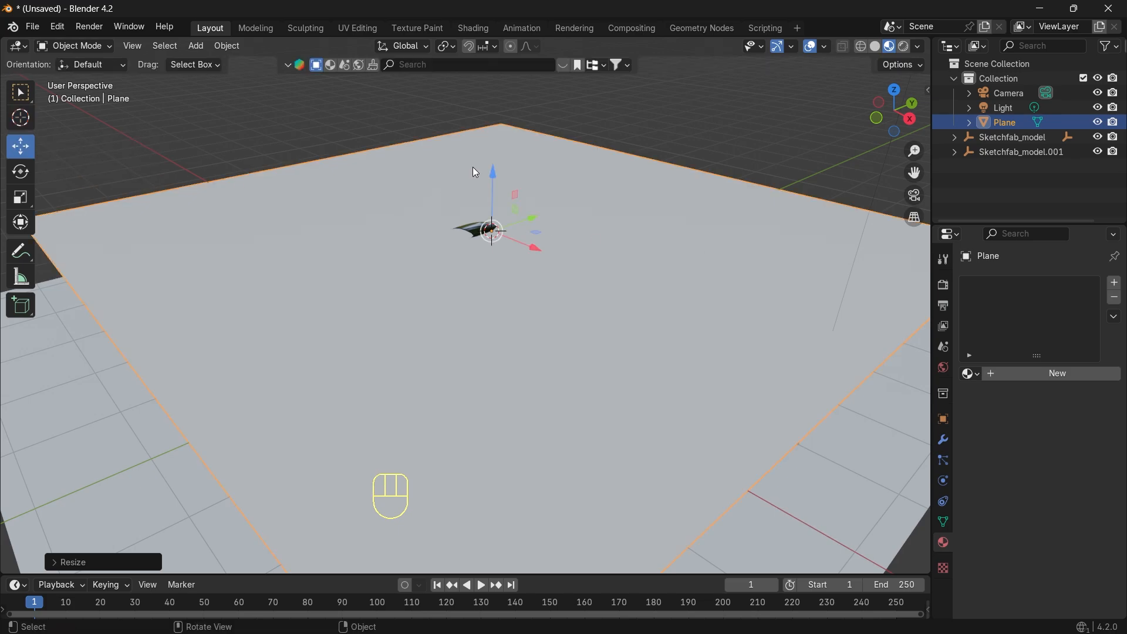
- Subdivide the hovering plane into a 60-cut grid and return to Object Mode
{"action": "key", "text": "Tab"}
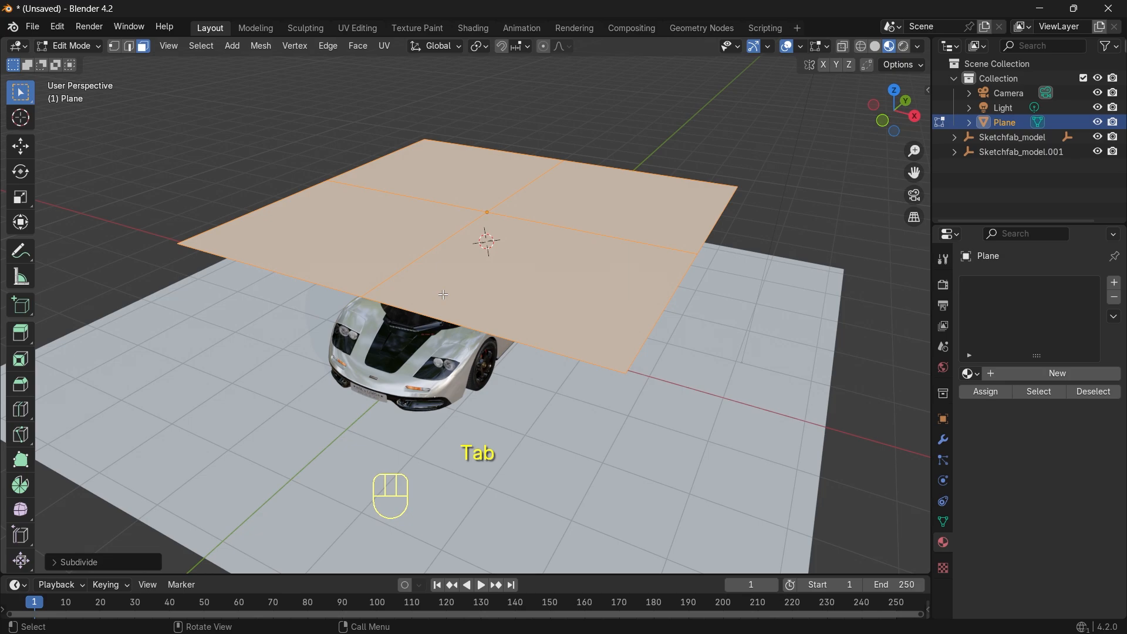
{"action": "left_click", "coordinate": [79, 561]}
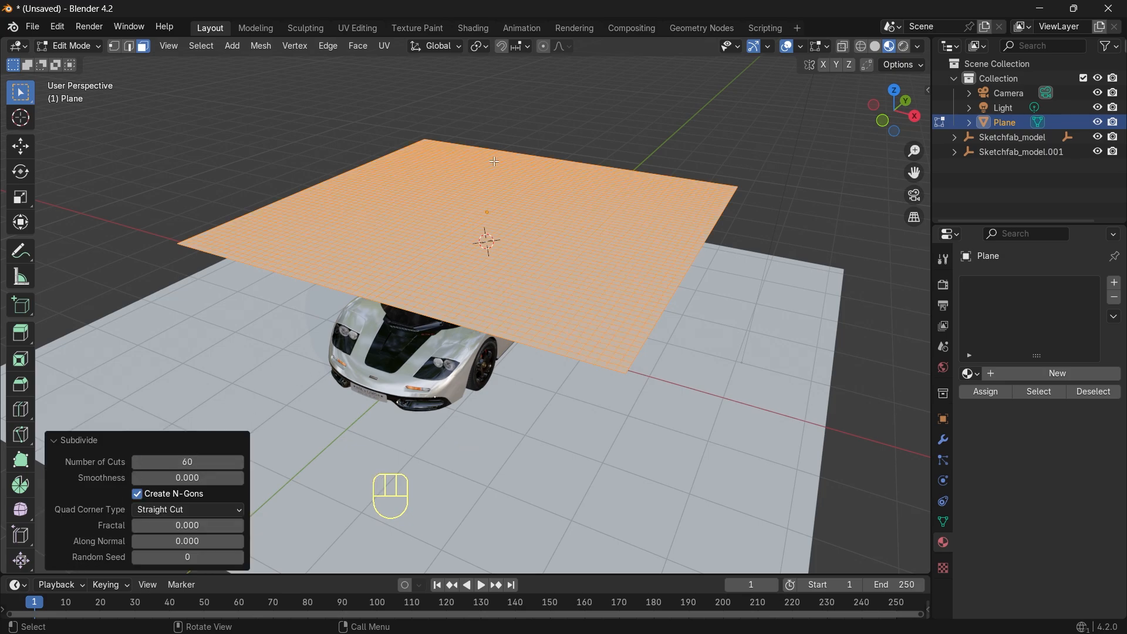
{"action": "left_click", "coordinate": [70, 46]}
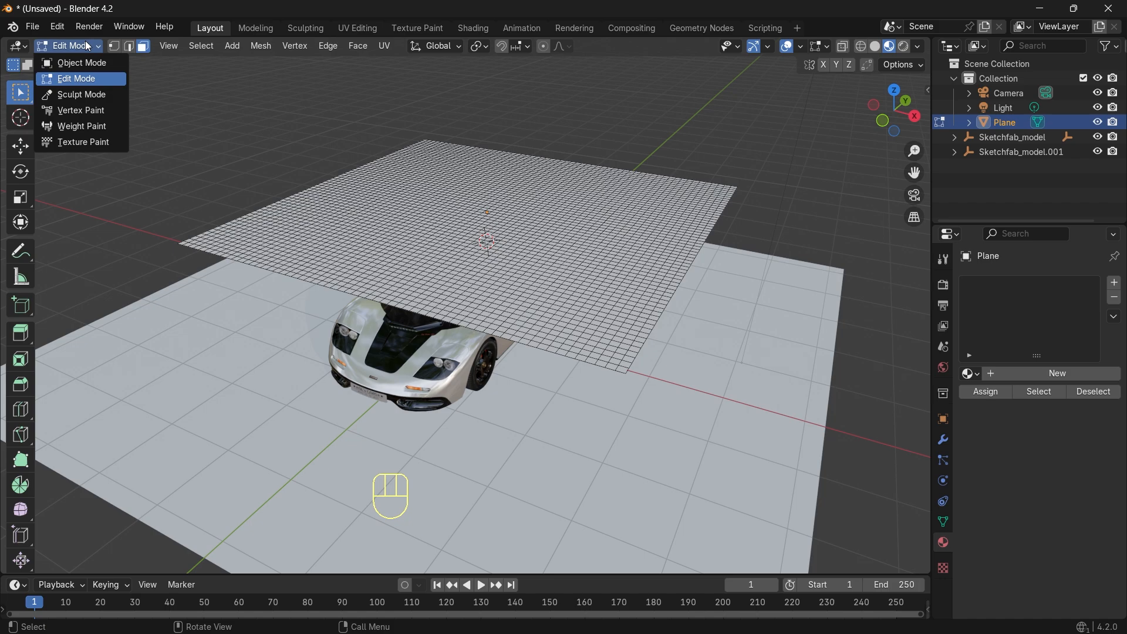
{"action": "left_click", "coordinate": [75, 79]}
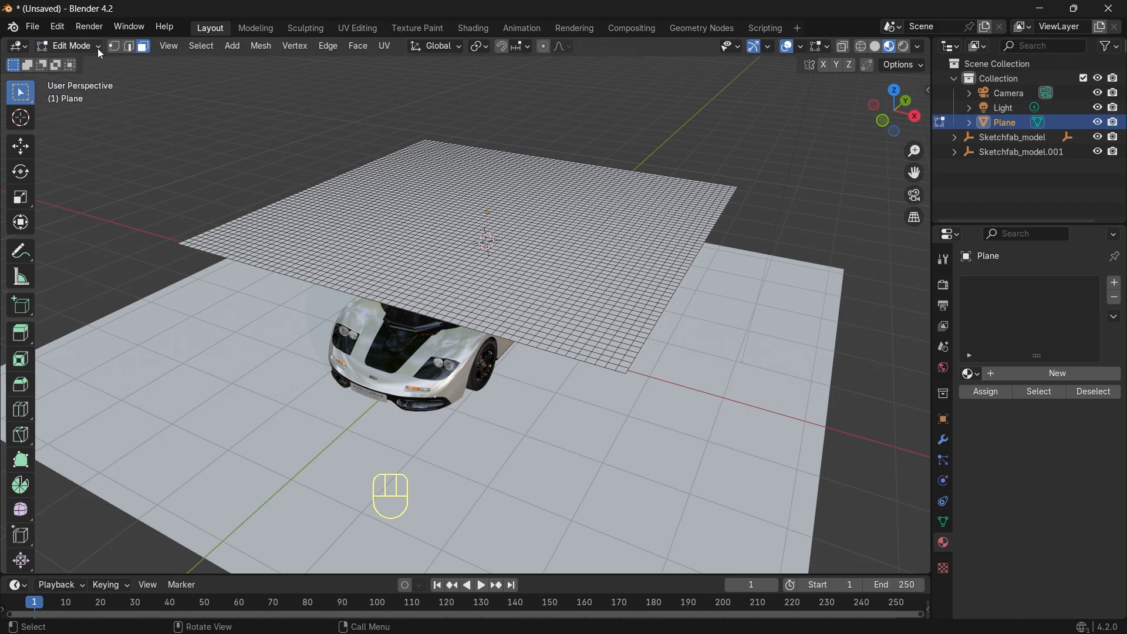
- Give the hovering plane a new material and add a Shrinkwrap modifier targeting the car
{"action": "left_click", "coordinate": [71, 46]}
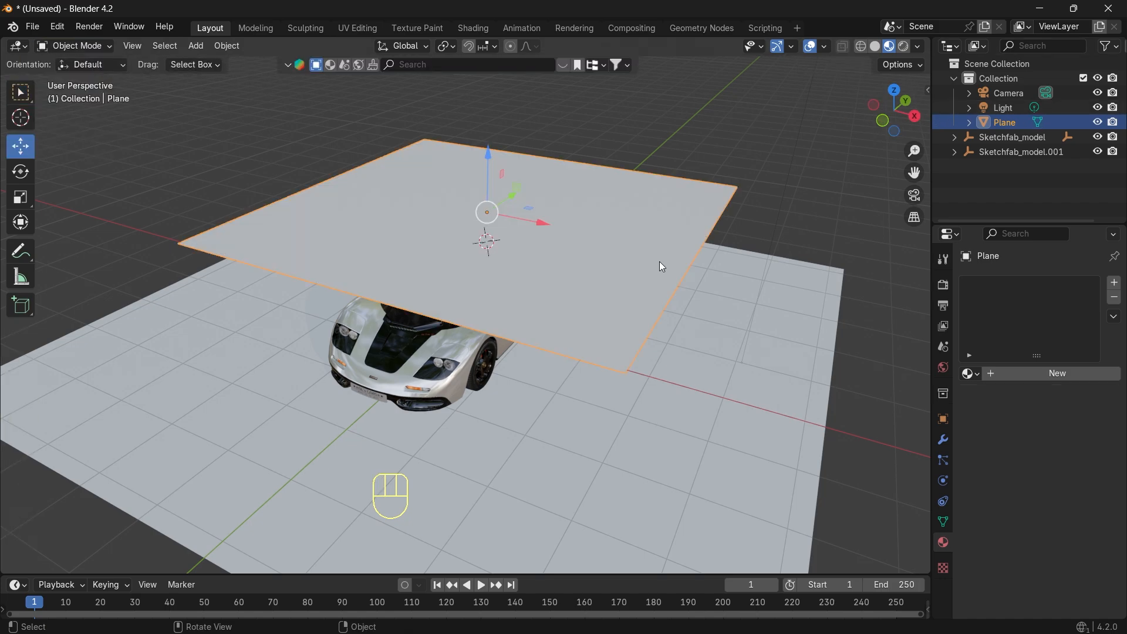
{"action": "mouse_move", "coordinate": [1055, 374]}
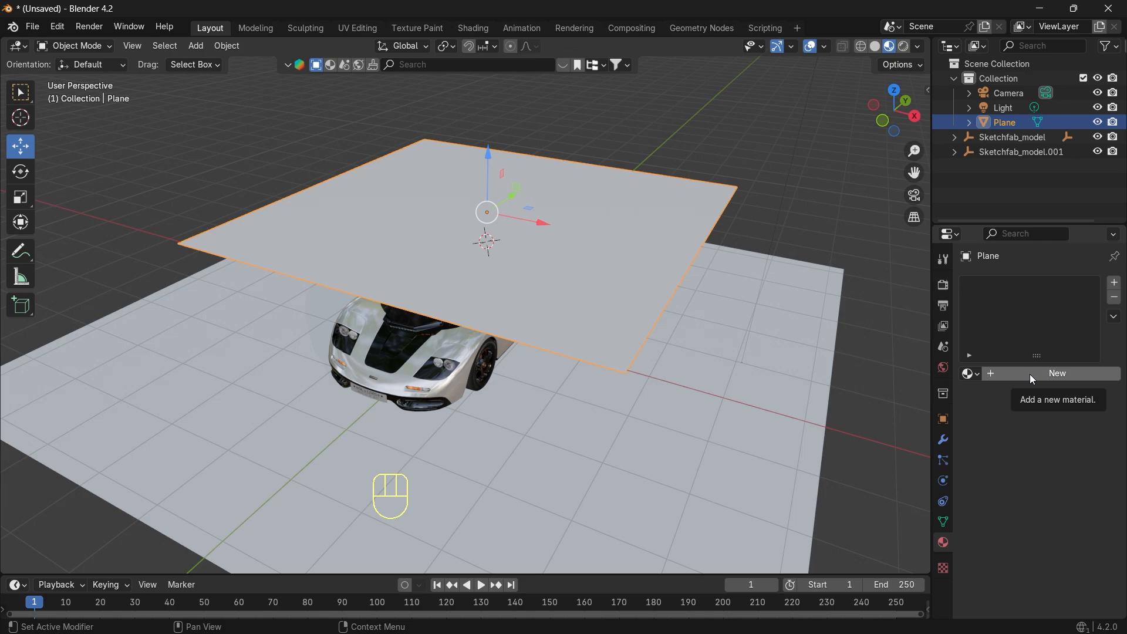
{"action": "left_click", "coordinate": [1056, 373]}
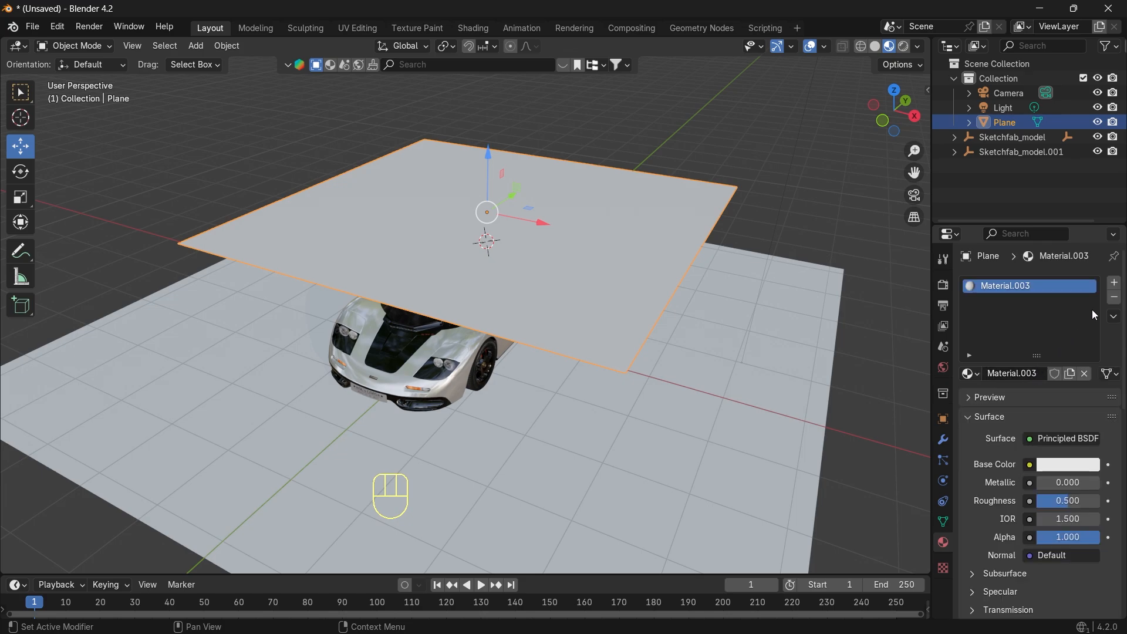
{"action": "left_click", "coordinate": [942, 439]}
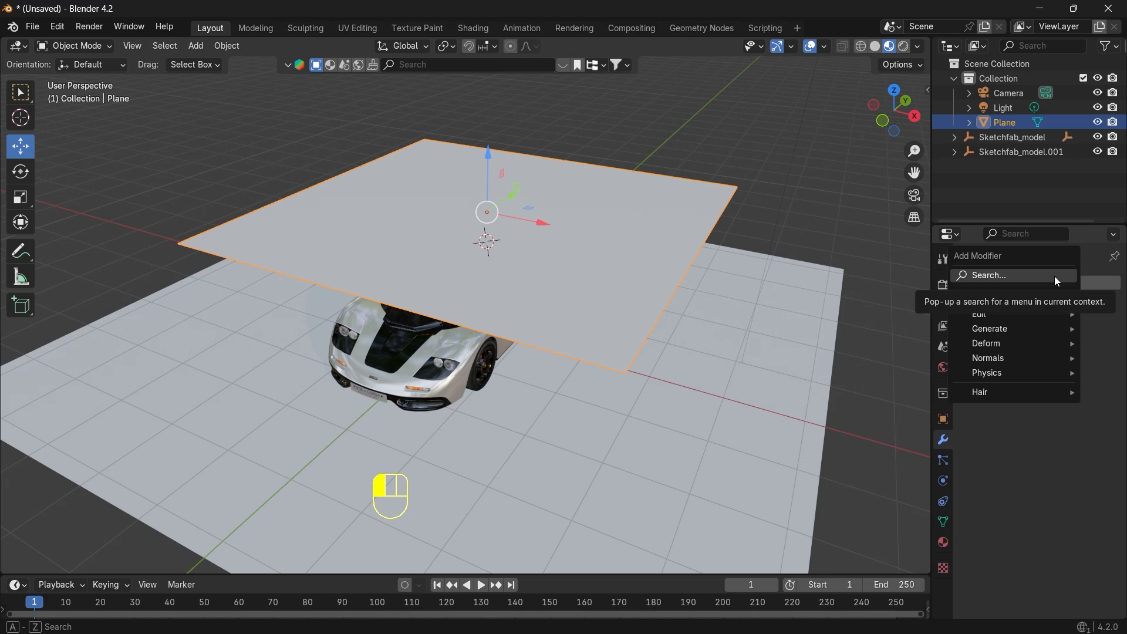
{"action": "left_click", "coordinate": [986, 343]}
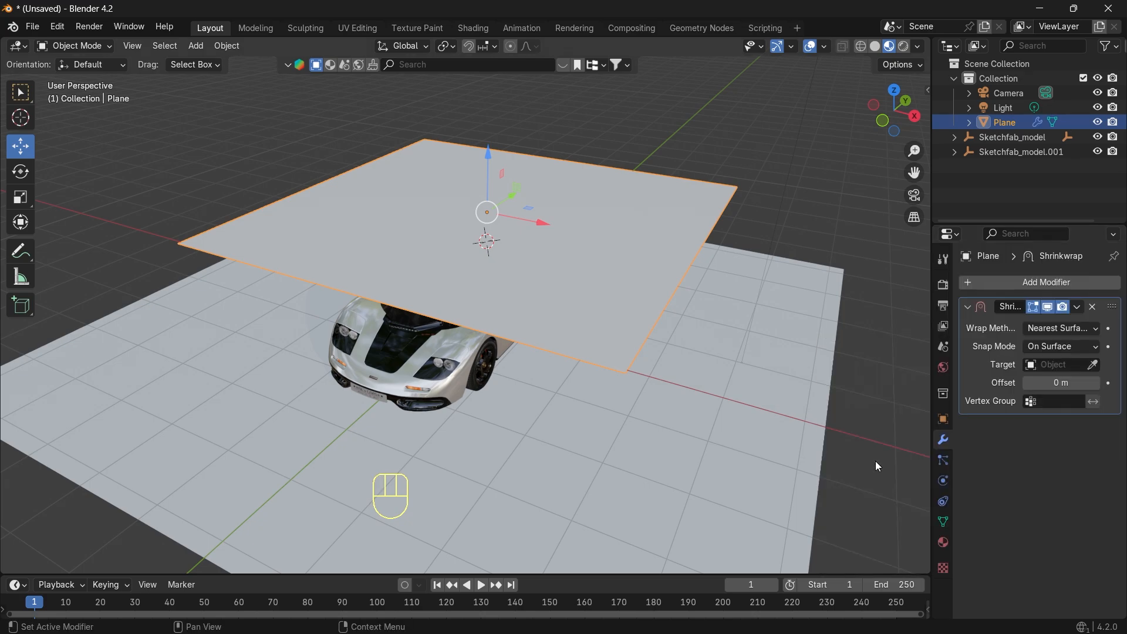
{"action": "mouse_move", "coordinate": [1093, 363]}
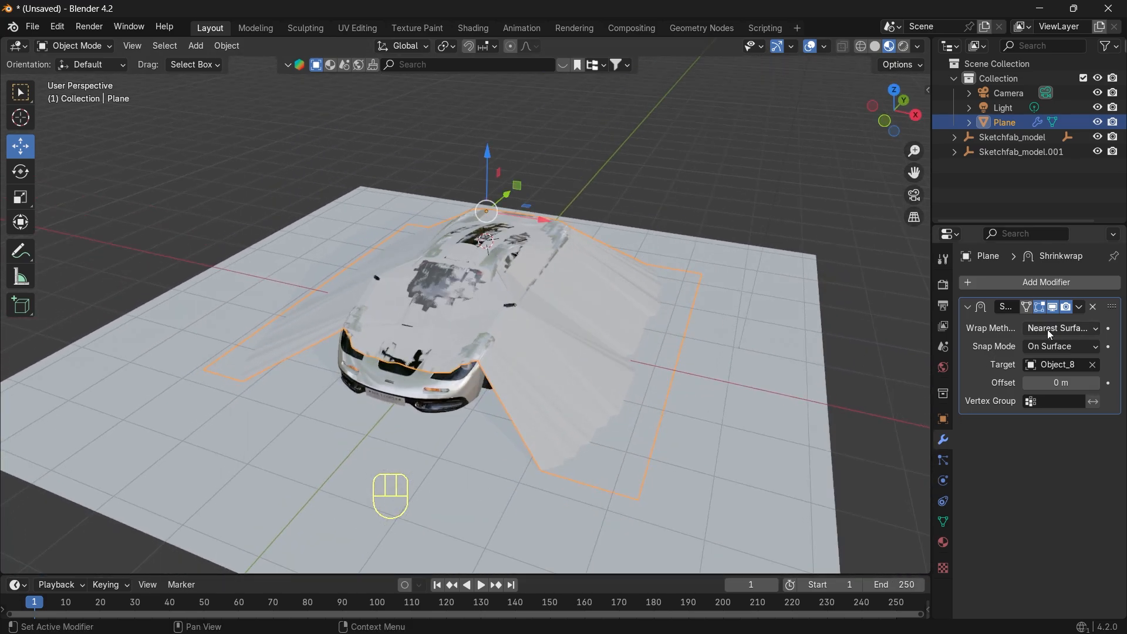
- Set the Shrinkwrap to Project with Negative enabled and a 0.01 m offset
{"action": "left_click", "coordinate": [1059, 327]}
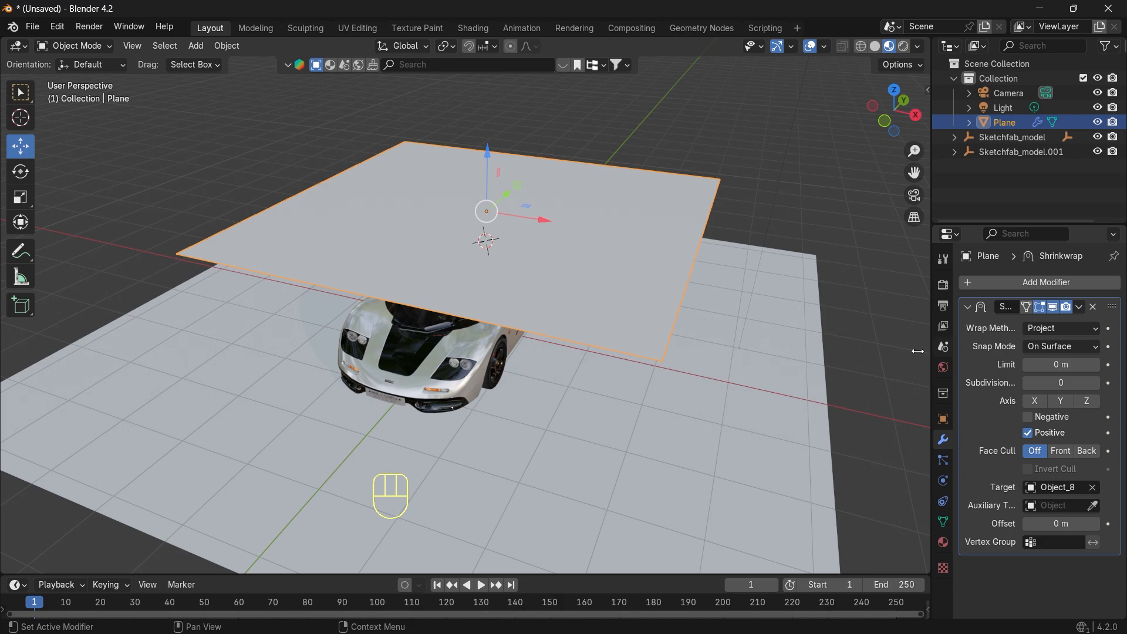
{"action": "left_click", "coordinate": [1059, 346]}
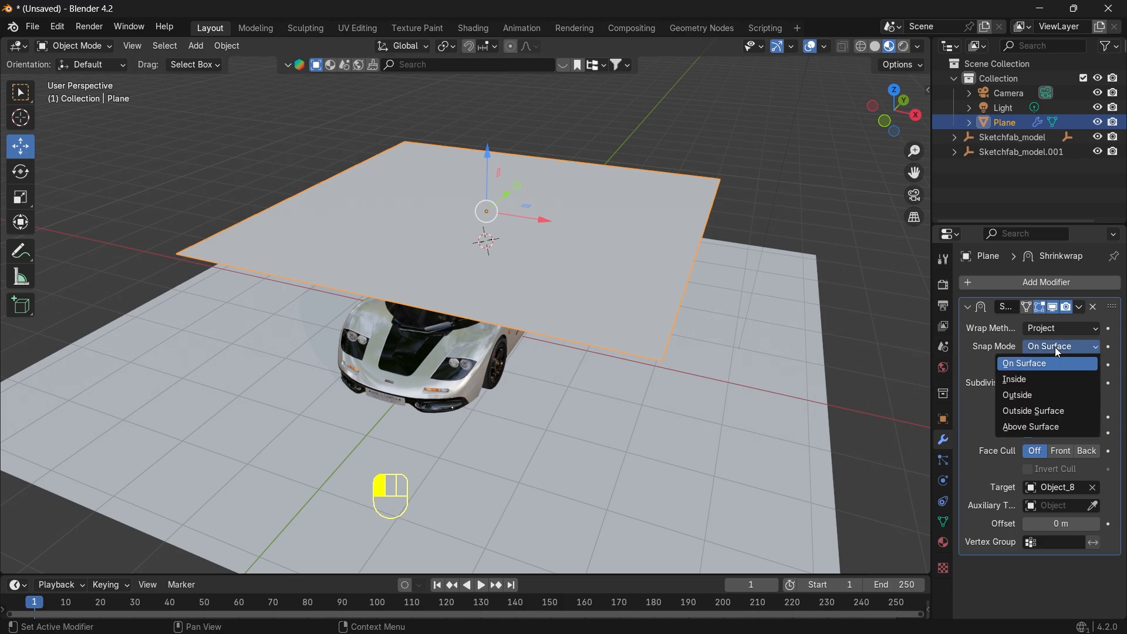
{"action": "left_click", "coordinate": [1024, 363]}
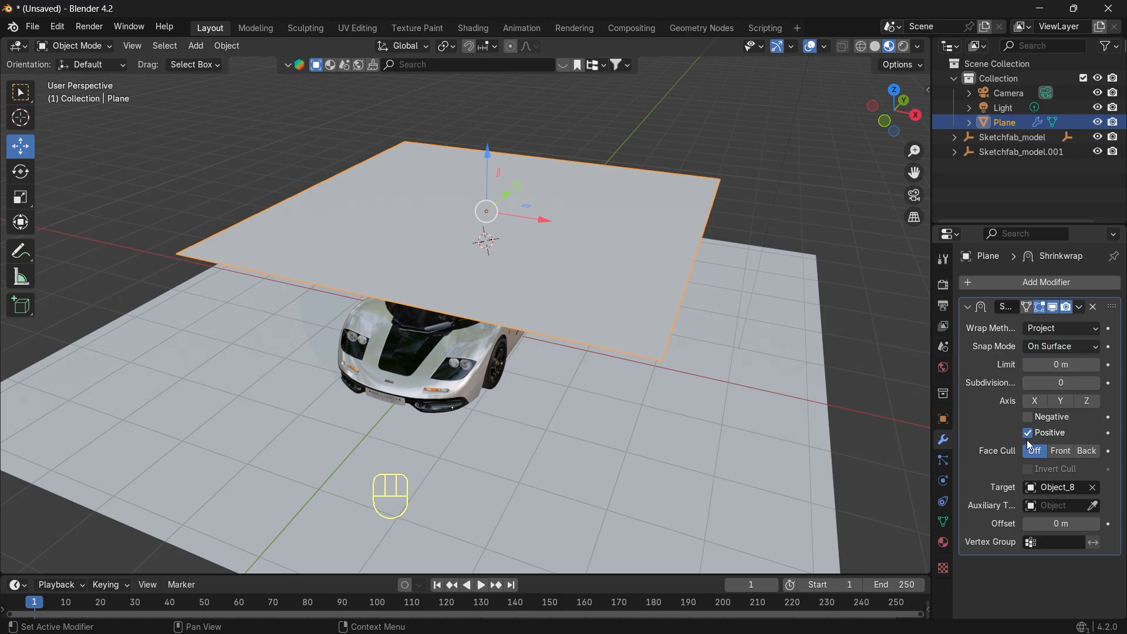
{"action": "left_click", "coordinate": [1027, 416]}
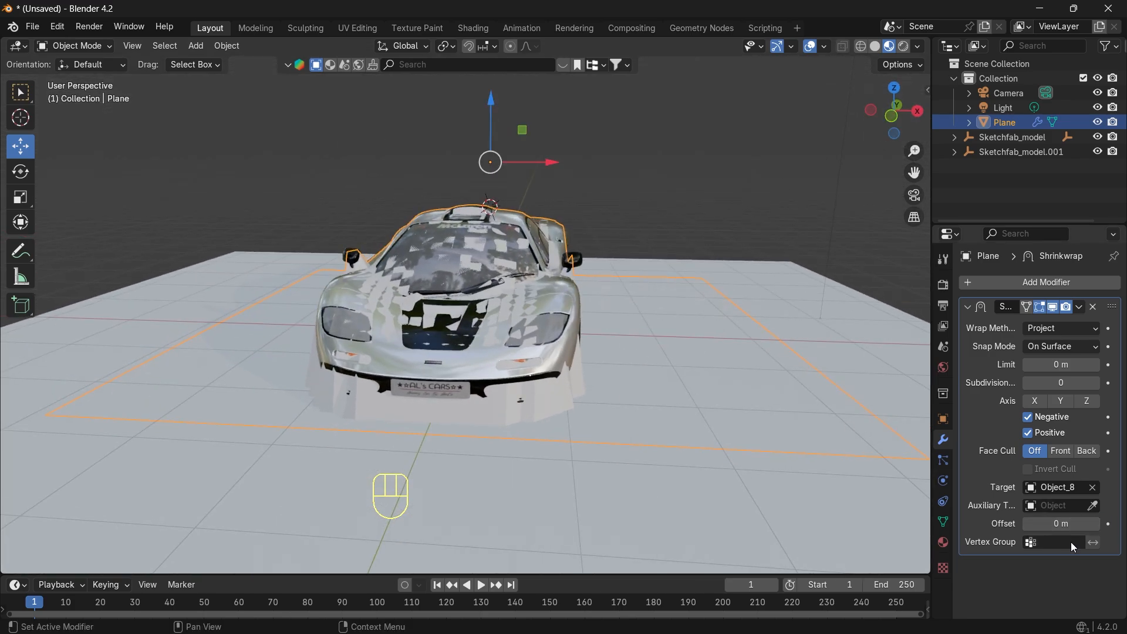
{"action": "mouse_move", "coordinate": [1061, 524]}
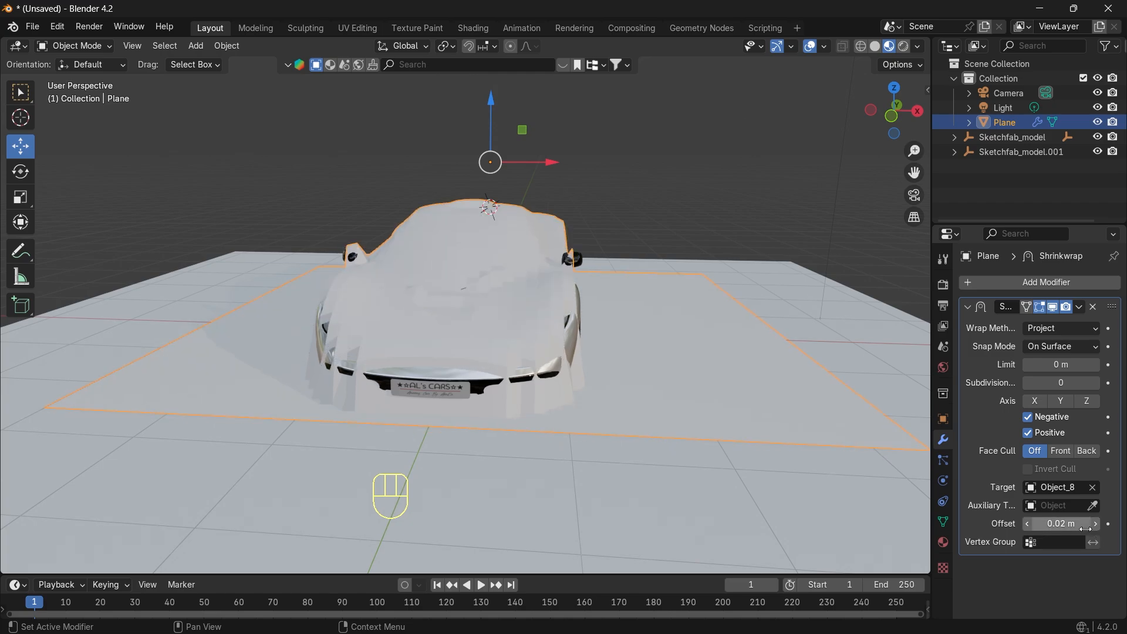
{"action": "left_click", "coordinate": [1028, 524]}
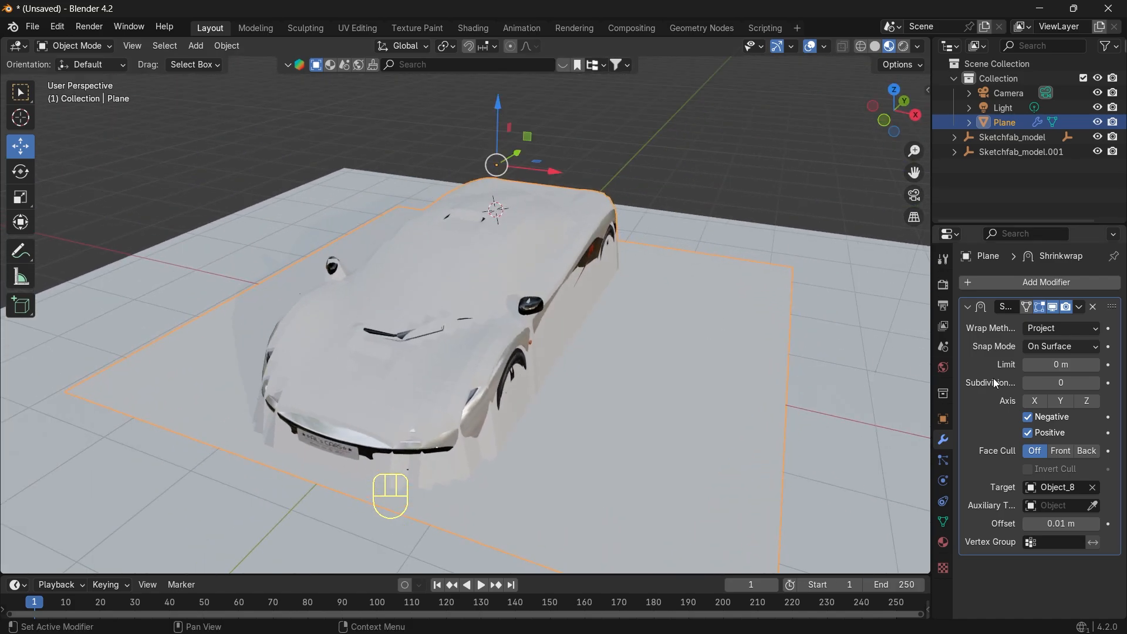
- Apply the Shrinkwrap modifier permanently to the car cover
{"action": "left_click", "coordinate": [1046, 282]}
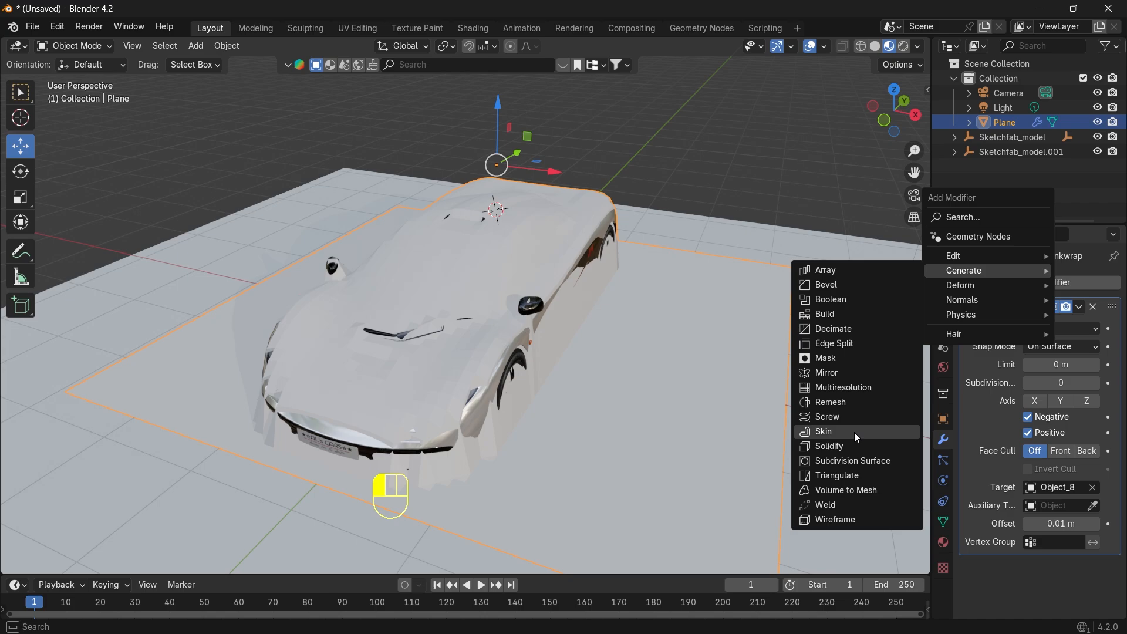
{"action": "left_click", "coordinate": [852, 460]}
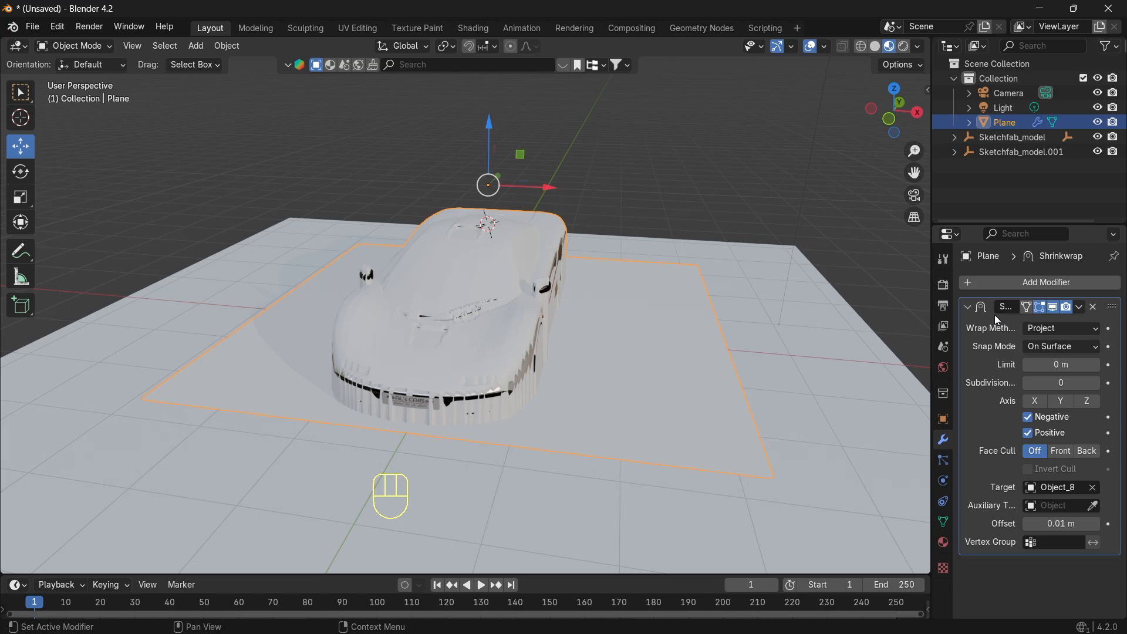
{"action": "left_click", "coordinate": [1077, 307]}
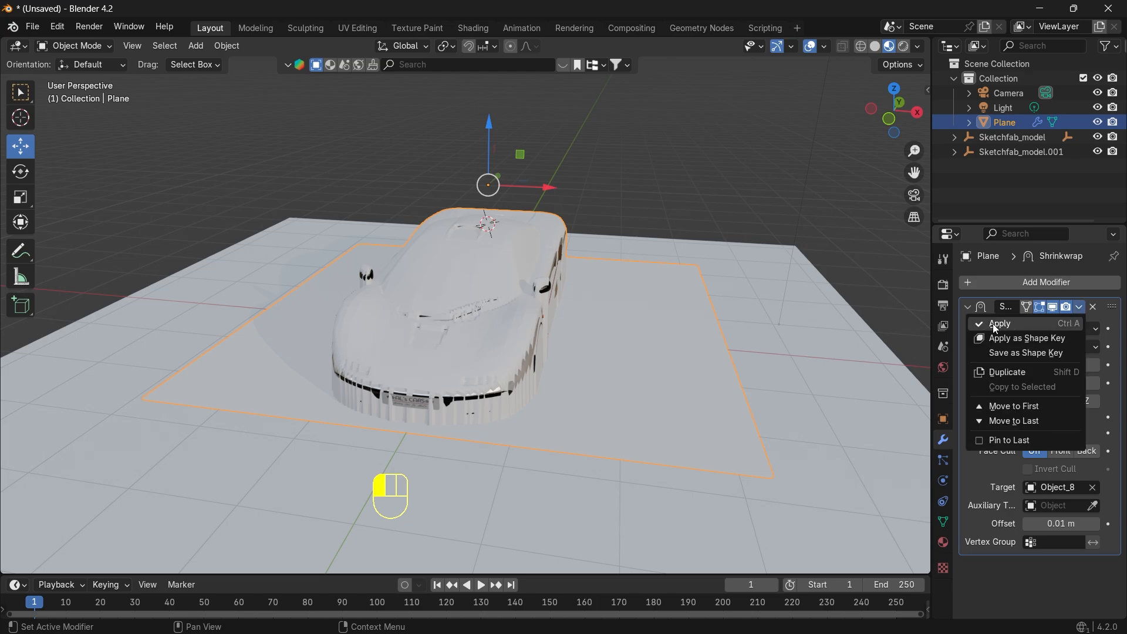
{"action": "mouse_move", "coordinate": [1021, 326]}
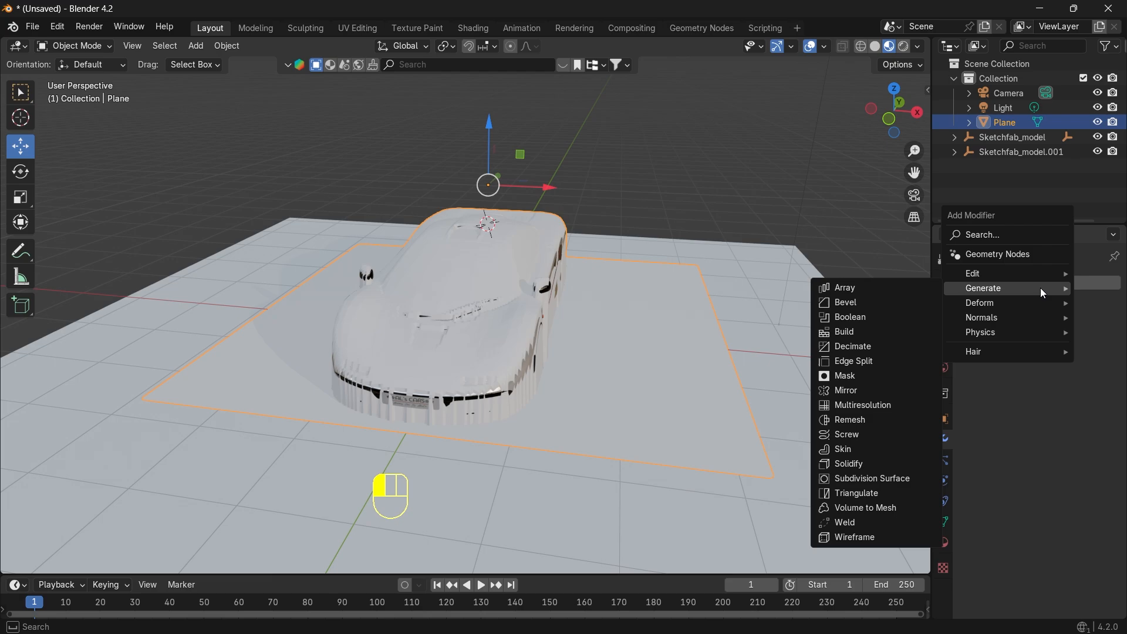
{"action": "mouse_move", "coordinate": [1004, 297]}
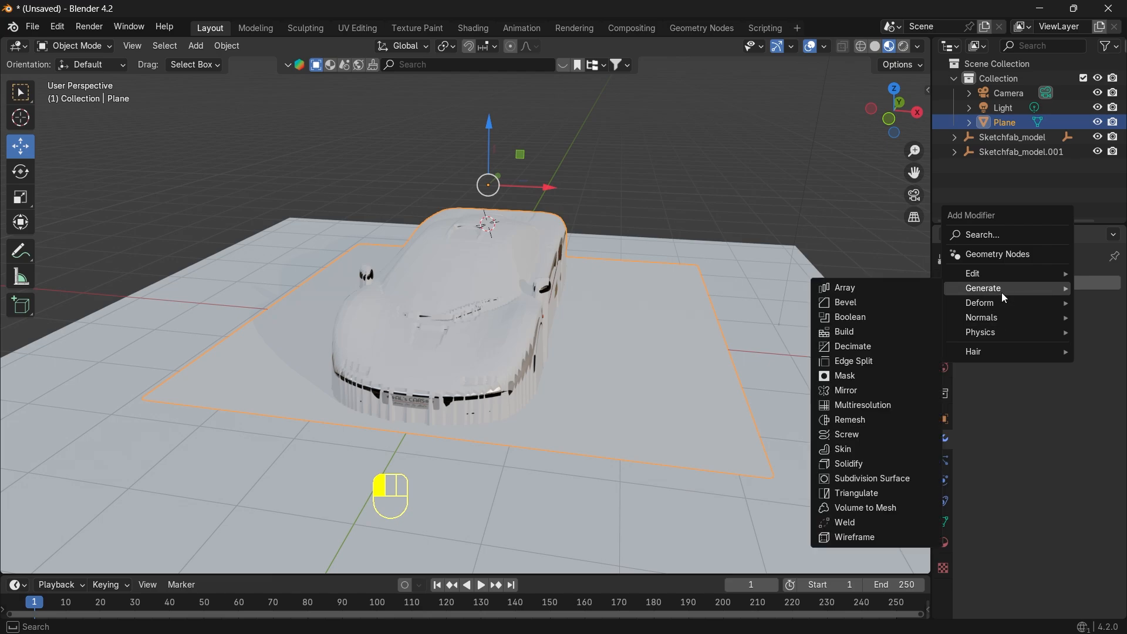
- Decimate the cover to about 0.06 ratio (~6,360 faces) and apply it
{"action": "left_click", "coordinate": [852, 346]}
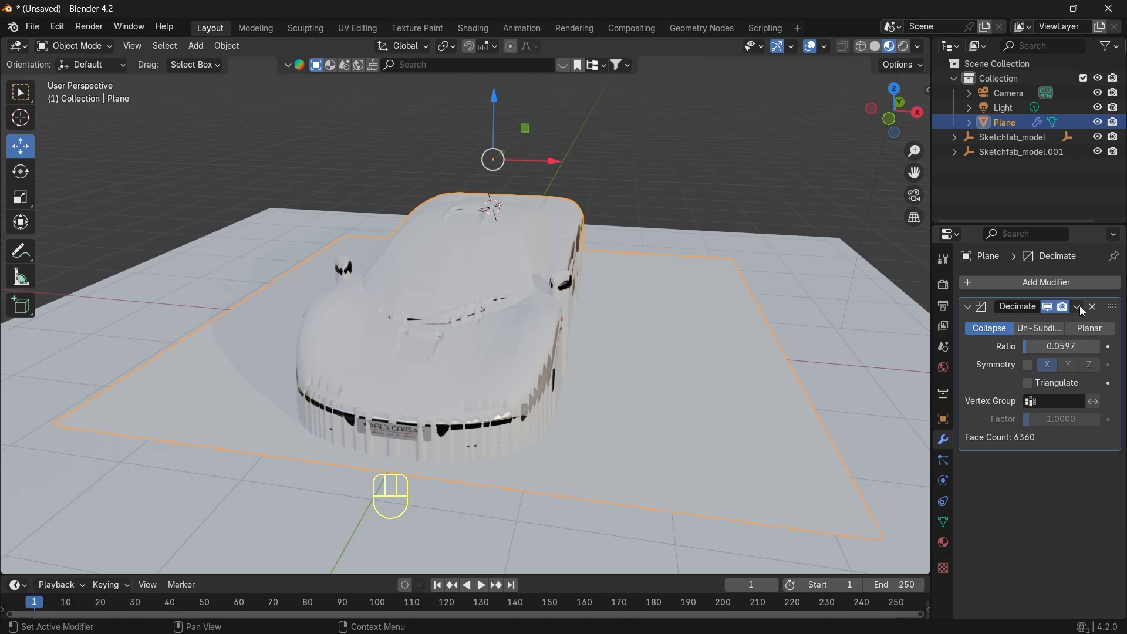
{"action": "left_click", "coordinate": [1092, 307]}
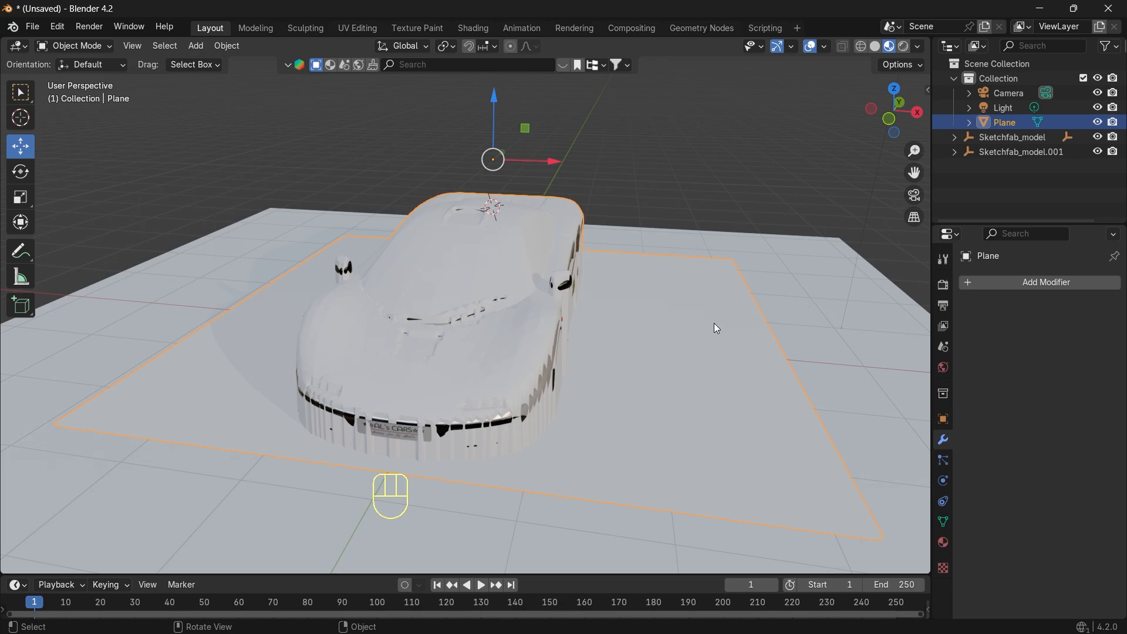
- Pull the cover's outer corner vertices along Y to widen its skirt around the car
{"action": "key", "text": "Tab"}
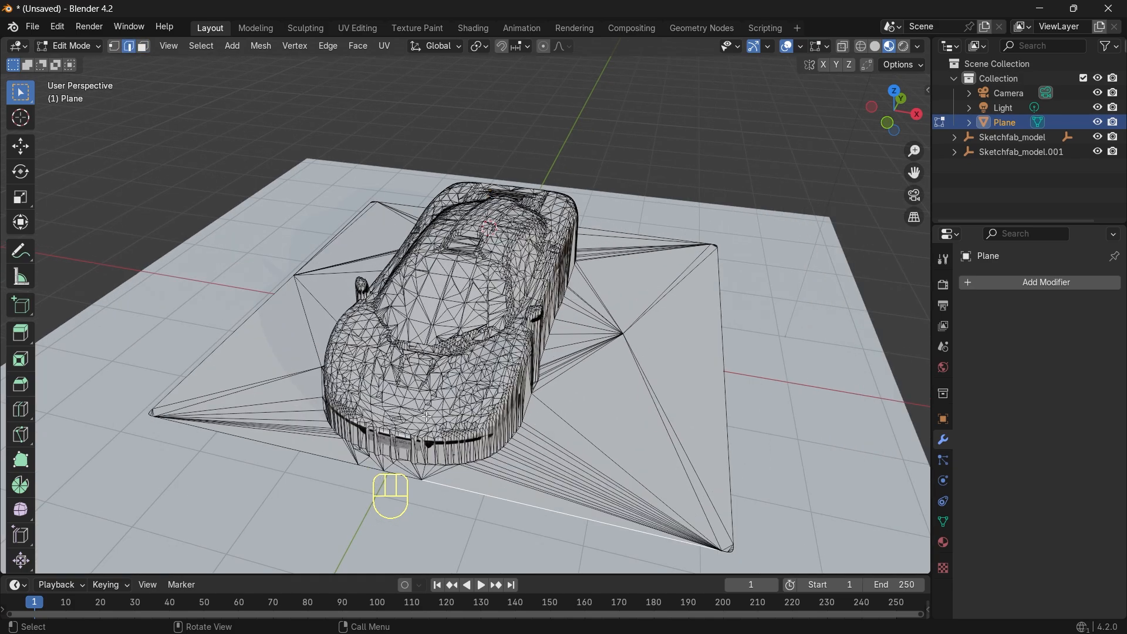
{"action": "key", "text": "g"}
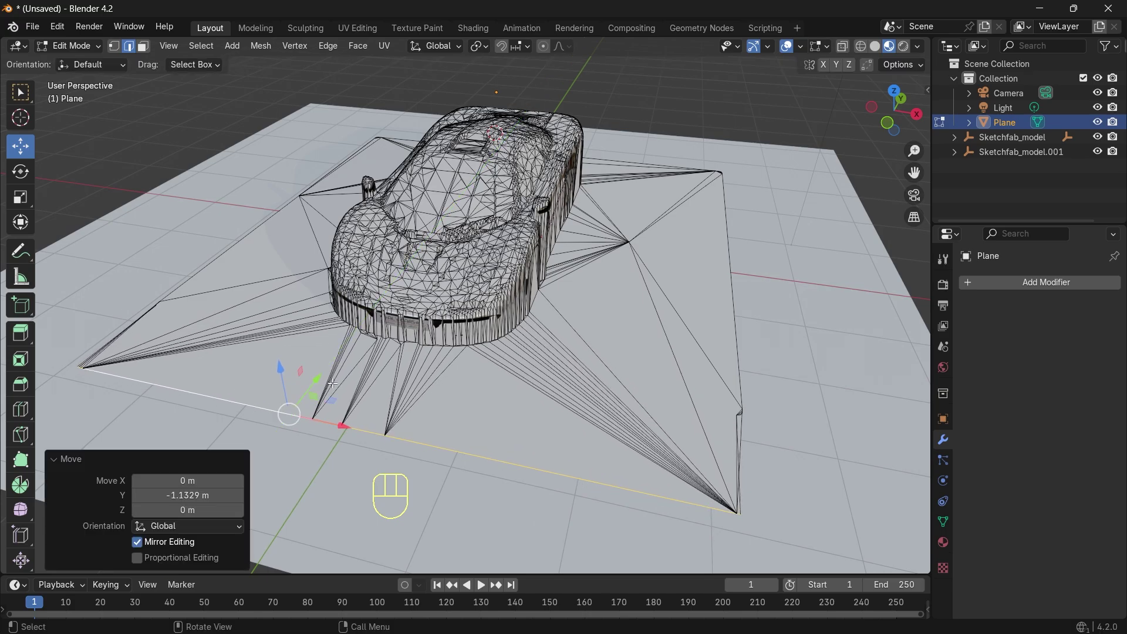
{"action": "left_click_drag", "start_coordinate": [504, 288], "coordinate": [504, 216]}
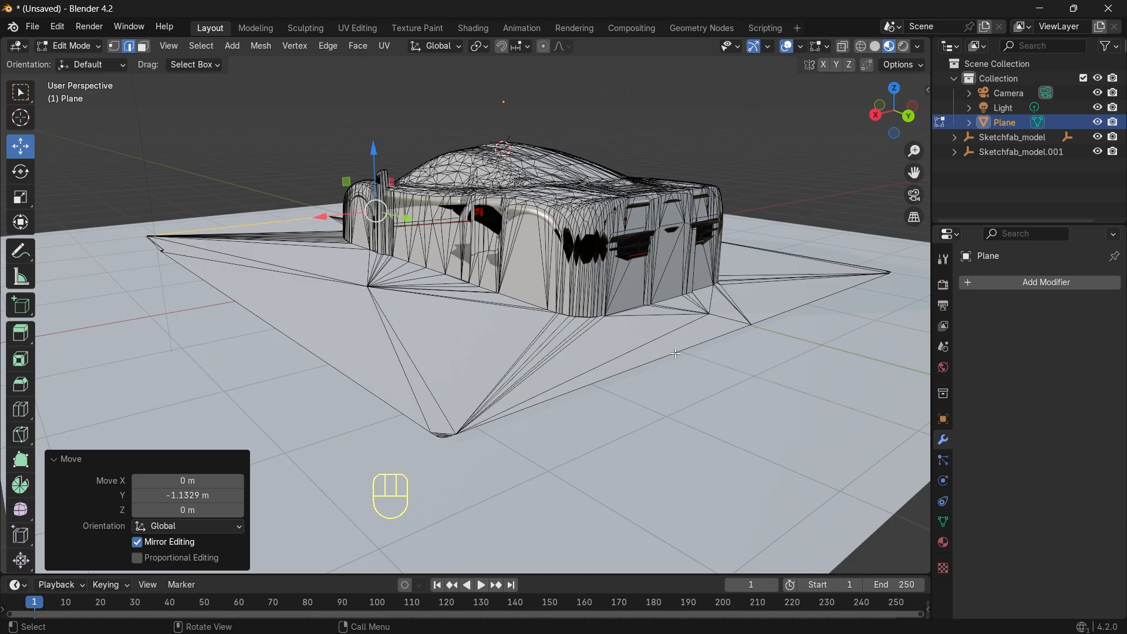
{"action": "left_click", "coordinate": [744, 329]}
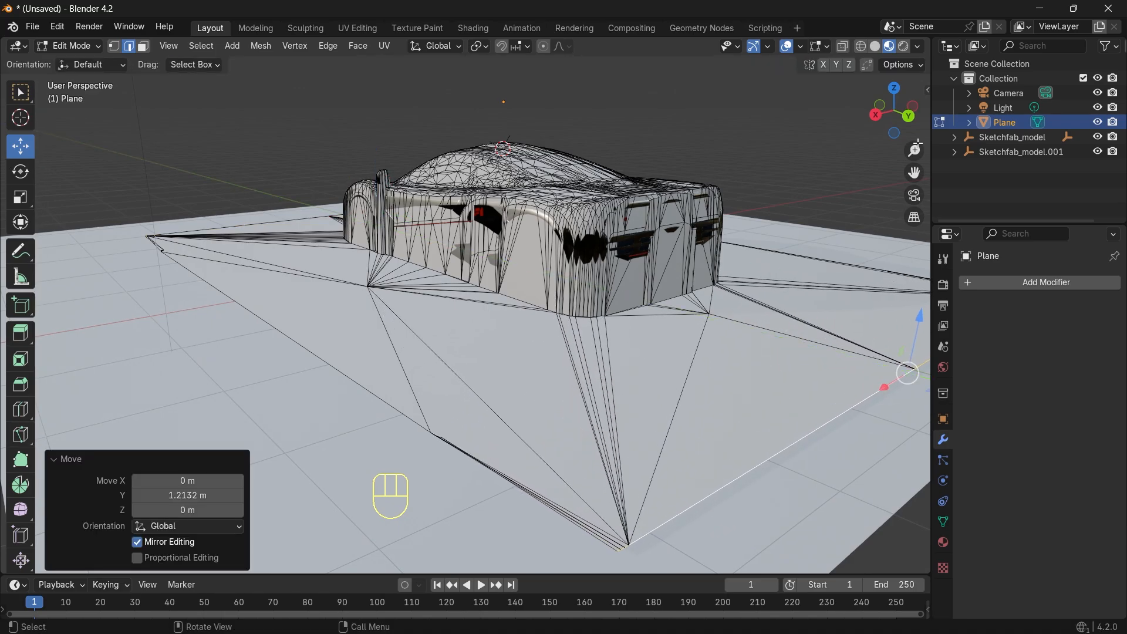
{"action": "key", "text": "Tab"}
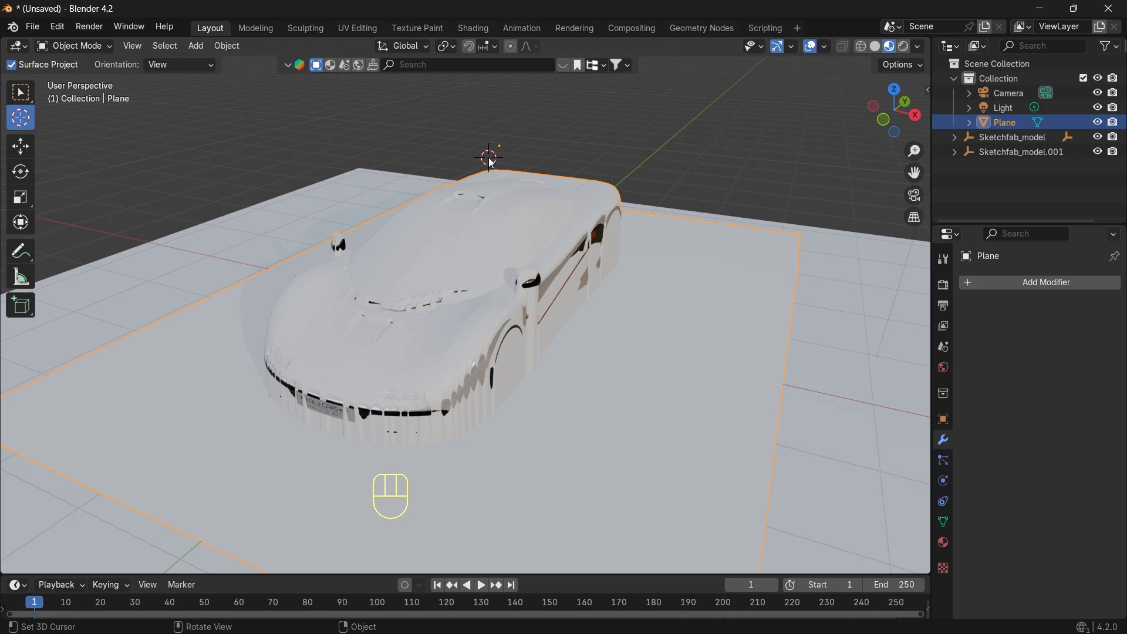
- Add Plane.001 above the car scaled about 3.5 times, then select the cover Plane
{"action": "key", "text": "shift+a"}
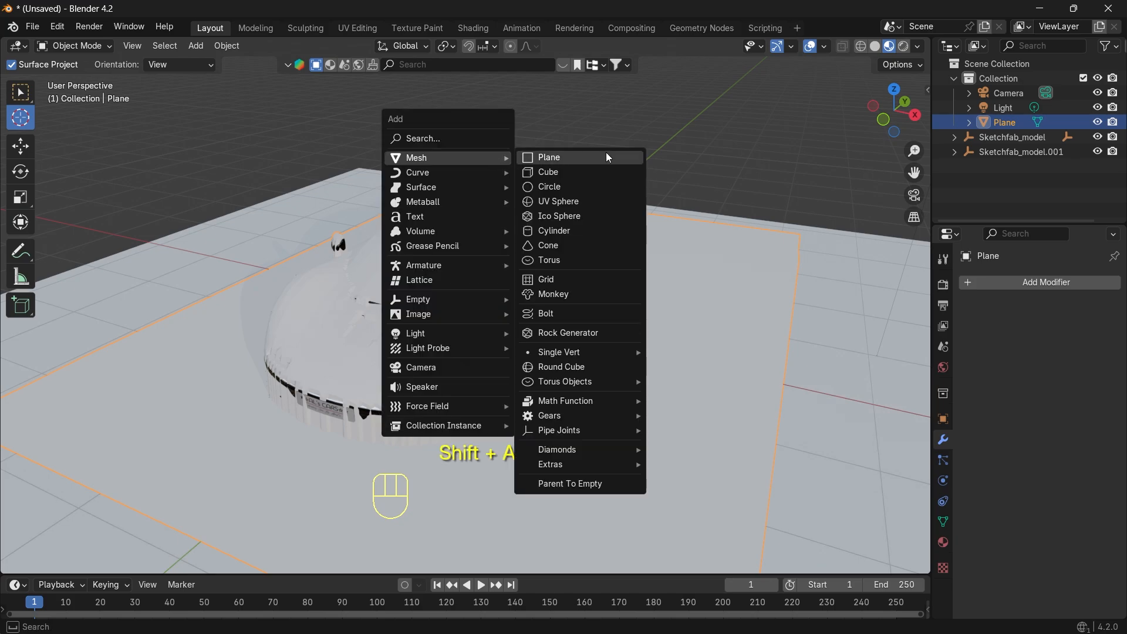
{"action": "left_click", "coordinate": [548, 157]}
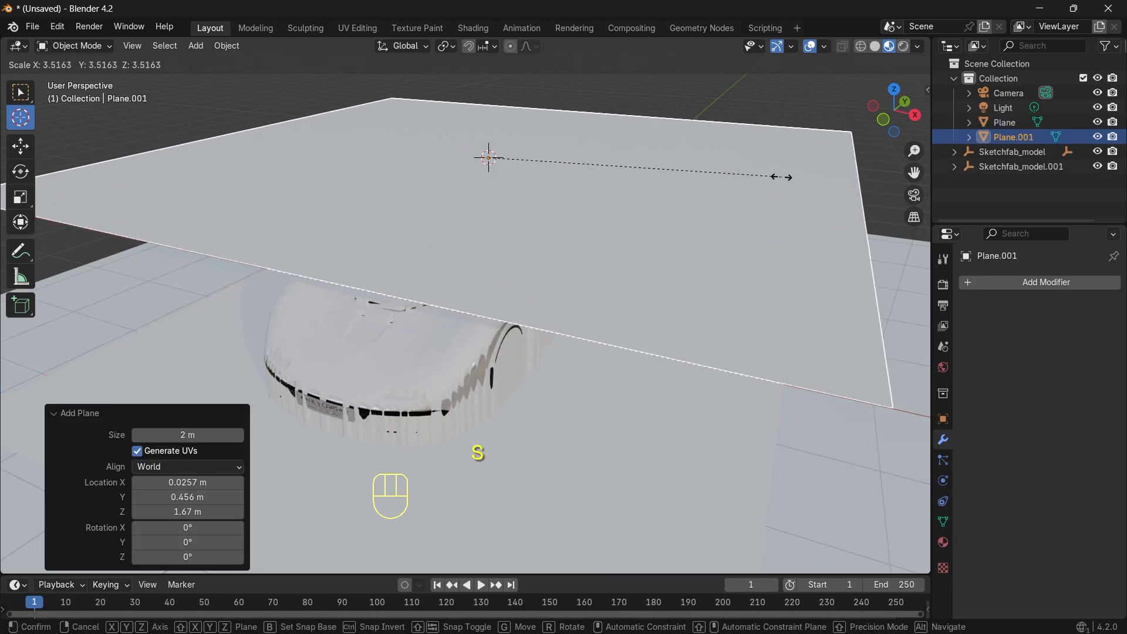
{"action": "left_click", "coordinate": [648, 221]}
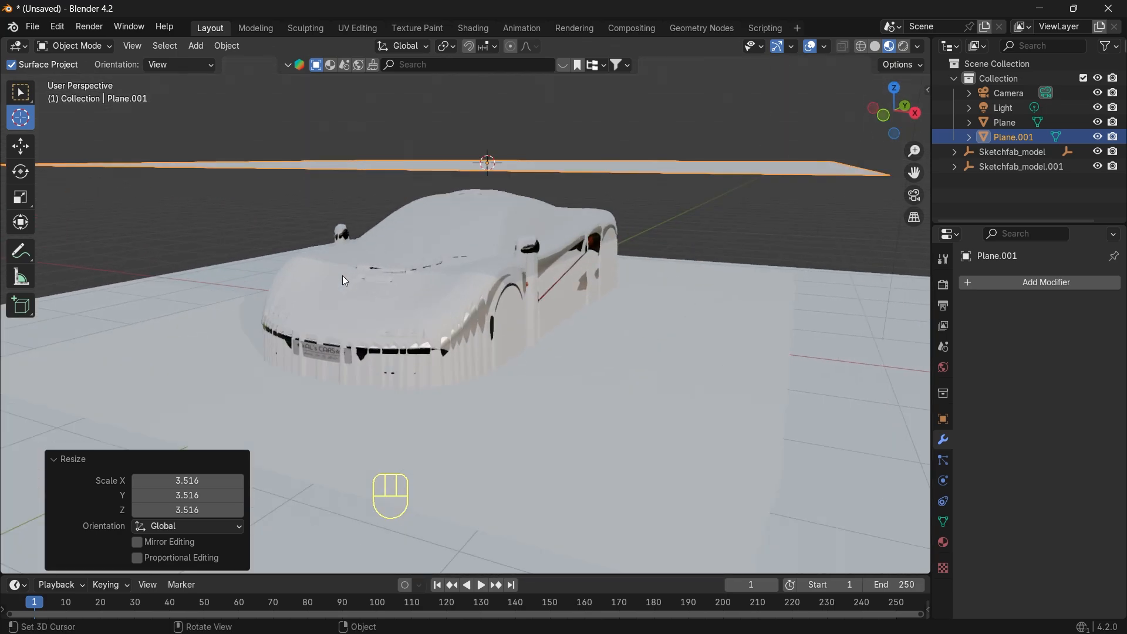
{"action": "mouse_move", "coordinate": [359, 395]}
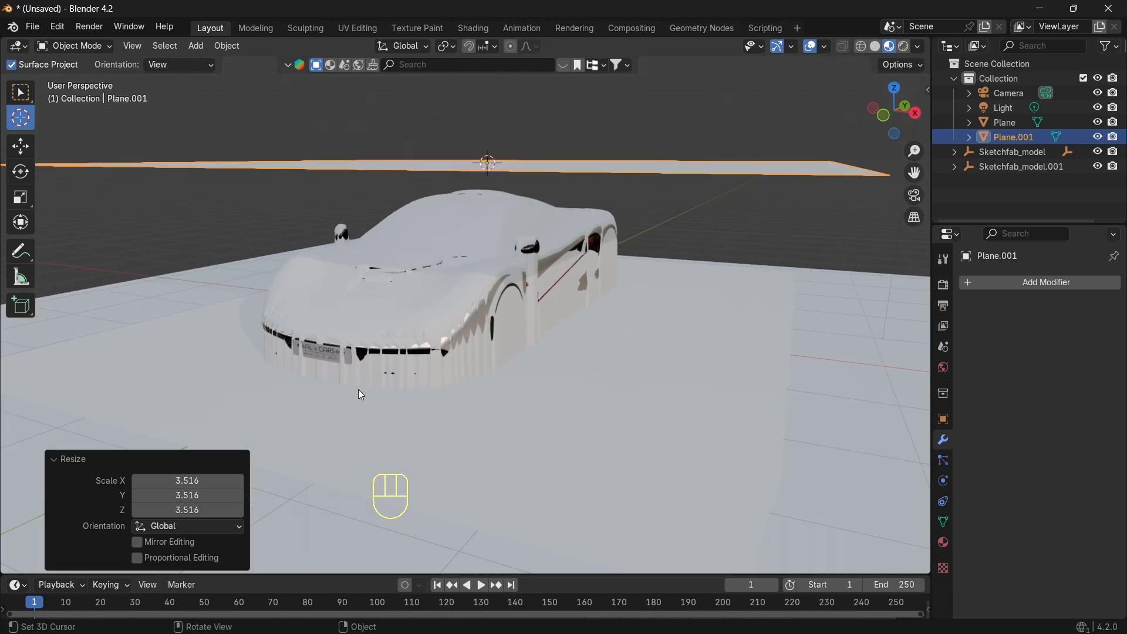
{"action": "left_click", "coordinate": [358, 390]}
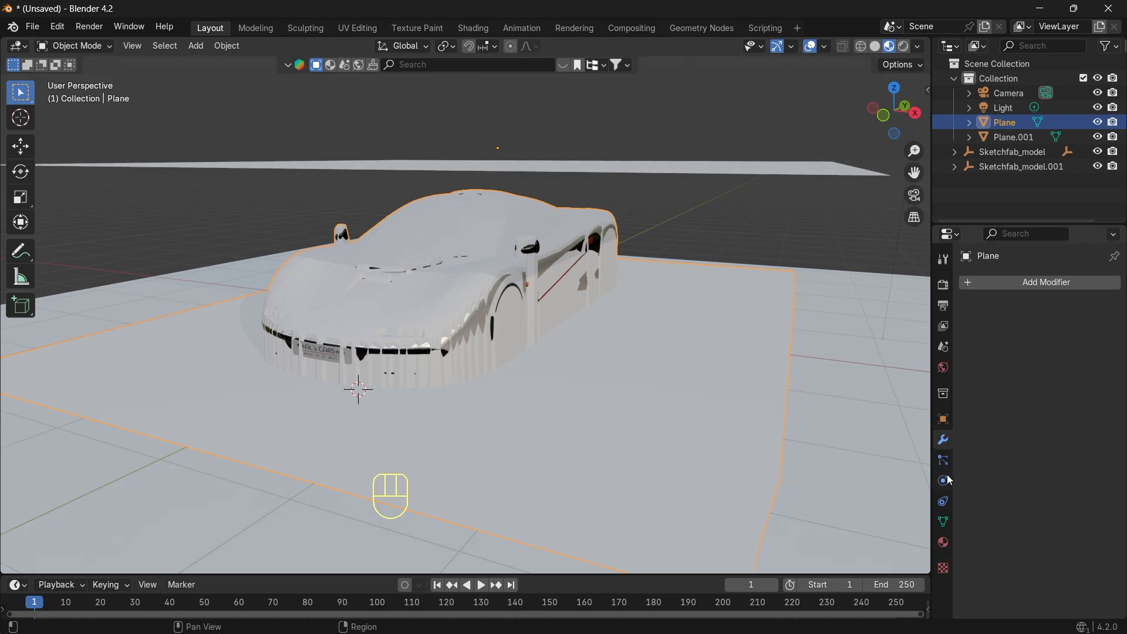
- Enable Collision physics on the car-covering Plane
{"action": "left_click", "coordinate": [942, 480]}
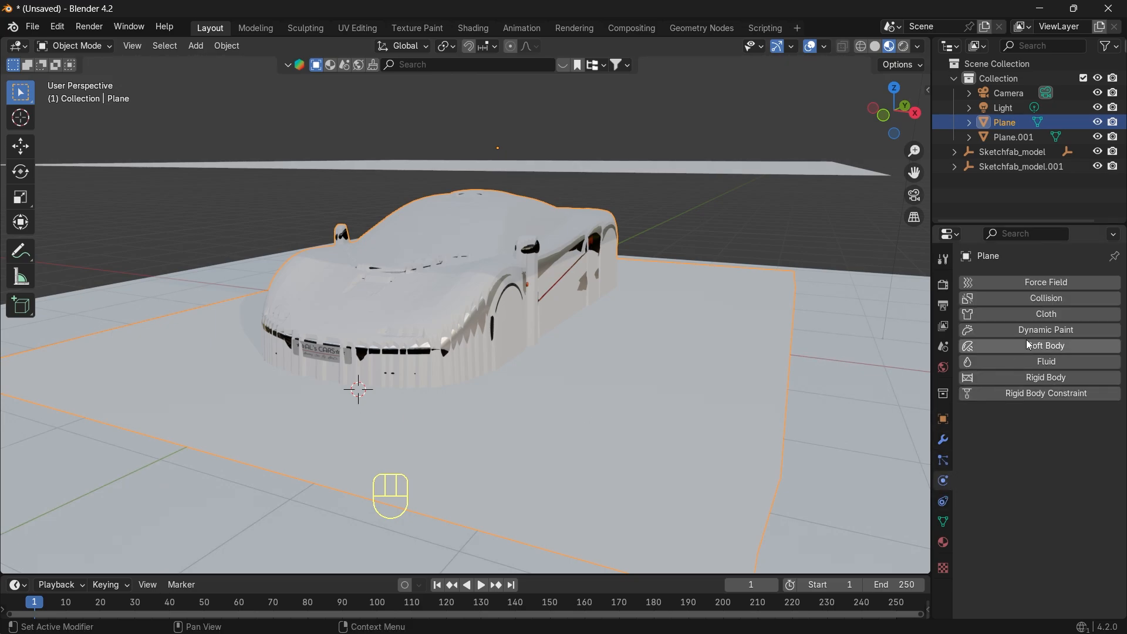
{"action": "left_click", "coordinate": [1045, 297]}
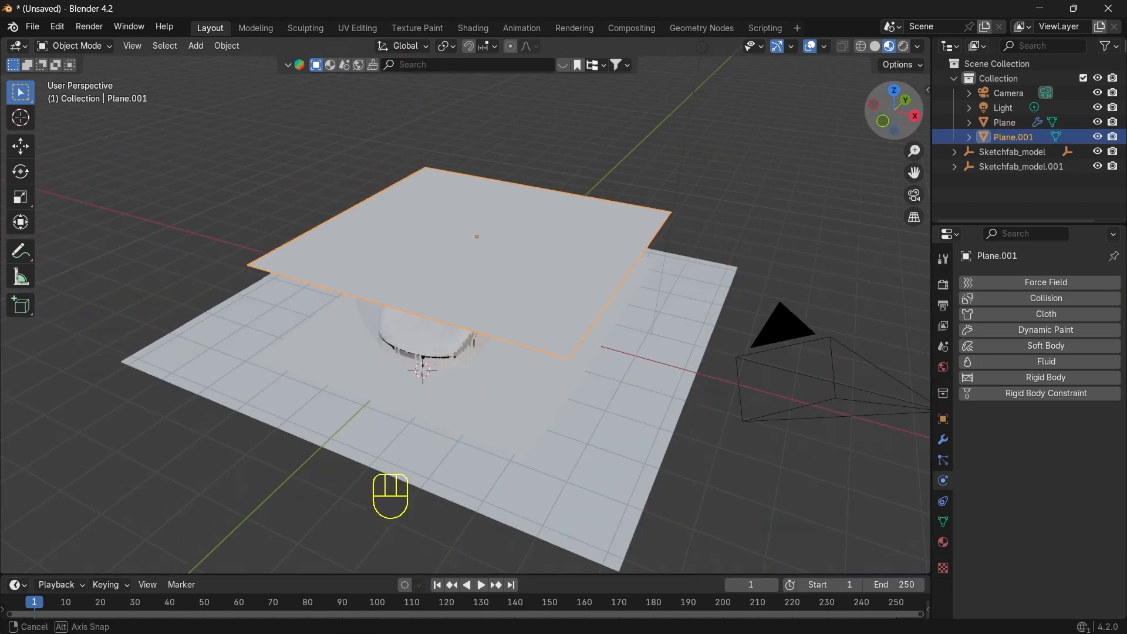
- Subdivide Plane.001 into a 60-cut grid
{"action": "key", "text": "Tab"}
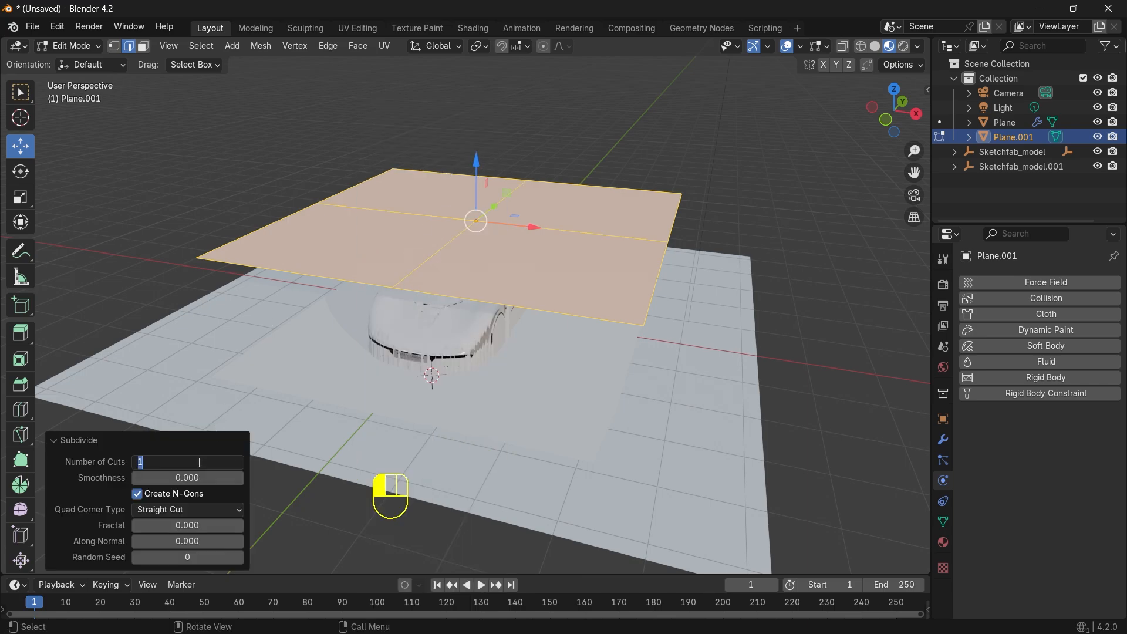
{"action": "type", "text": "60"}
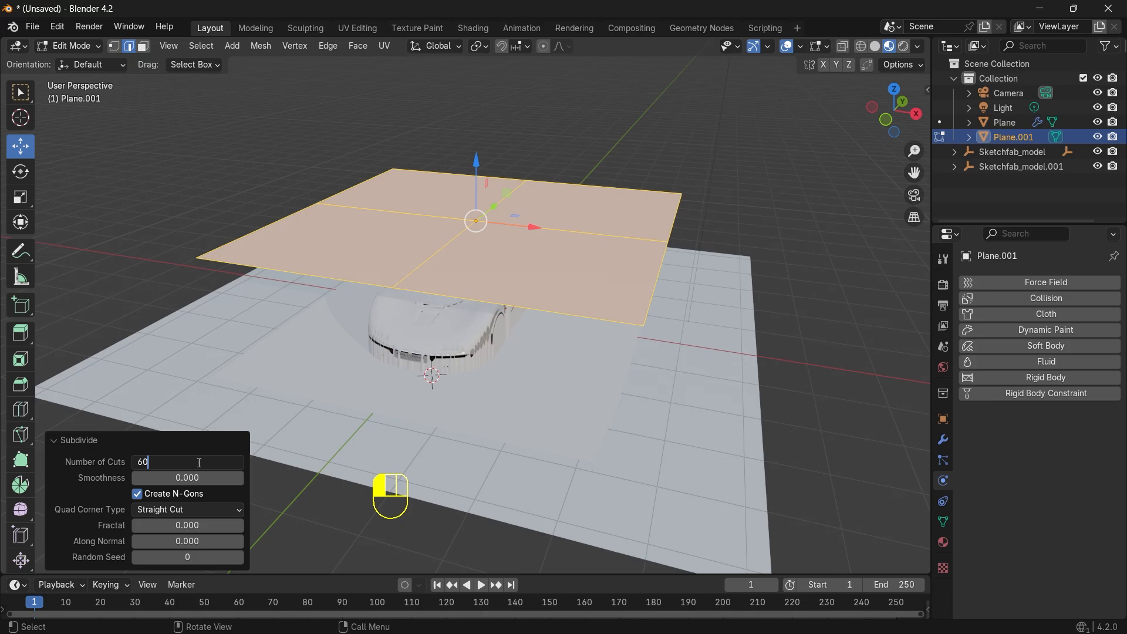
{"action": "key", "text": "Return"}
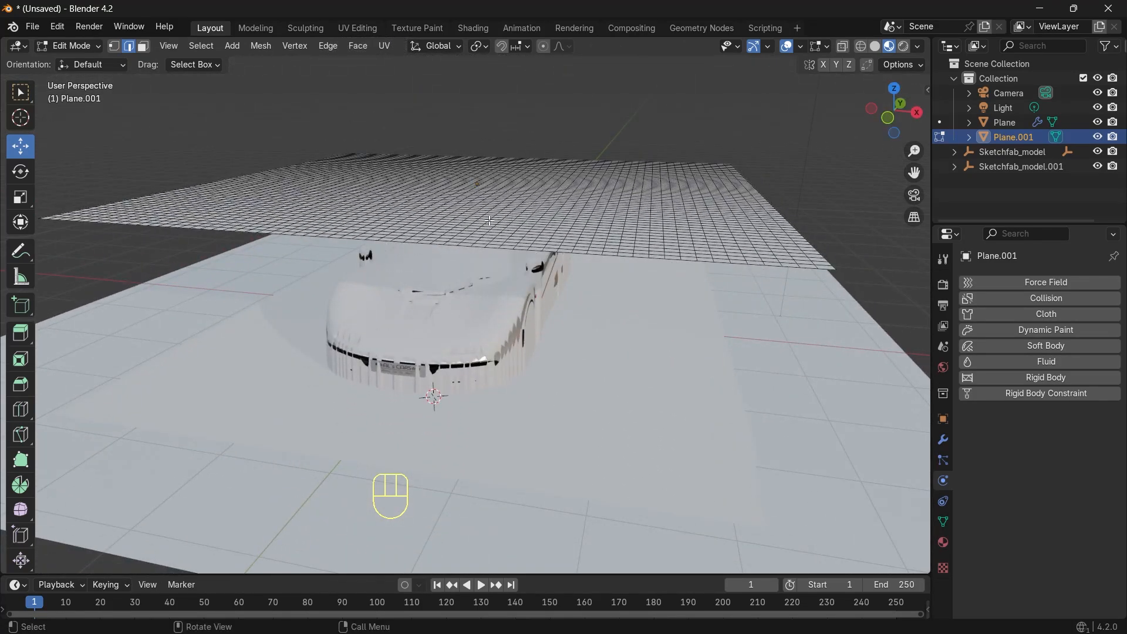
{"action": "mouse_move", "coordinate": [630, 192]}
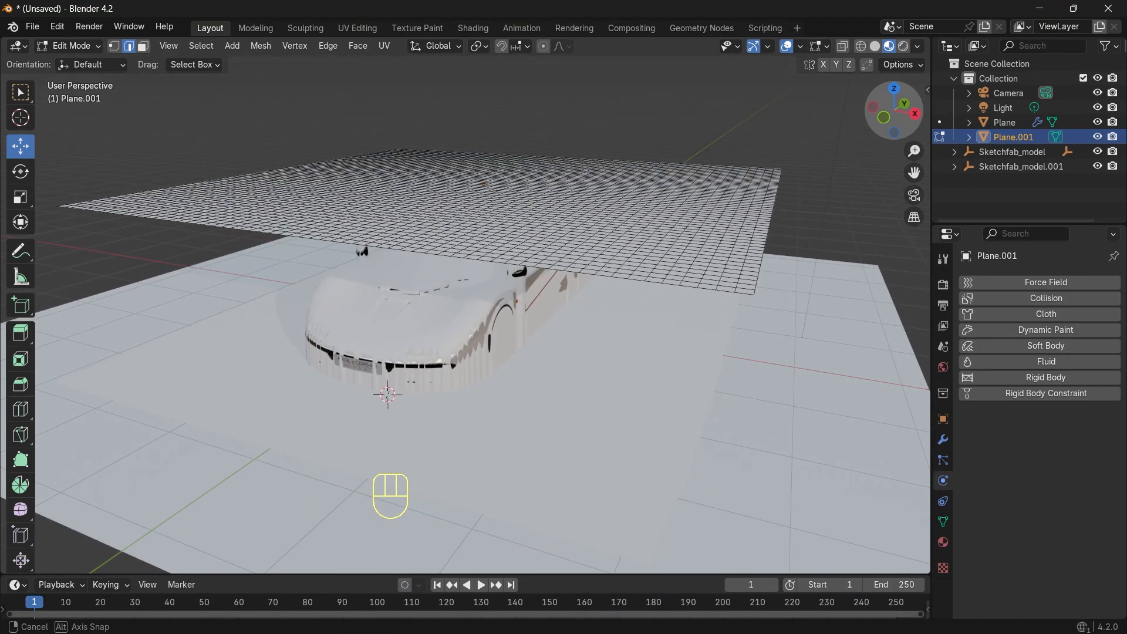
{"action": "left_click", "coordinate": [69, 46]}
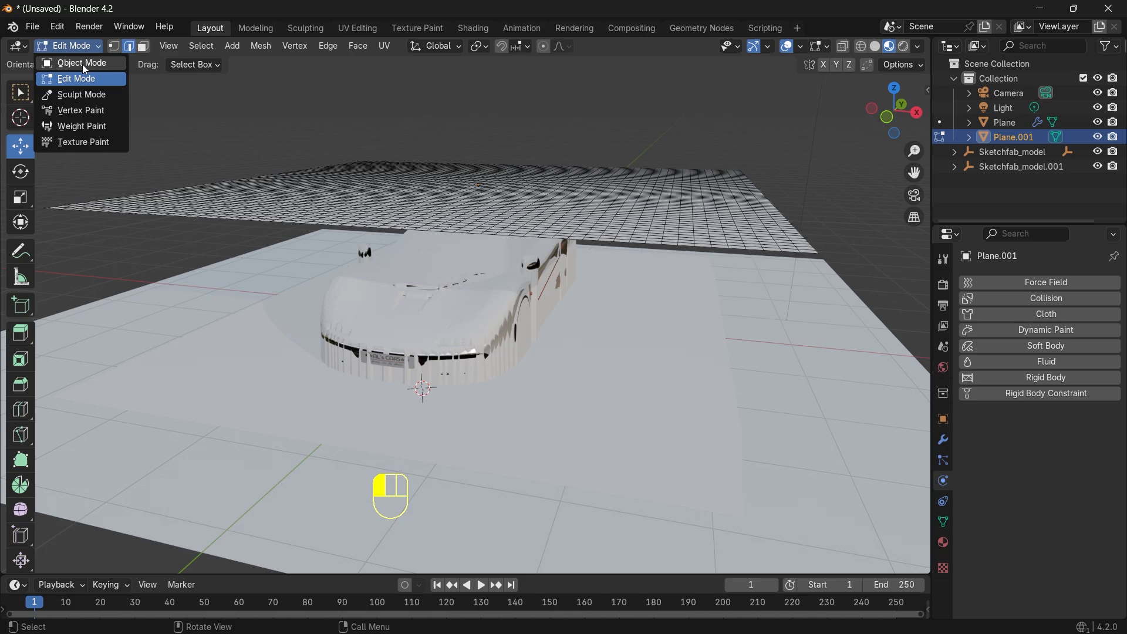
- Select one full edge row of Plane.001's grid vertices corner to corner
{"action": "left_click", "coordinate": [81, 62]}
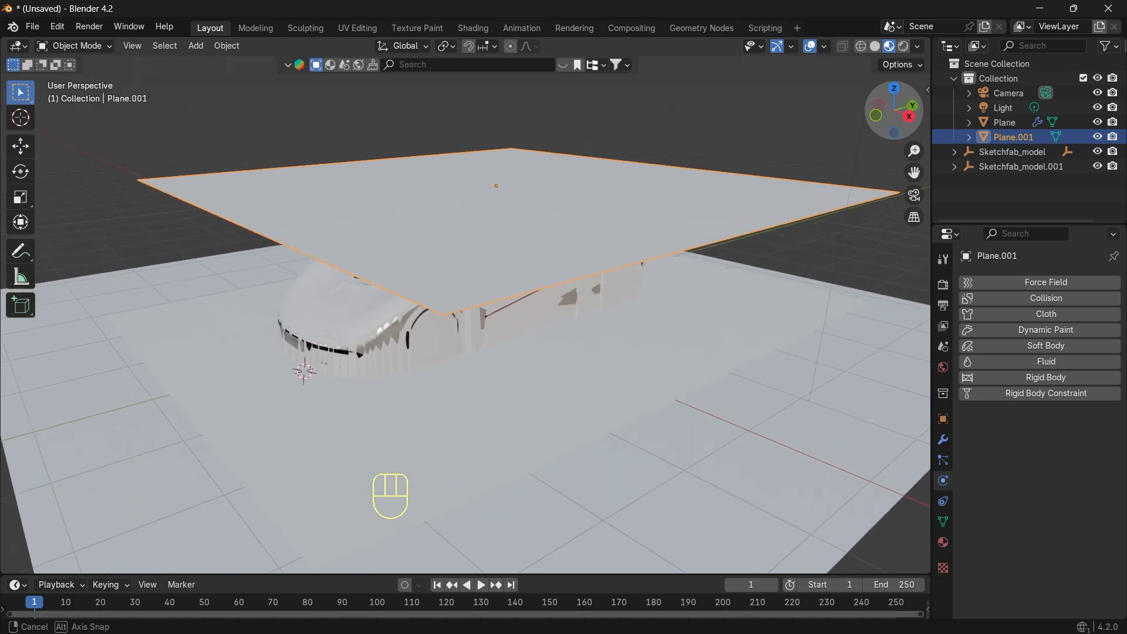
{"action": "key", "text": "Tab"}
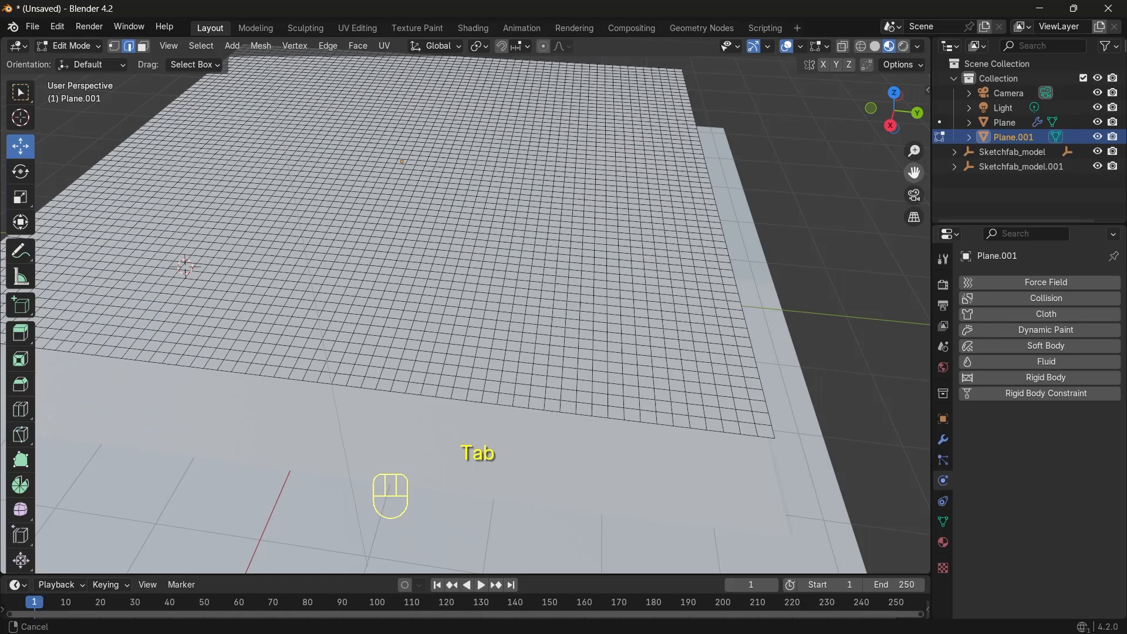
{"action": "left_click", "coordinate": [763, 430]}
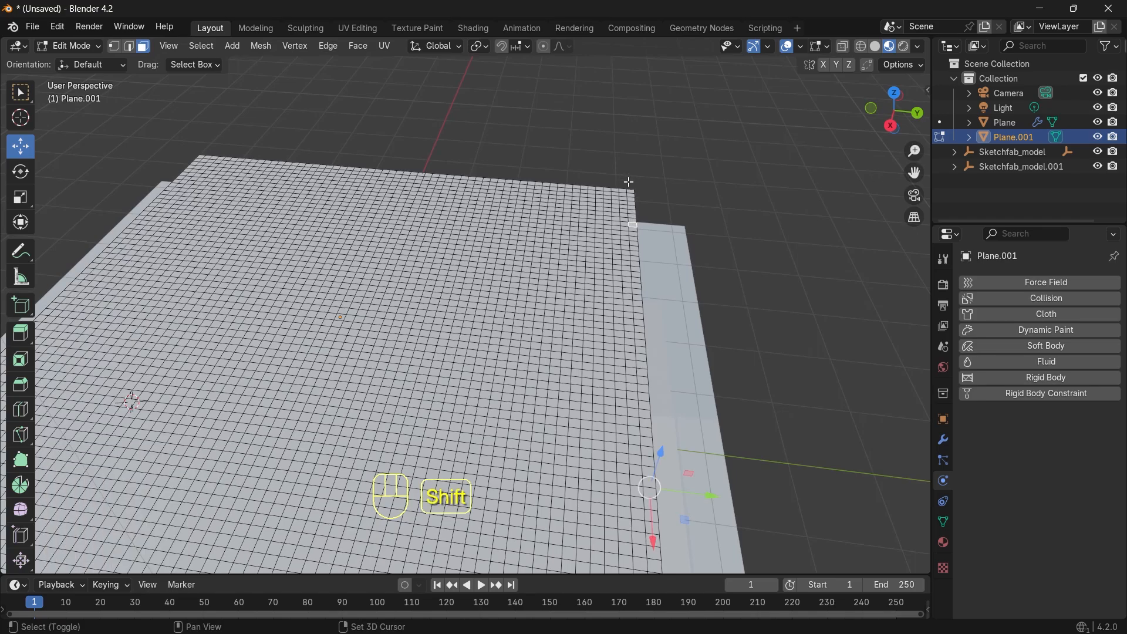
{"action": "key", "text": "ctrl"}
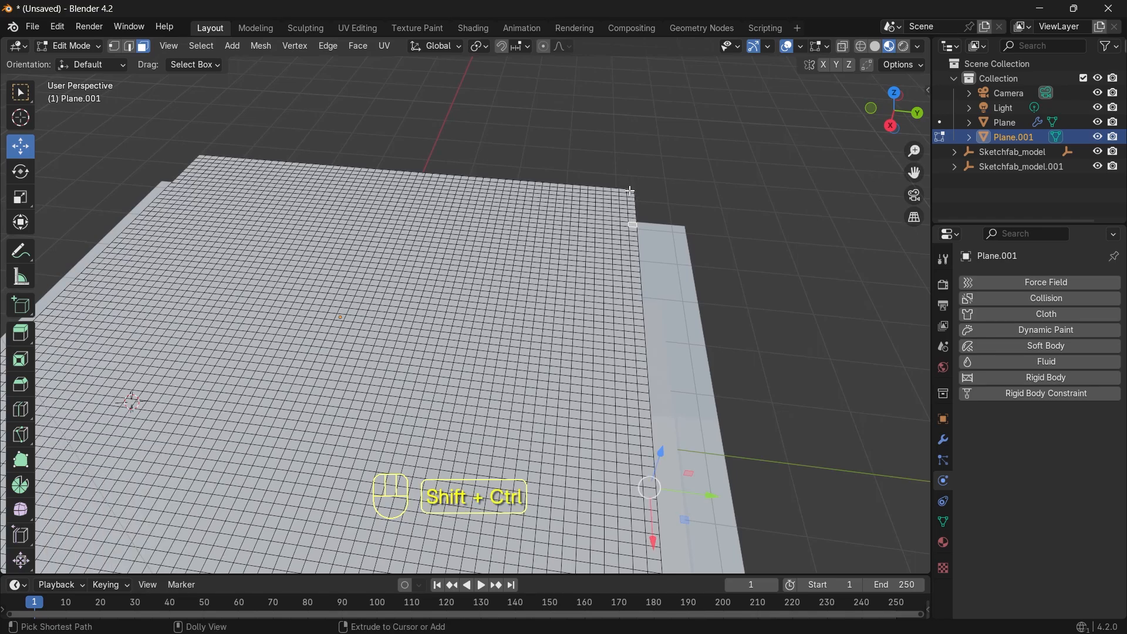
{"action": "left_click", "coordinate": [631, 192]}
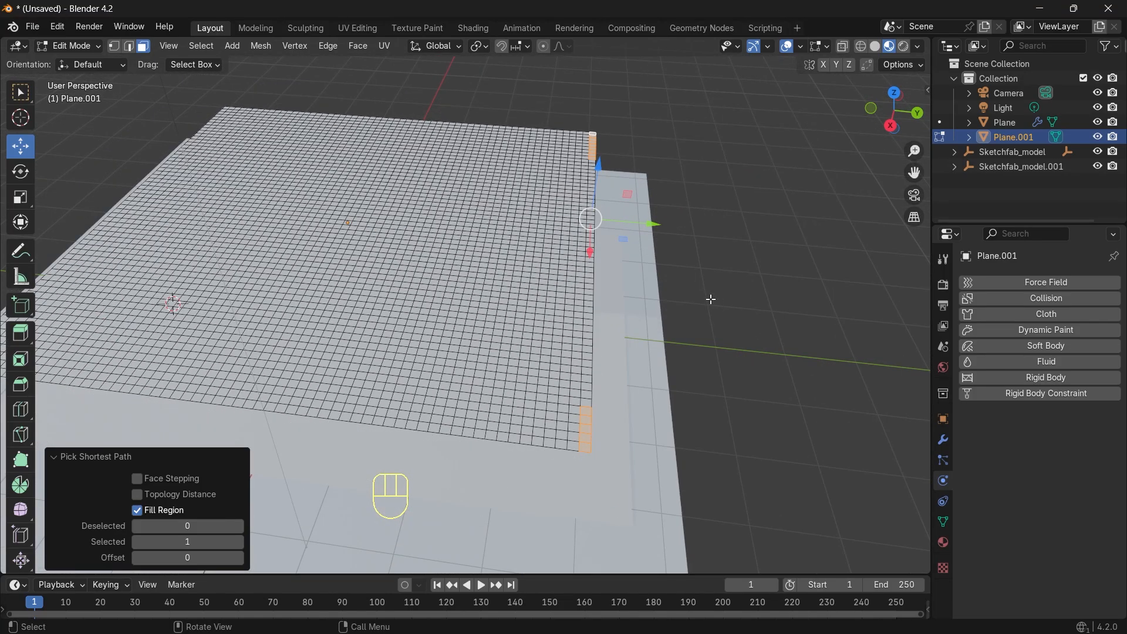
- Hook the selected edge vertices to a new Empty with Ctrl+H
{"action": "key", "text": "ctrl+h"}
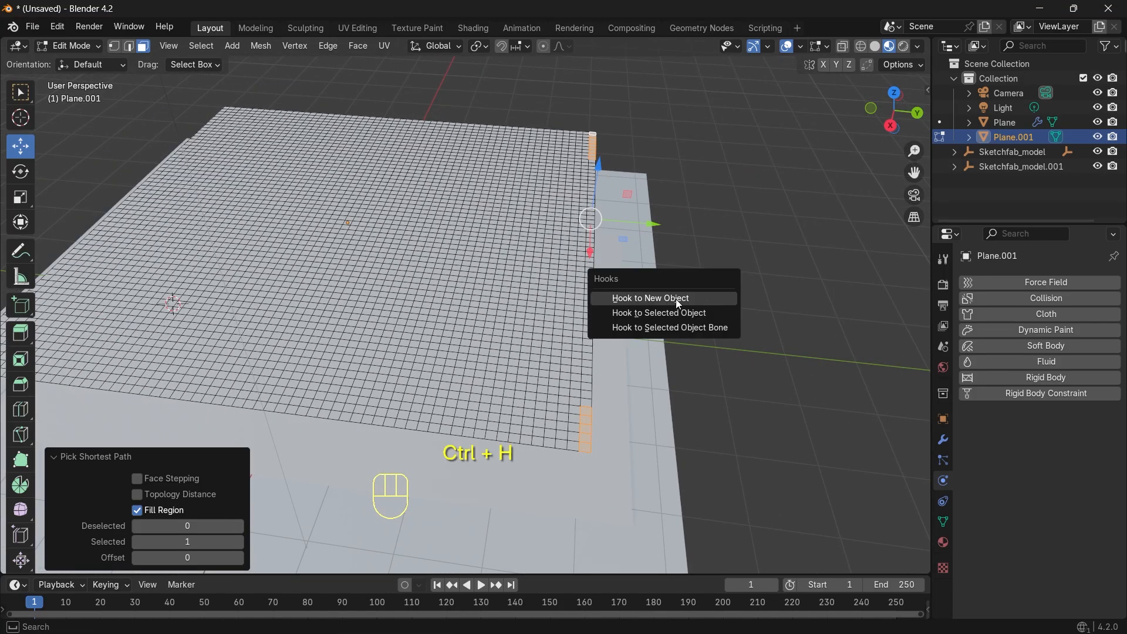
{"action": "left_click", "coordinate": [649, 297]}
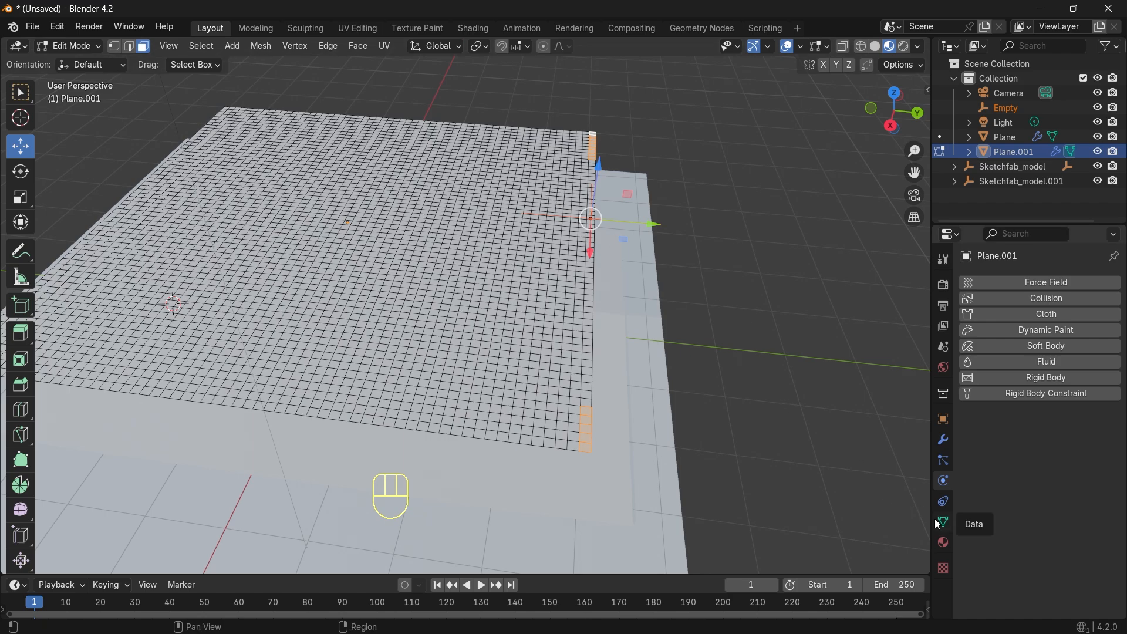
- Add a vertex group named Group to Plane.001 and return to Object Mode
{"action": "left_click", "coordinate": [942, 521]}
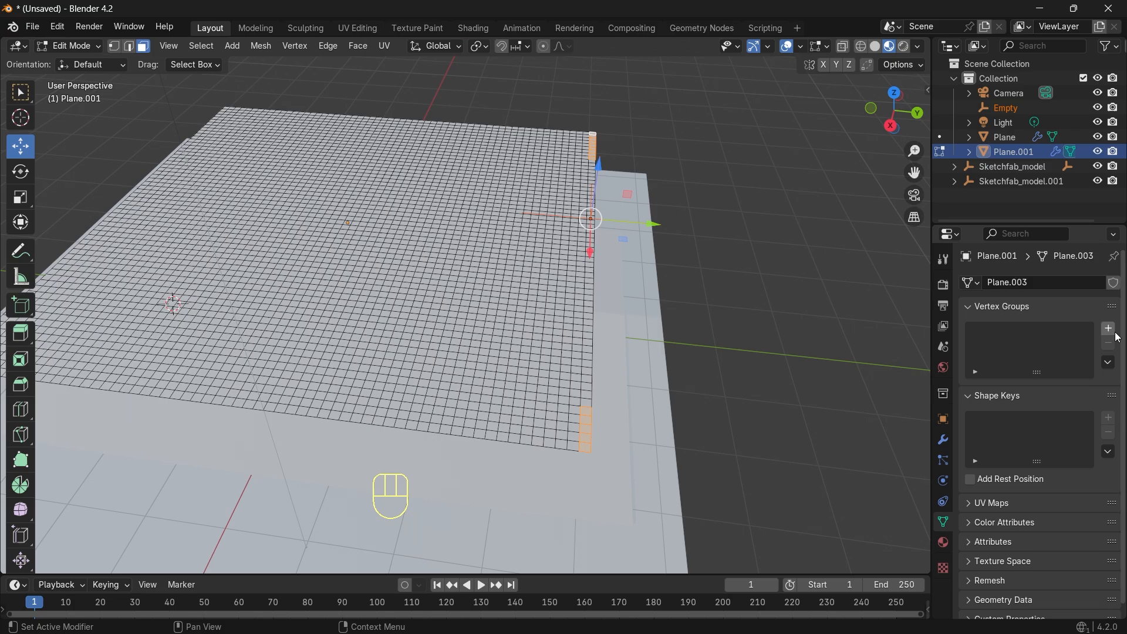
{"action": "left_click", "coordinate": [1106, 328]}
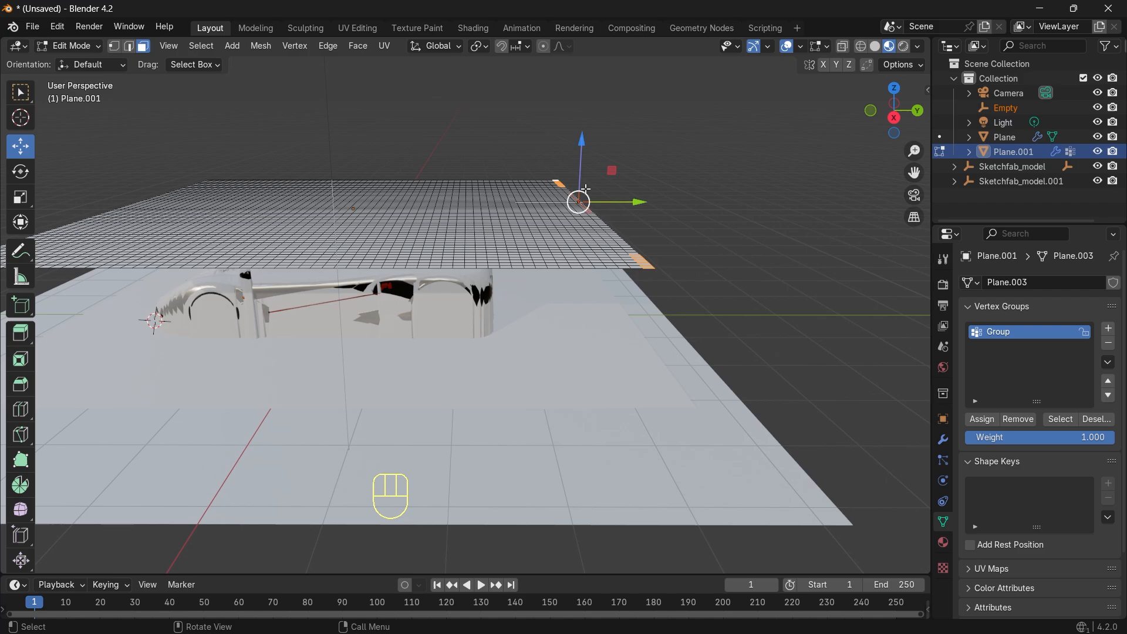
{"action": "left_click_drag", "start_coordinate": [431, 287], "coordinate": [431, 216]}
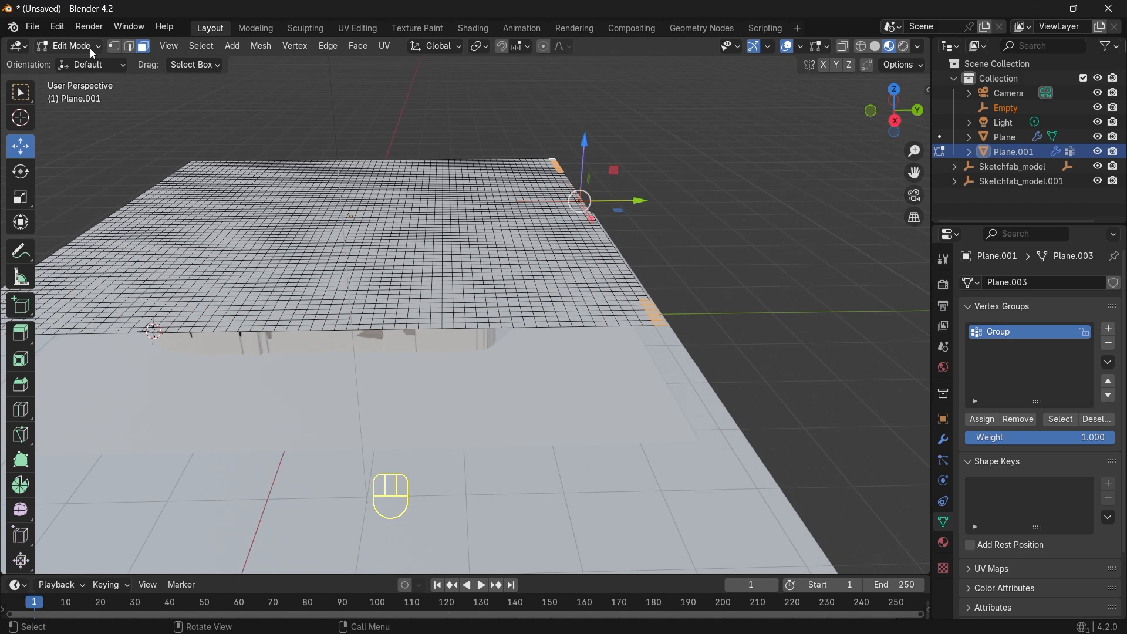
{"action": "key", "text": "Tab"}
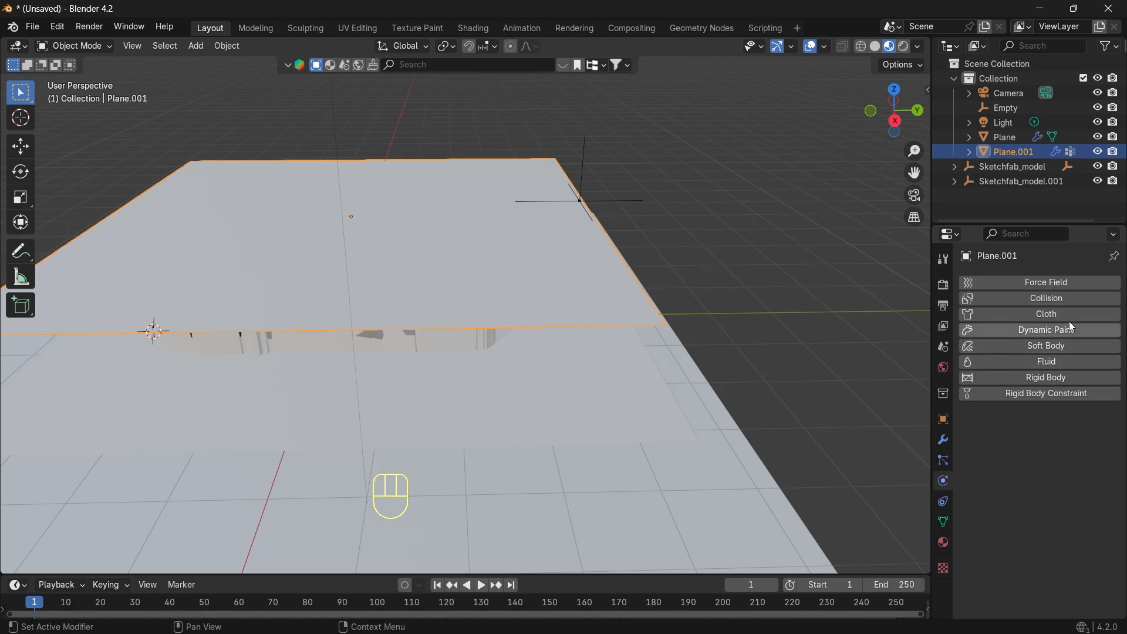
- Add Cloth physics to Plane.001, play the drape test, then rewind to the start
{"action": "left_click", "coordinate": [1044, 314]}
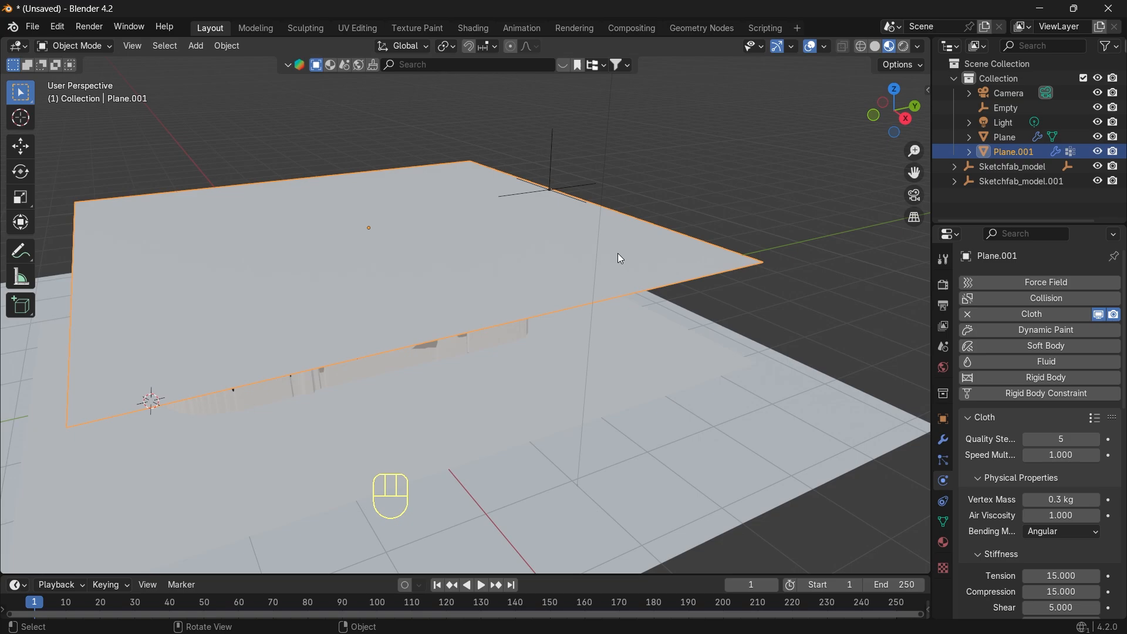
{"action": "key", "text": "space"}
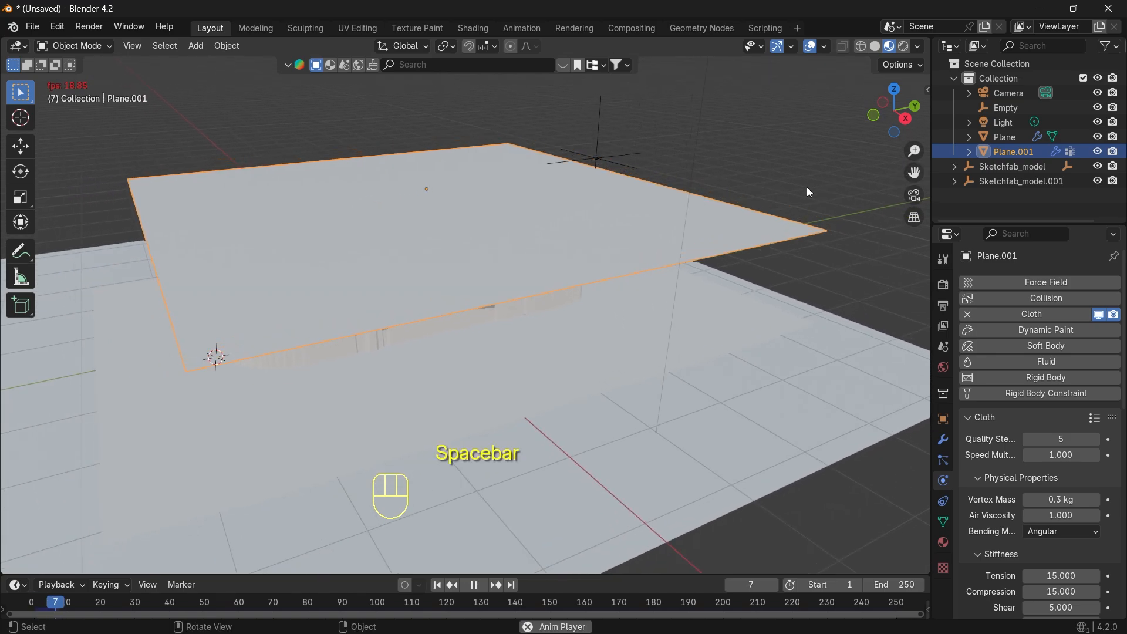
{"action": "key", "text": "space"}
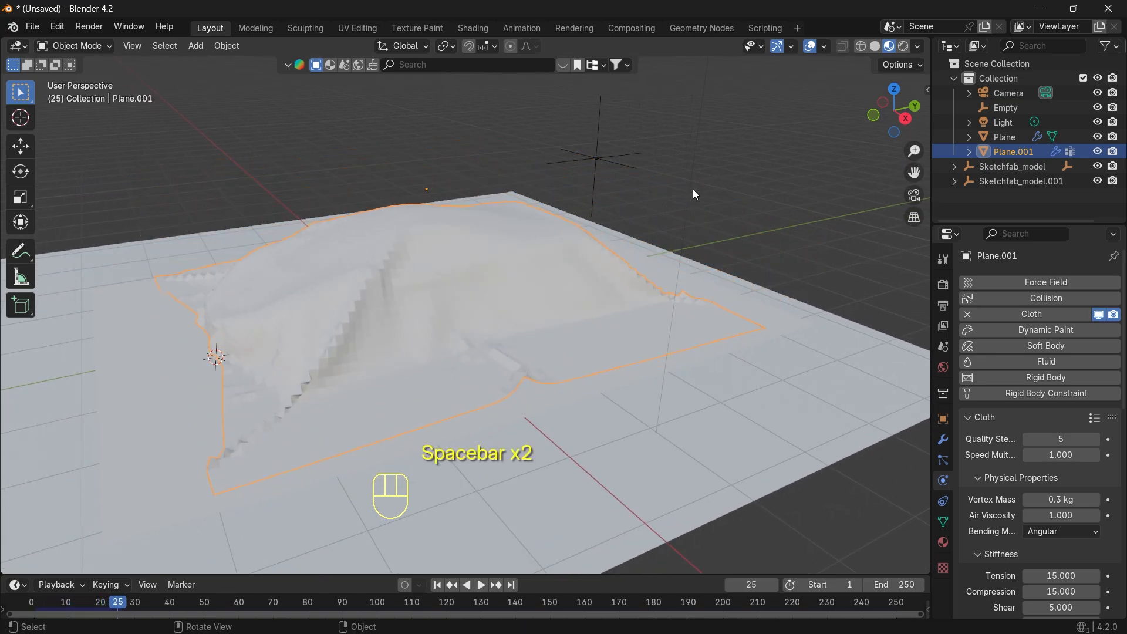
{"action": "key", "text": "space"}
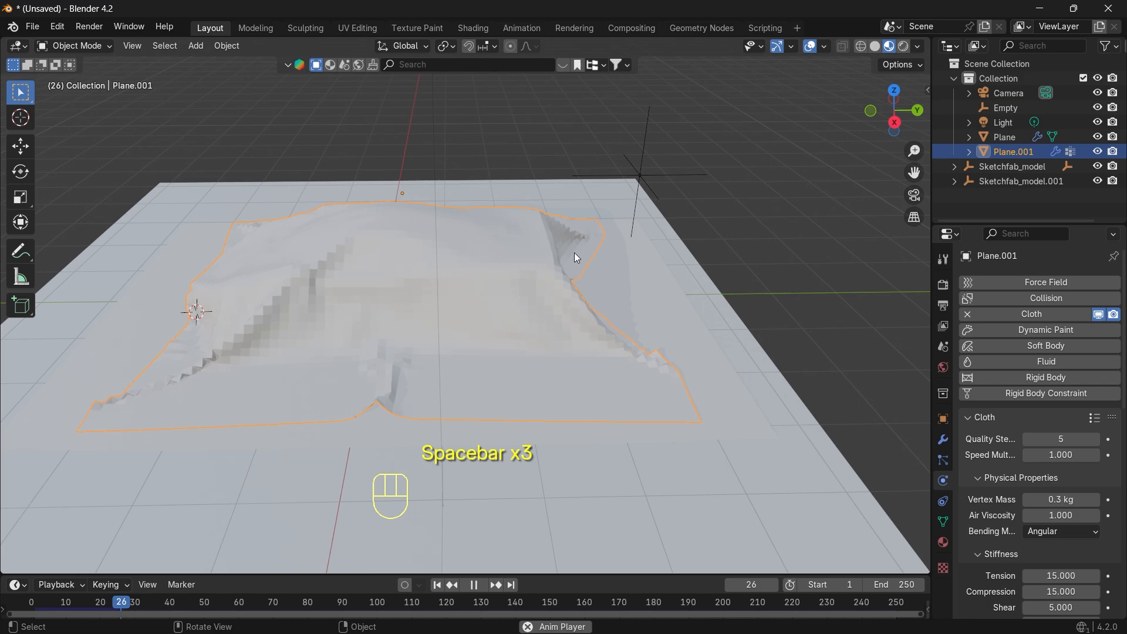
{"action": "key", "text": "space"}
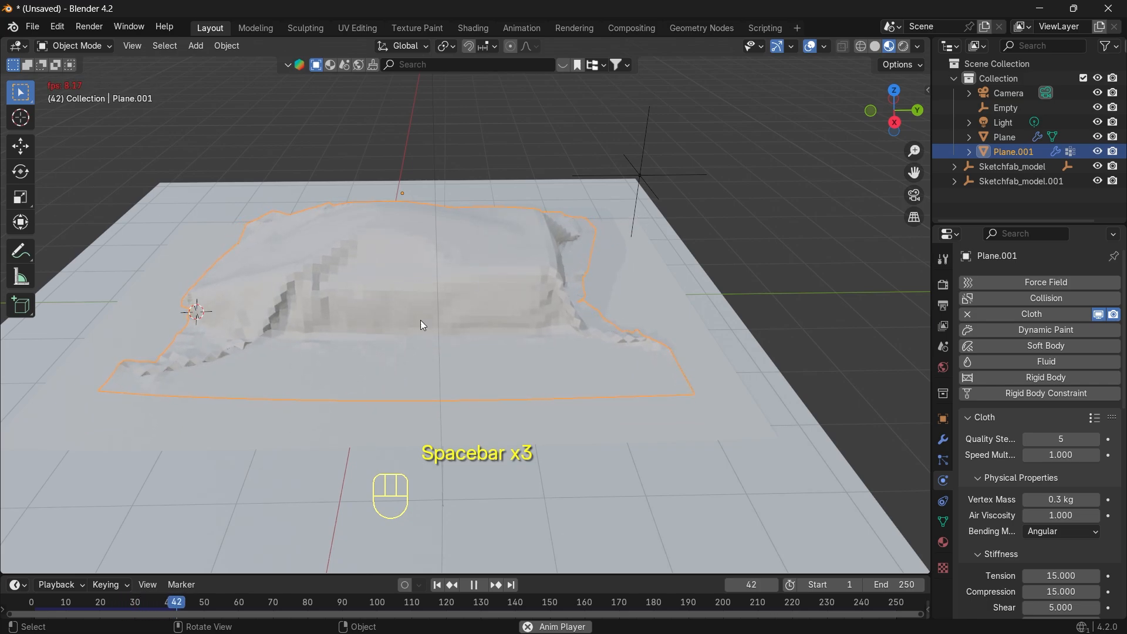
{"action": "key", "text": "space"}
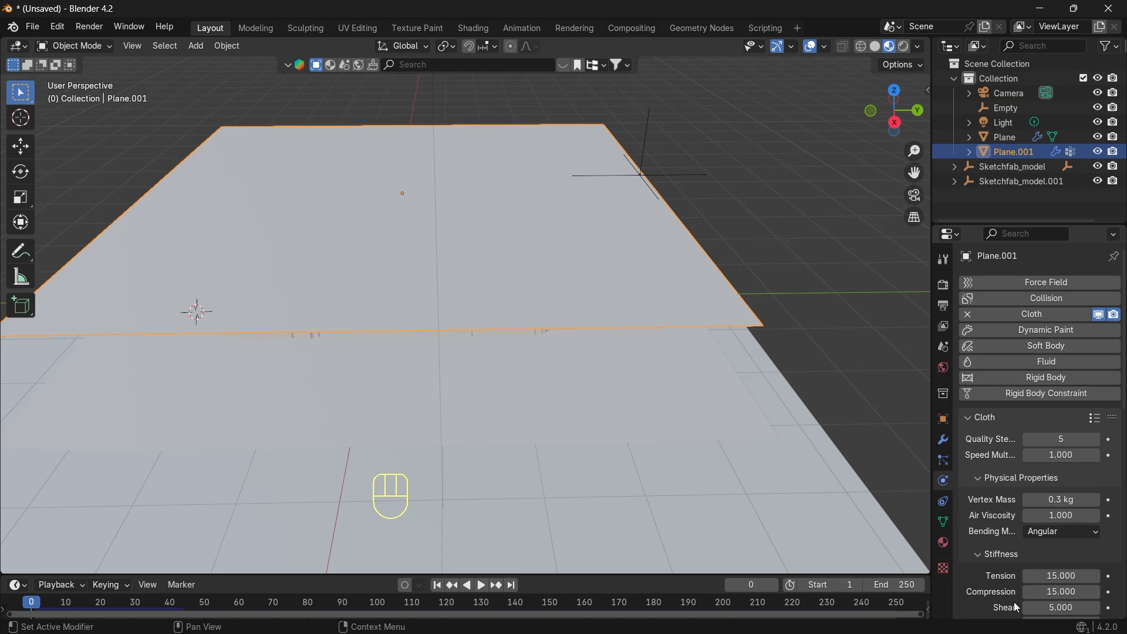
- Set the cloth's Pin Group to the Group vertex group, replay to see the pinned edge hold, and rewind
{"action": "scroll", "scroll_direction": "down", "scroll_amount": 3}
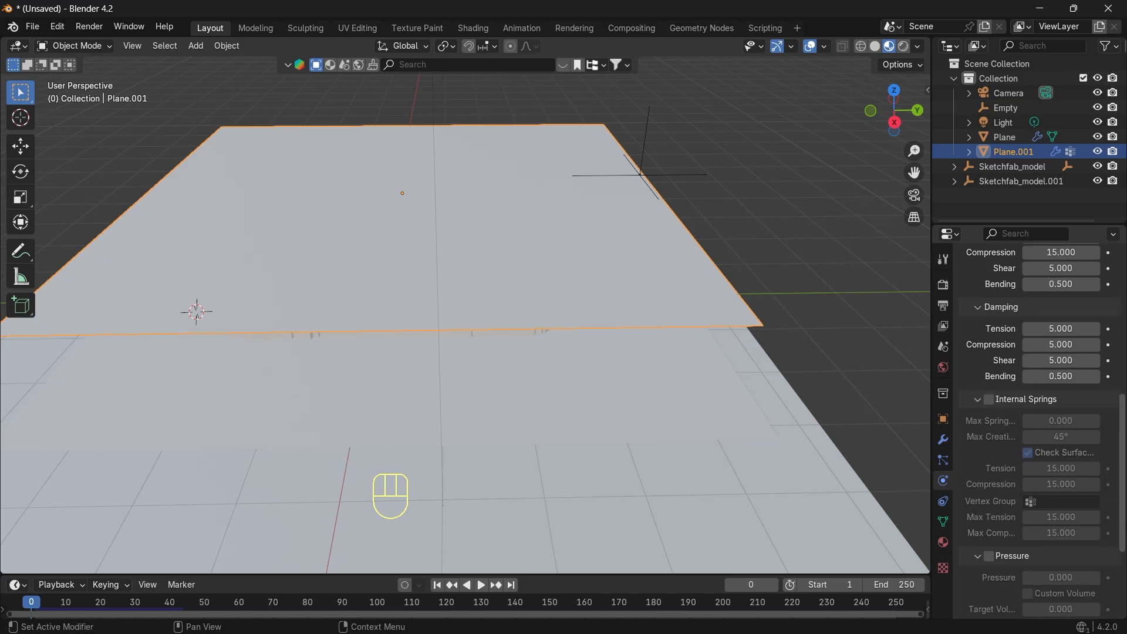
{"action": "scroll", "scroll_direction": "down", "scroll_amount": 3}
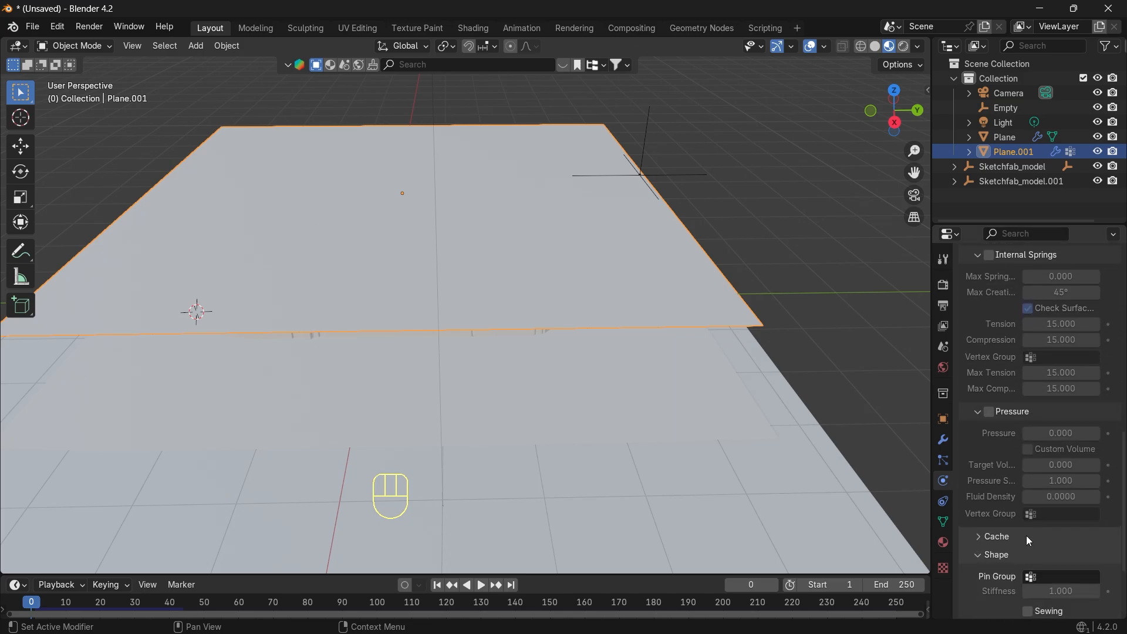
{"action": "scroll", "scroll_direction": "down", "scroll_amount": 3}
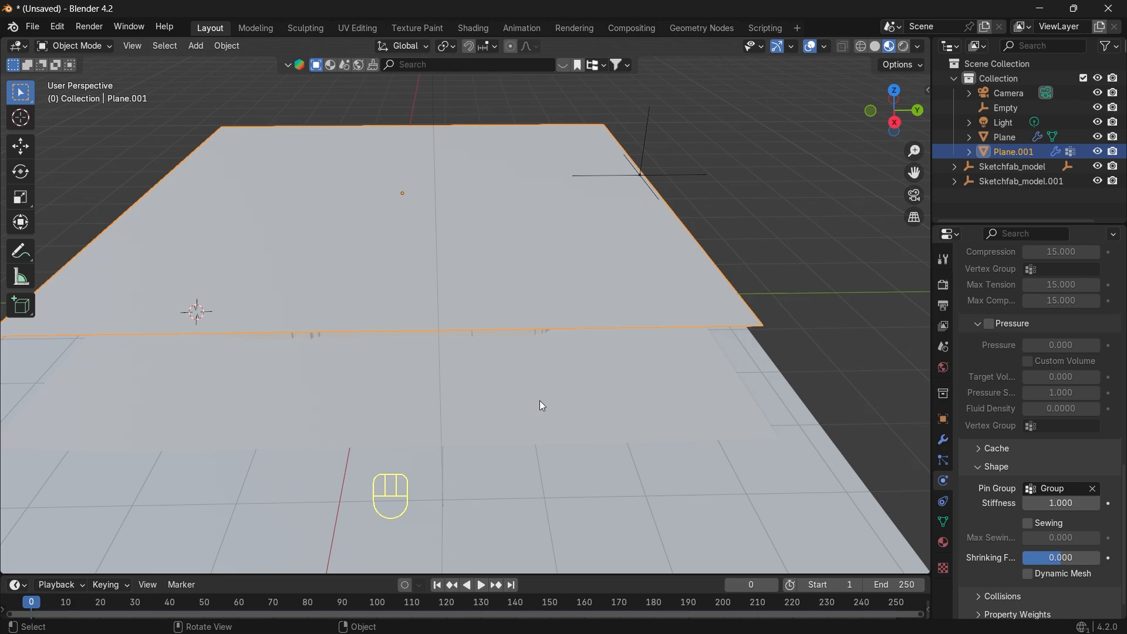
{"action": "key", "text": "space"}
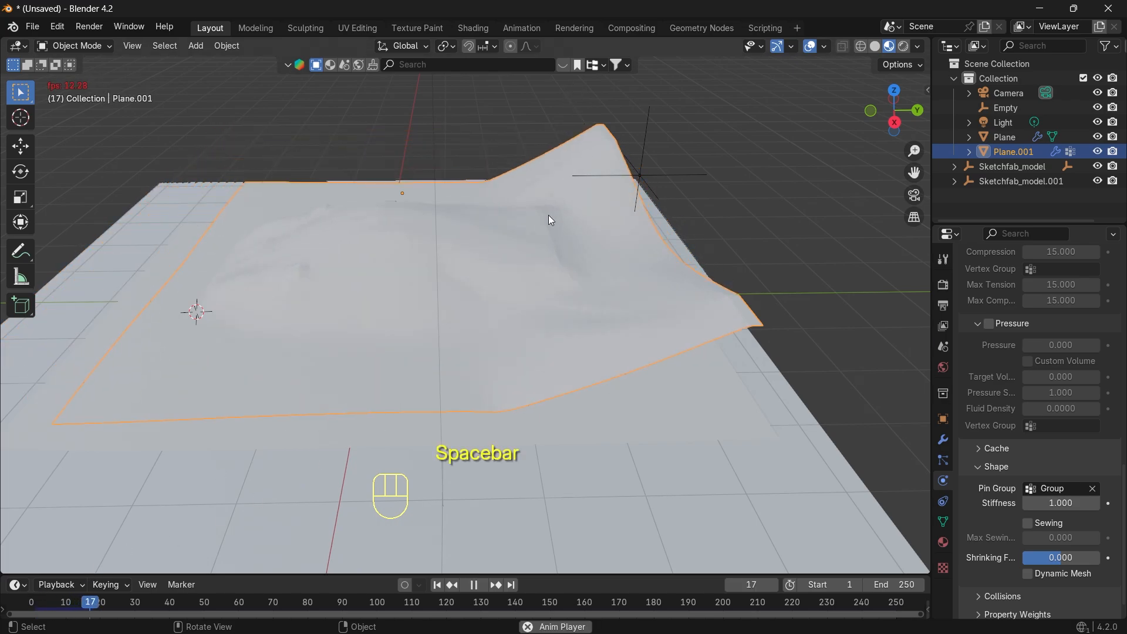
{"action": "key", "text": "space"}
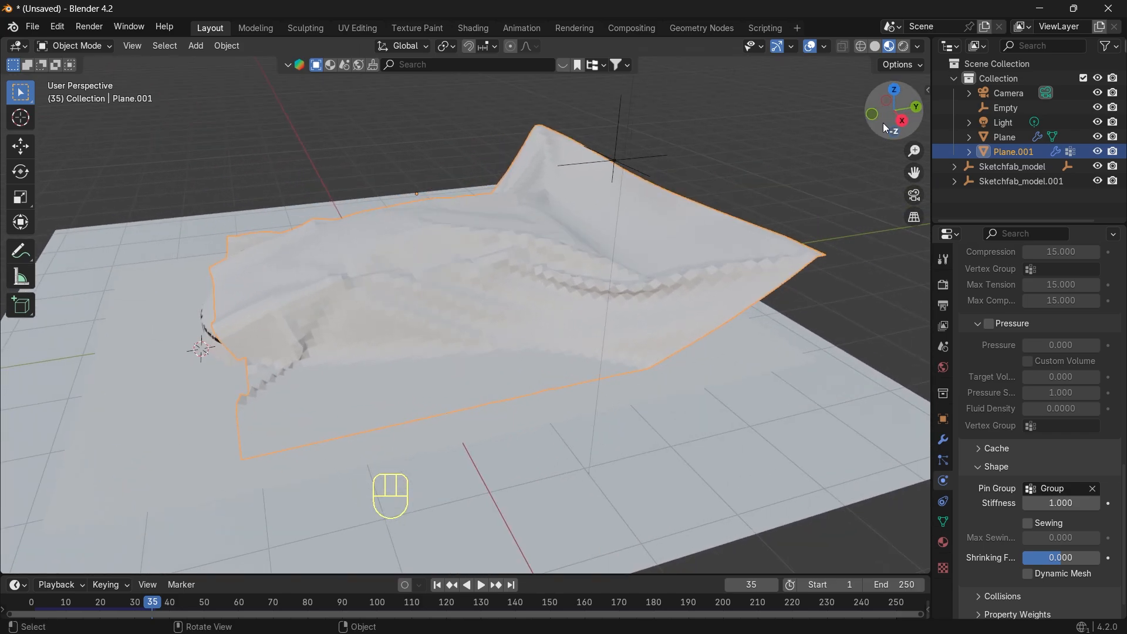
{"action": "left_click", "coordinate": [479, 585]}
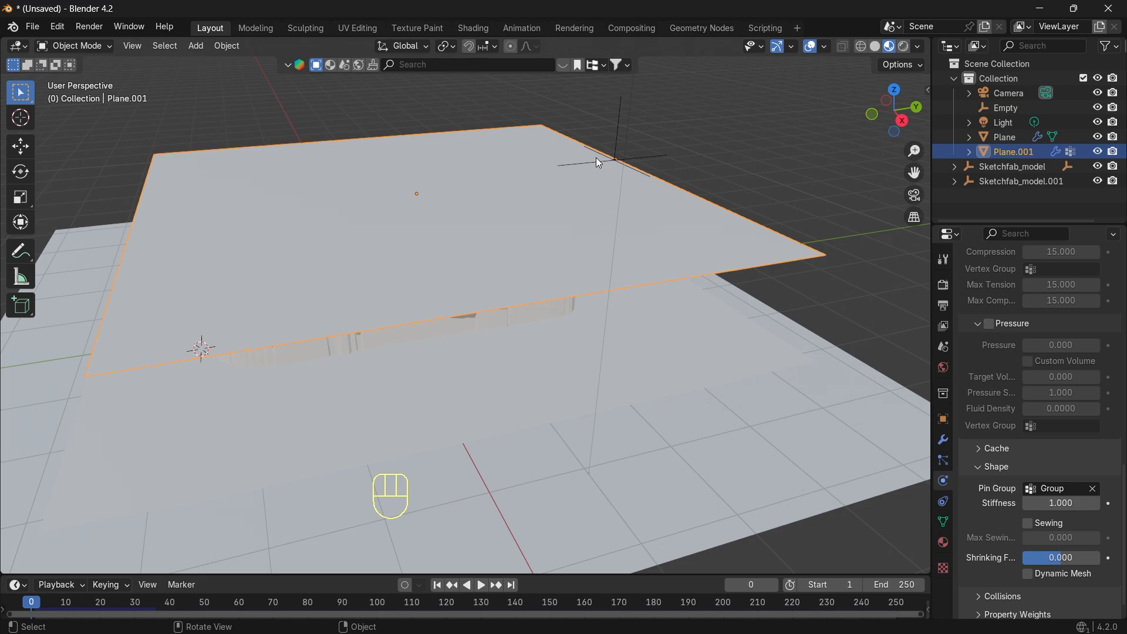
- Keyframe the hook Empty's start position and enlarge the timeline so its keyframe shows
{"action": "left_click", "coordinate": [1003, 122]}
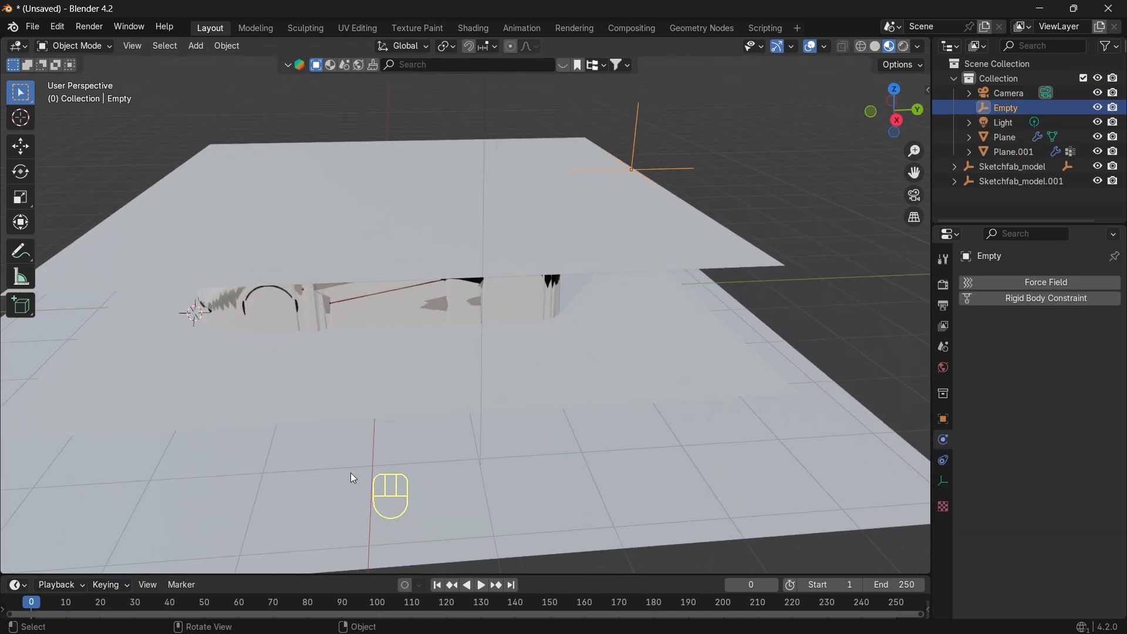
{"action": "left_click", "coordinate": [480, 585]}
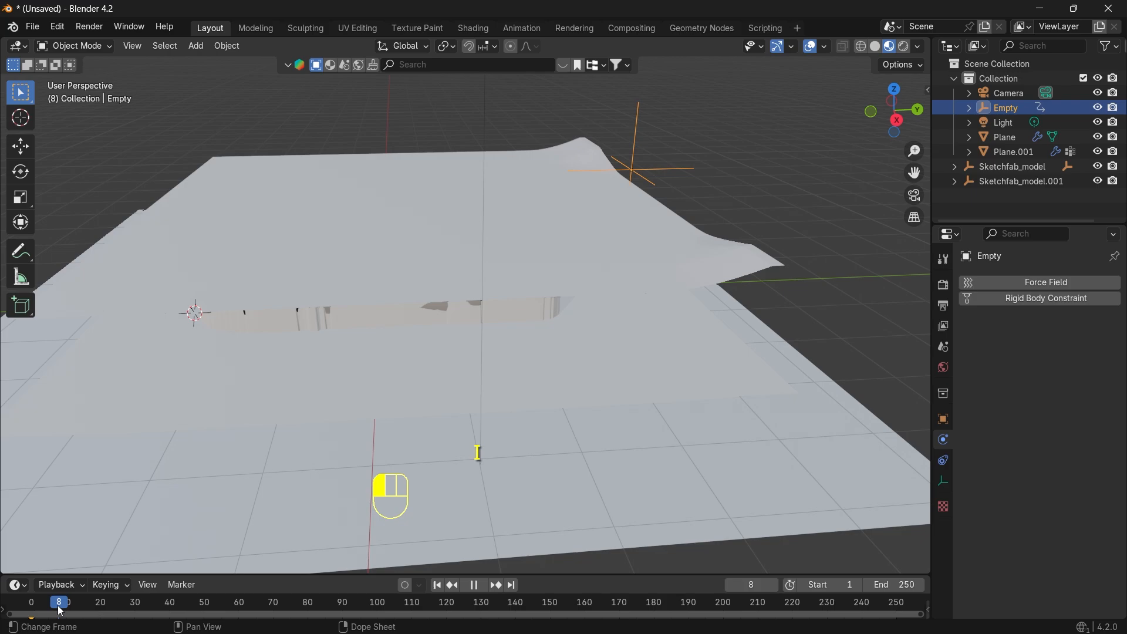
{"action": "left_click", "coordinate": [82, 602]}
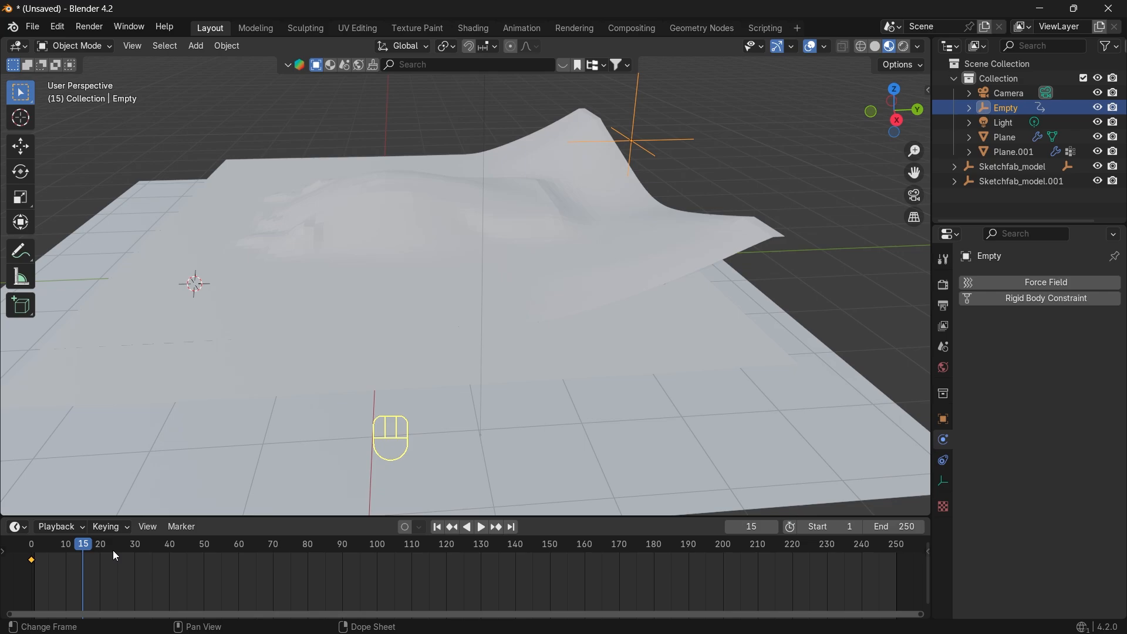
{"action": "left_click", "coordinate": [20, 147]}
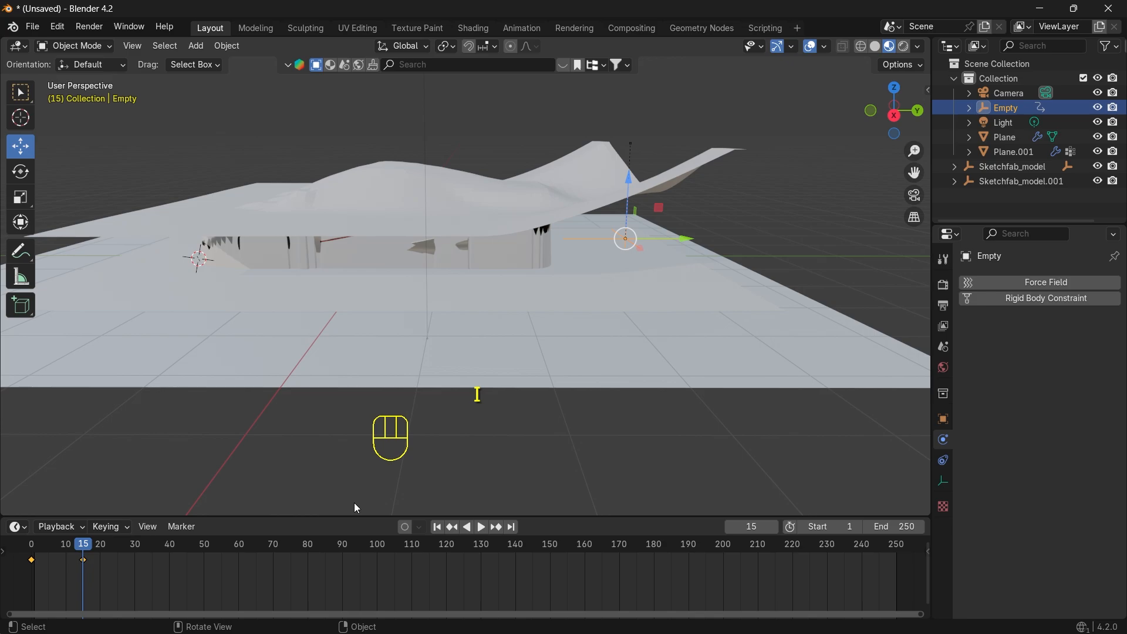
- Shift the hook Empty's second keyframe from frame 30 out to about frame 80
{"action": "left_click", "coordinate": [479, 526]}
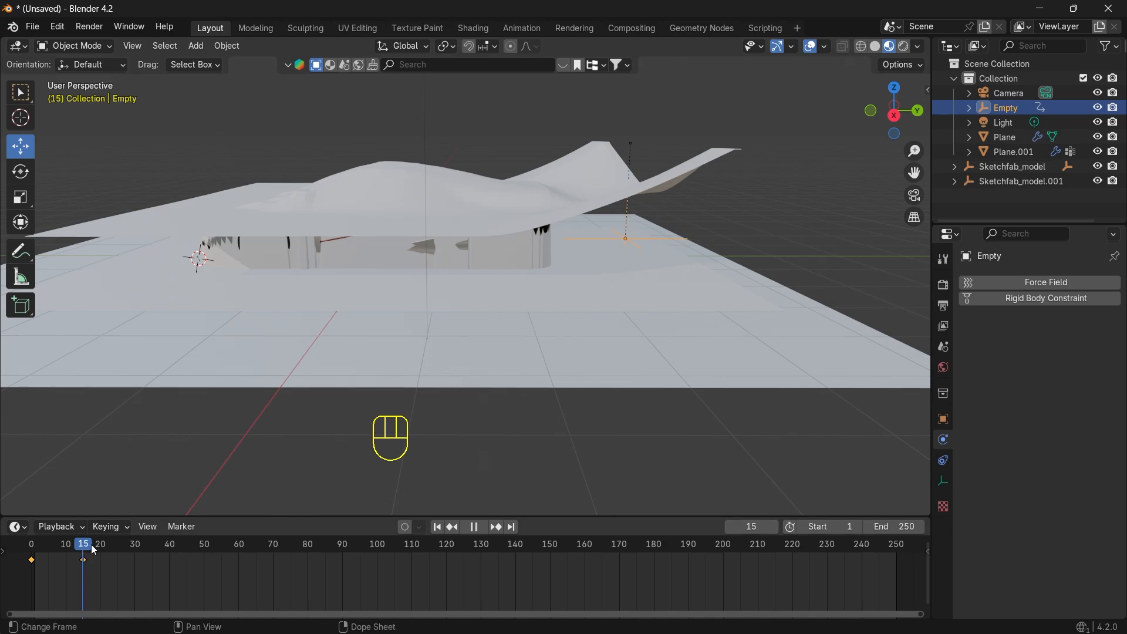
{"action": "left_click", "coordinate": [134, 543]}
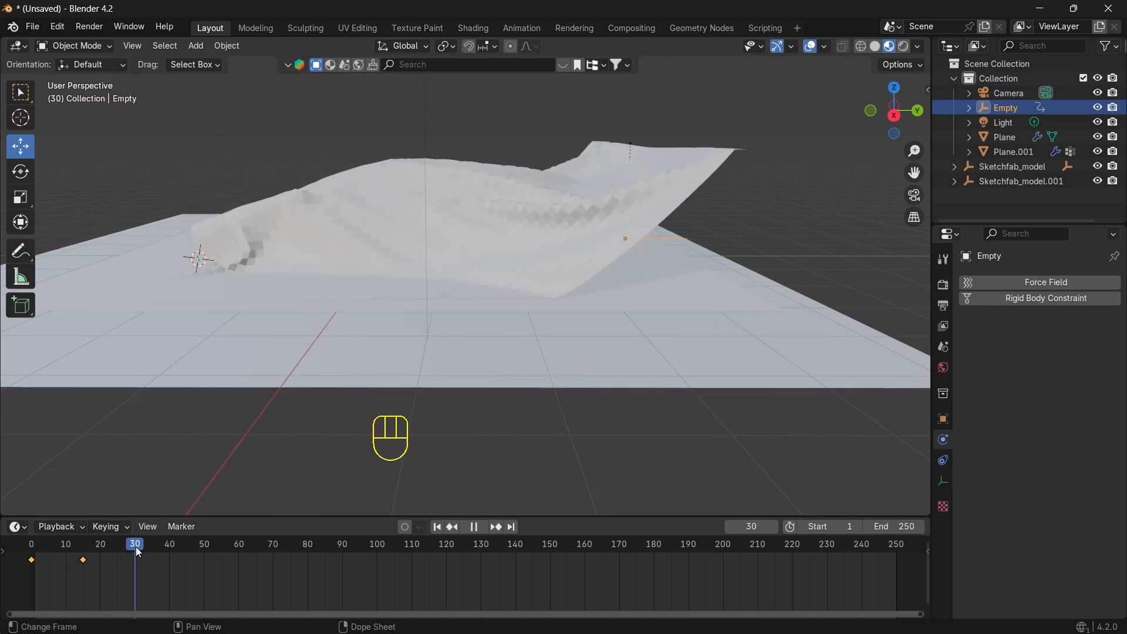
{"action": "left_click", "coordinate": [625, 239]}
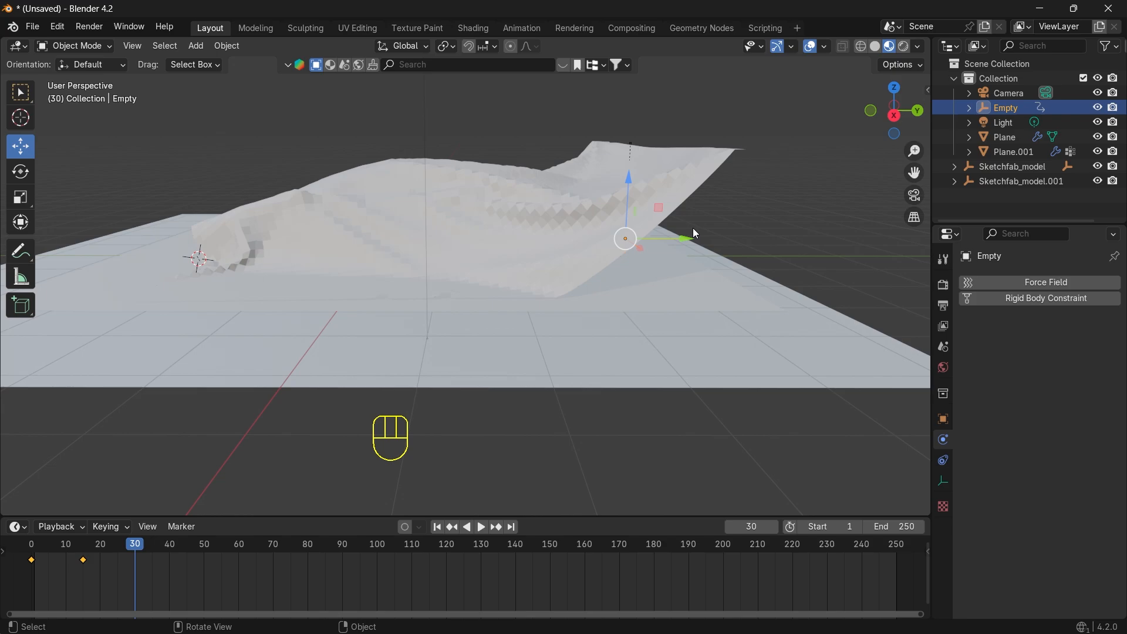
{"action": "key", "text": "g"}
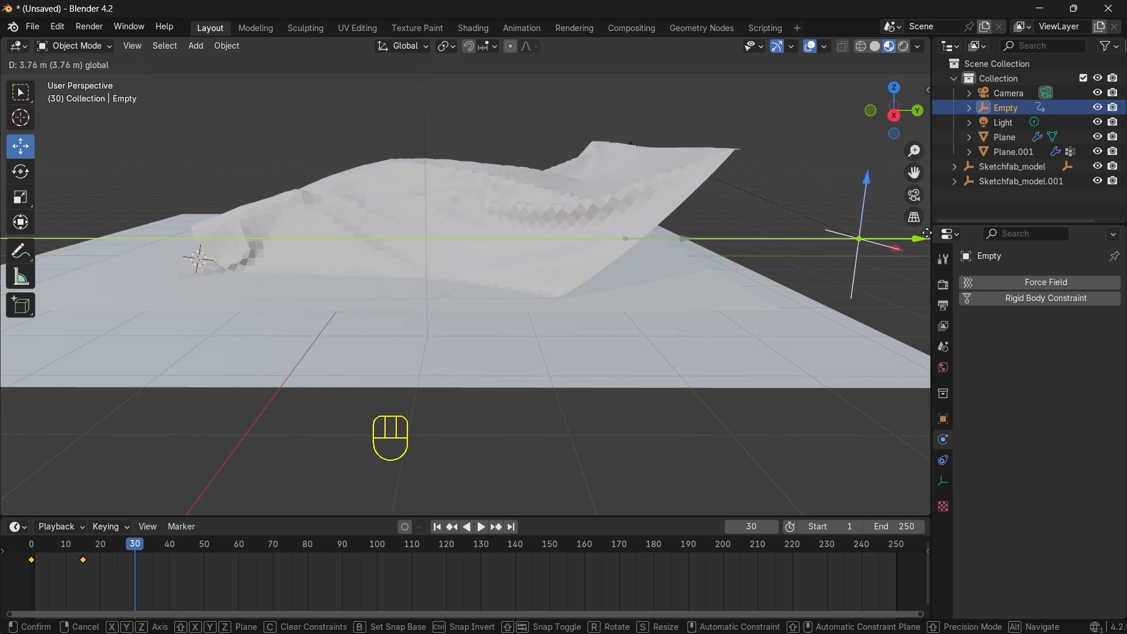
{"action": "left_click", "coordinate": [614, 352]}
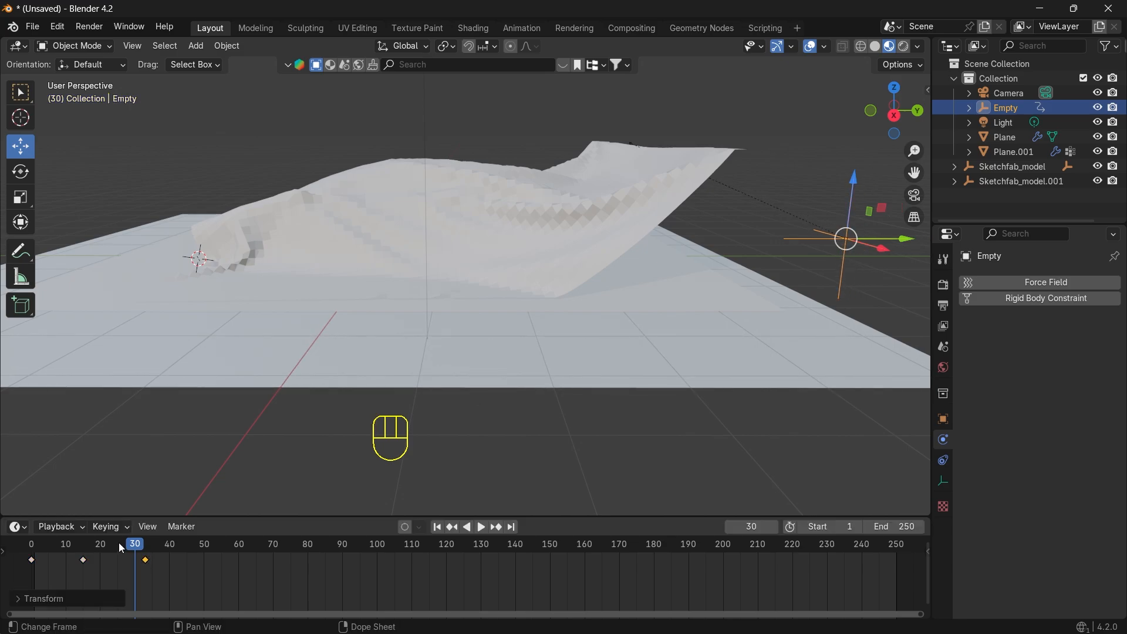
- Replay the animation several times to watch the cloth slide off the car more gradually
{"action": "key", "text": "space"}
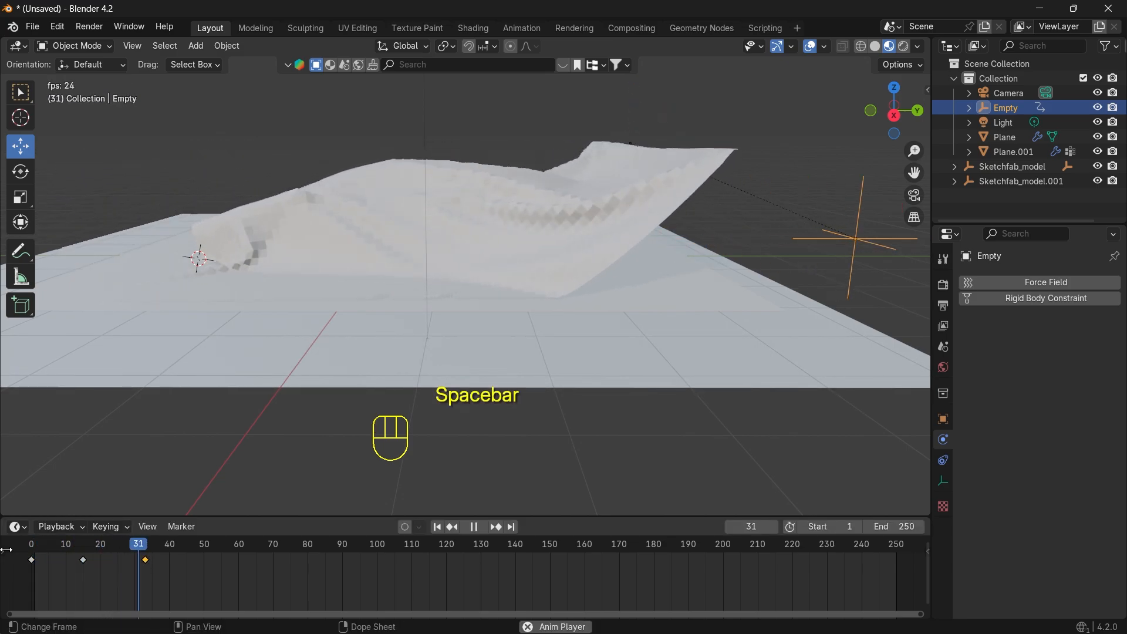
{"action": "key", "text": "space"}
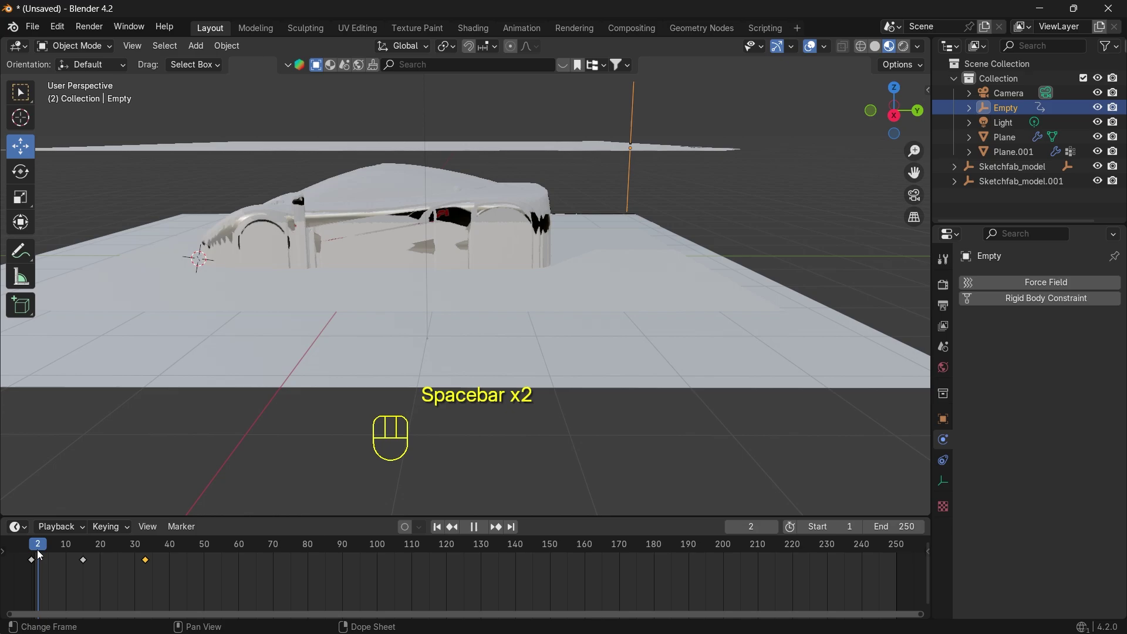
{"action": "key", "text": "space"}
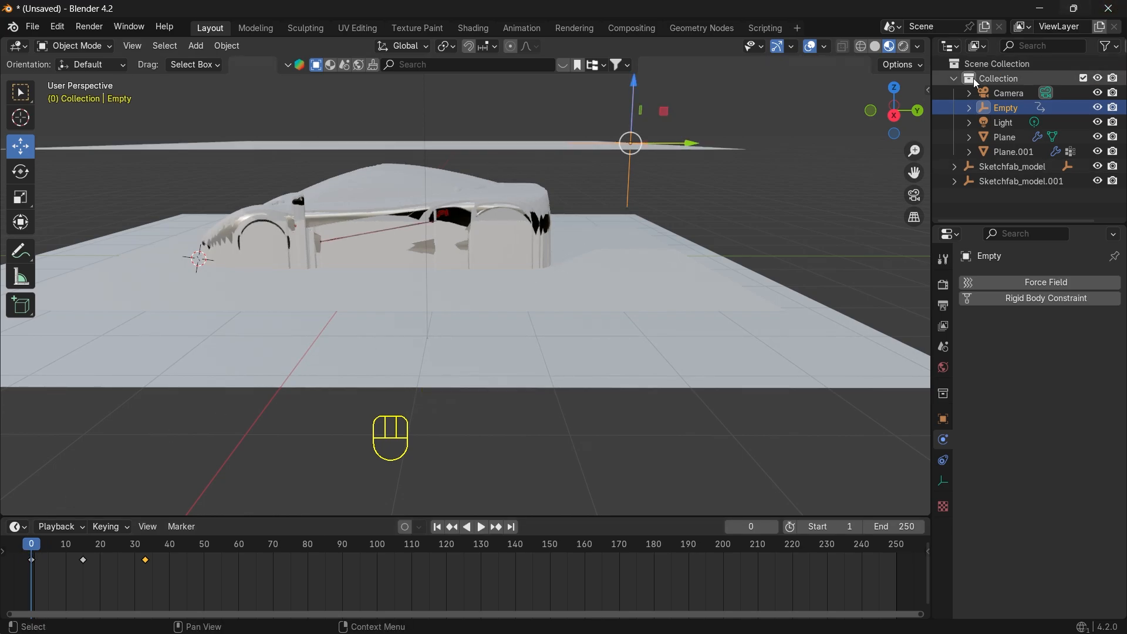
{"action": "key", "text": "space"}
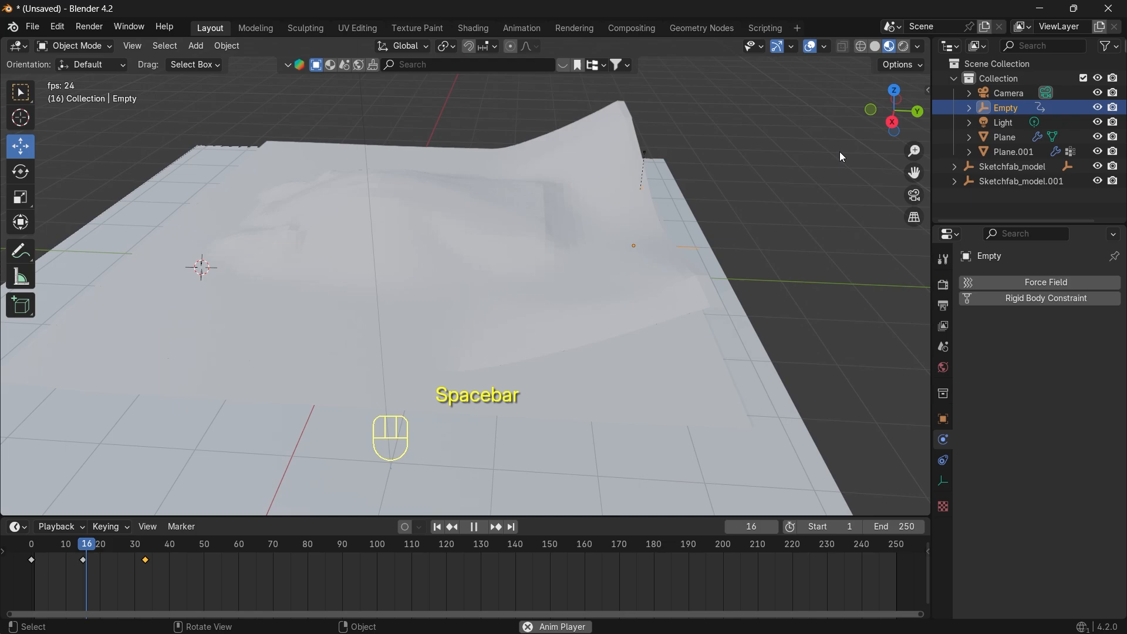
{"action": "key", "text": "space"}
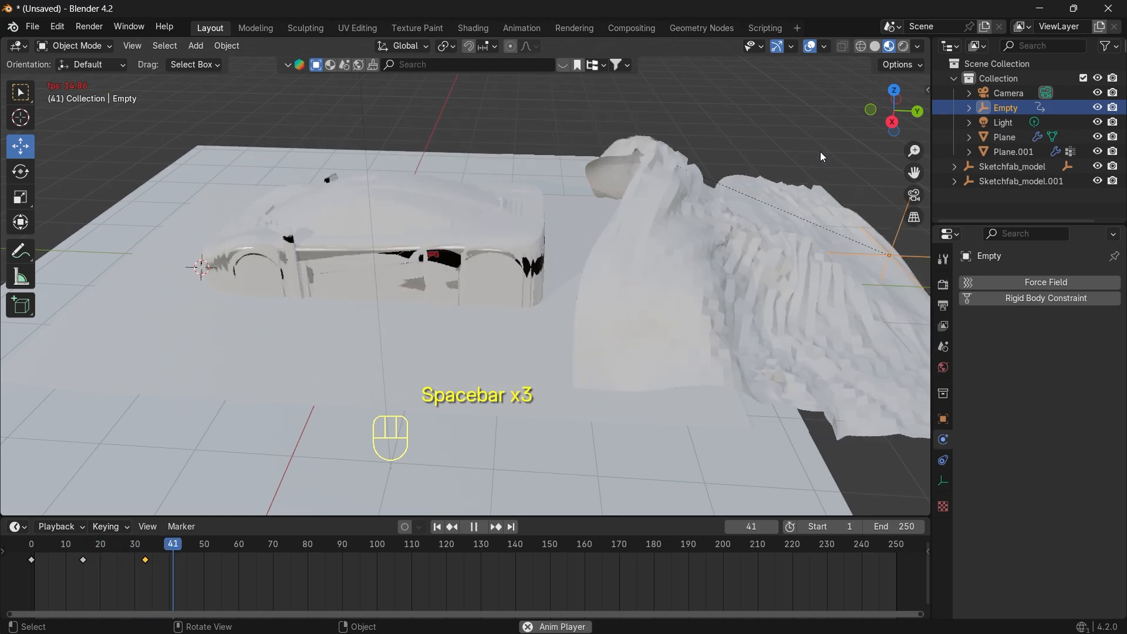
{"action": "key", "text": "space"}
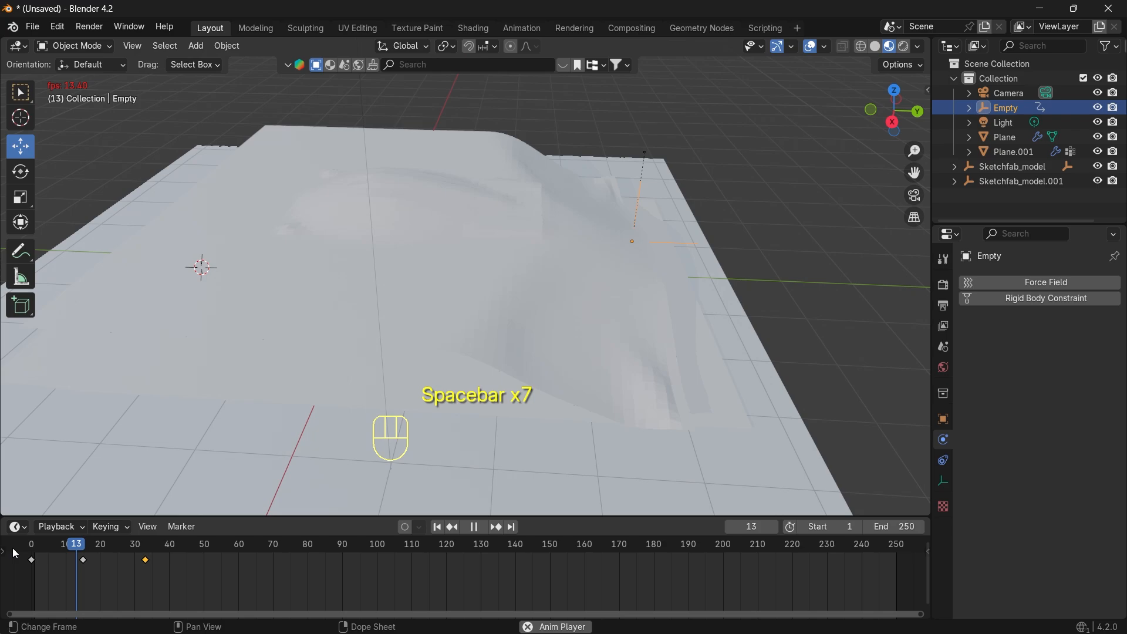
{"action": "key", "text": "space"}
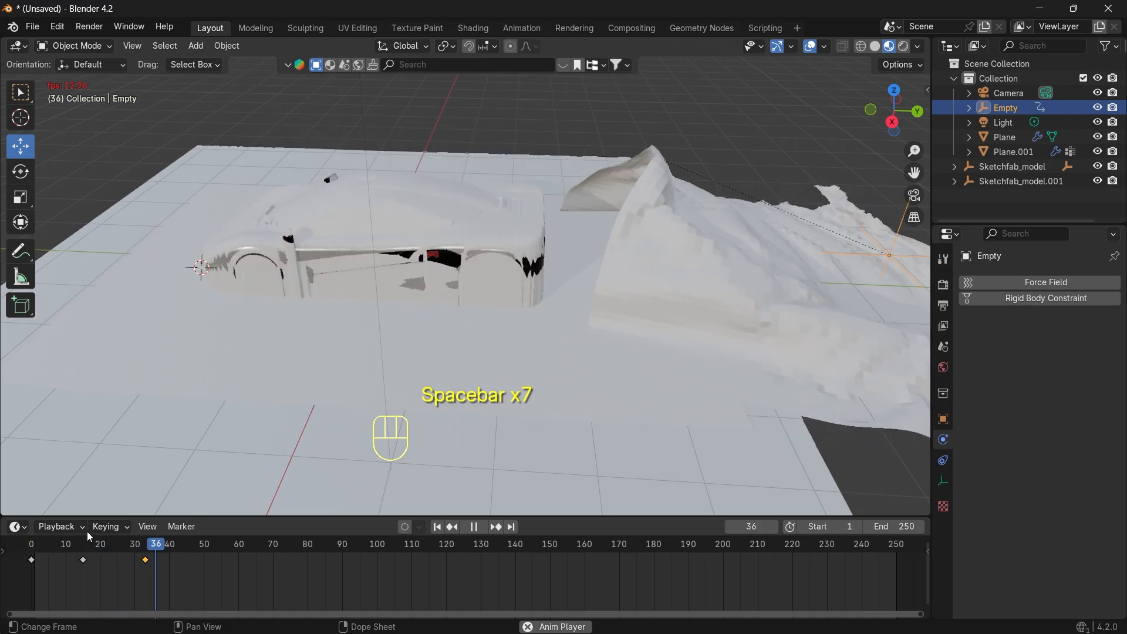
{"action": "key", "text": "space"}
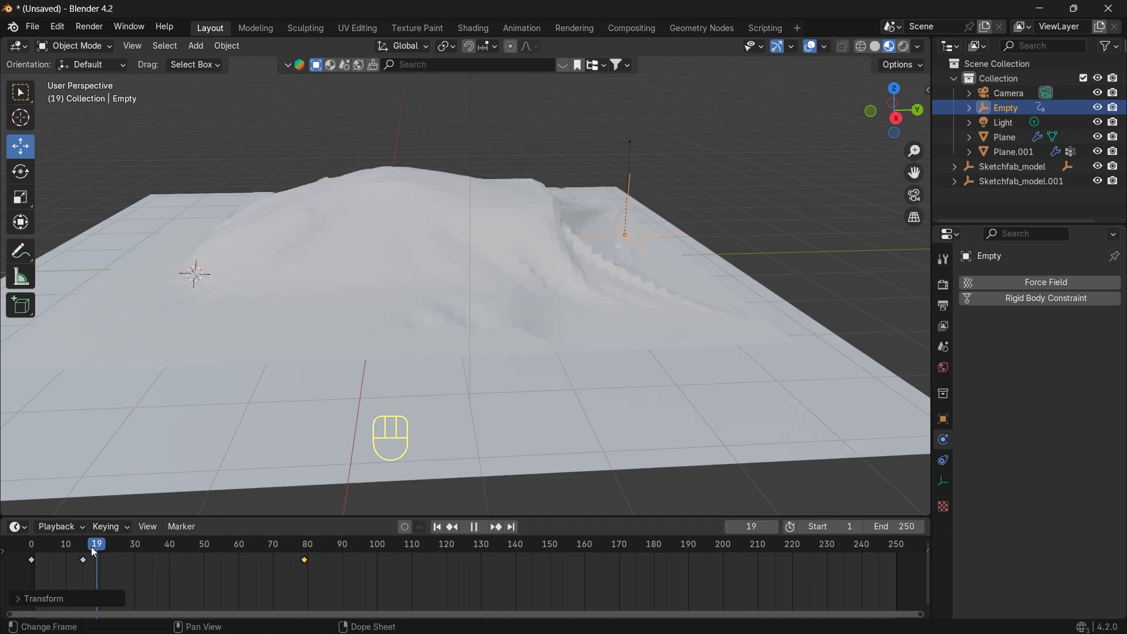
- Replay the simulation to check the new keyframe timing
{"action": "key", "text": "space"}
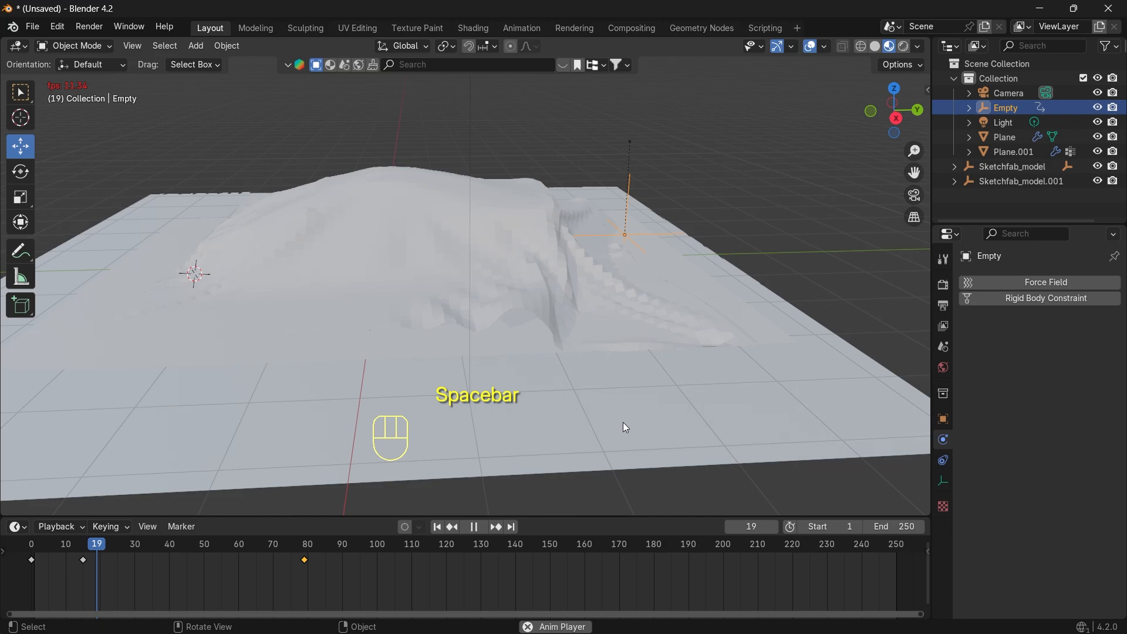
{"action": "key", "text": "space"}
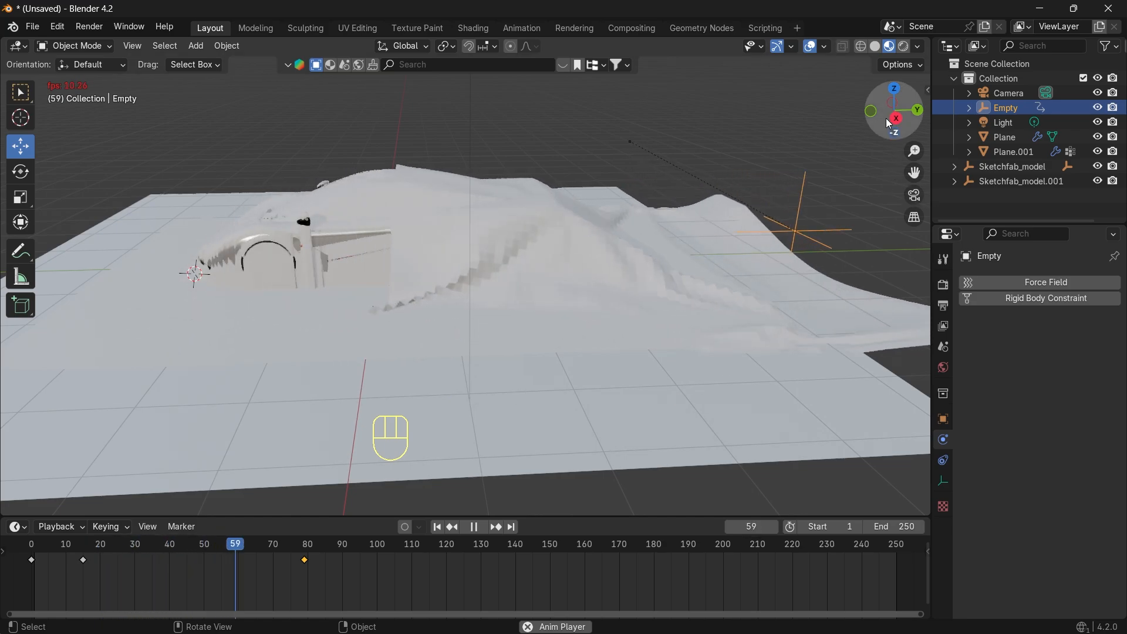
{"action": "key", "text": "space"}
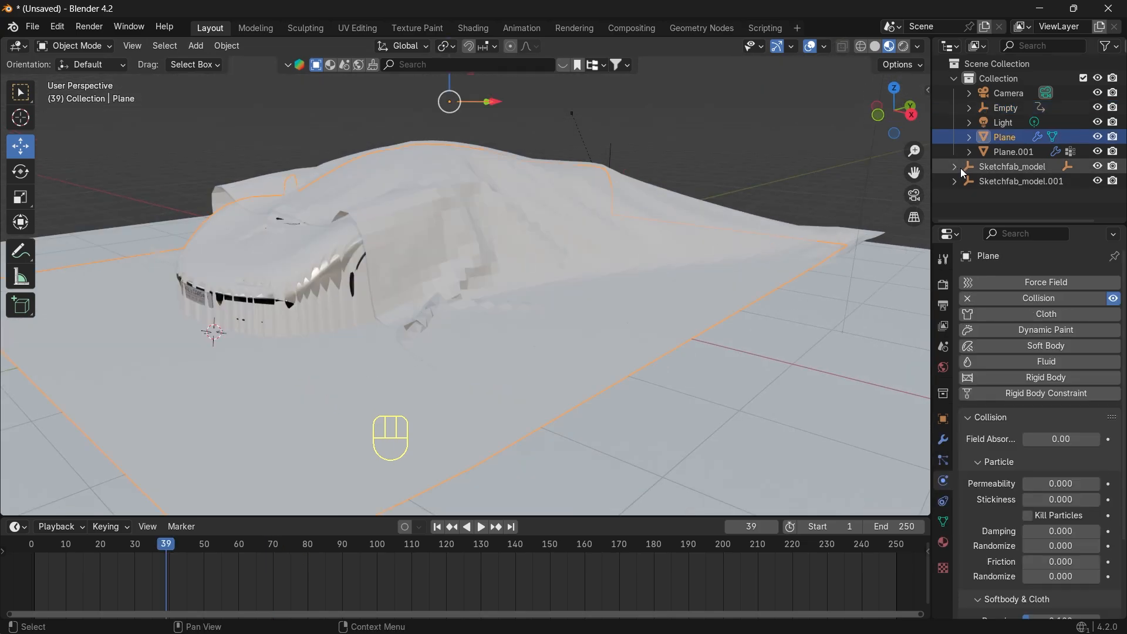
{"action": "mouse_move", "coordinate": [1098, 136]}
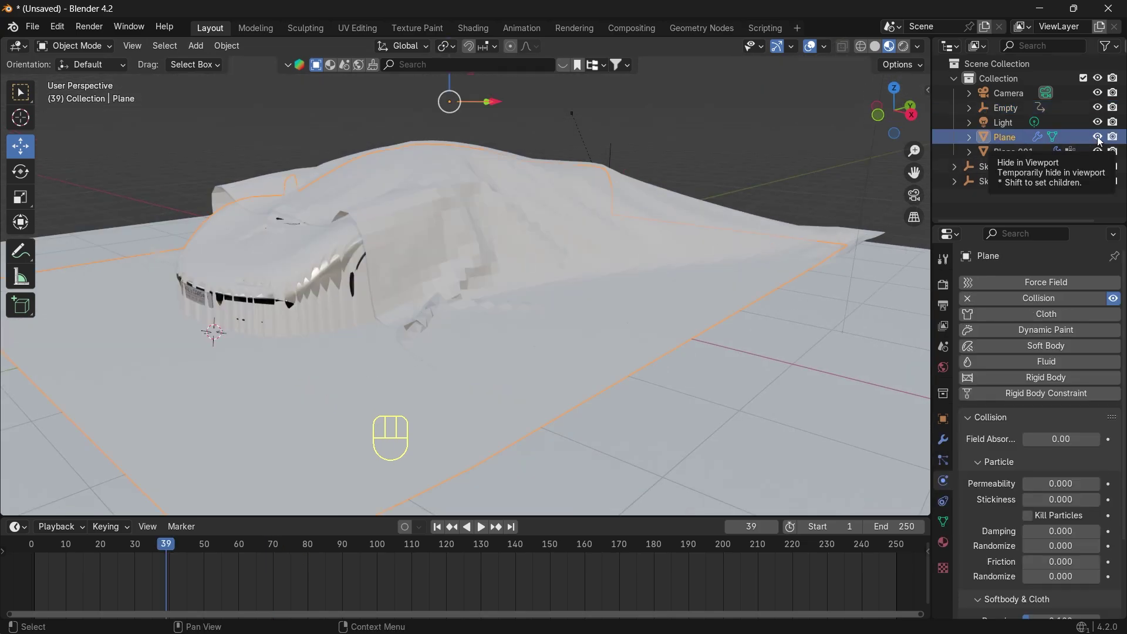
- Hide the Plane collision cover in the viewport and replay so the McLaren shows under the cloth
{"action": "left_click", "coordinate": [1098, 136]}
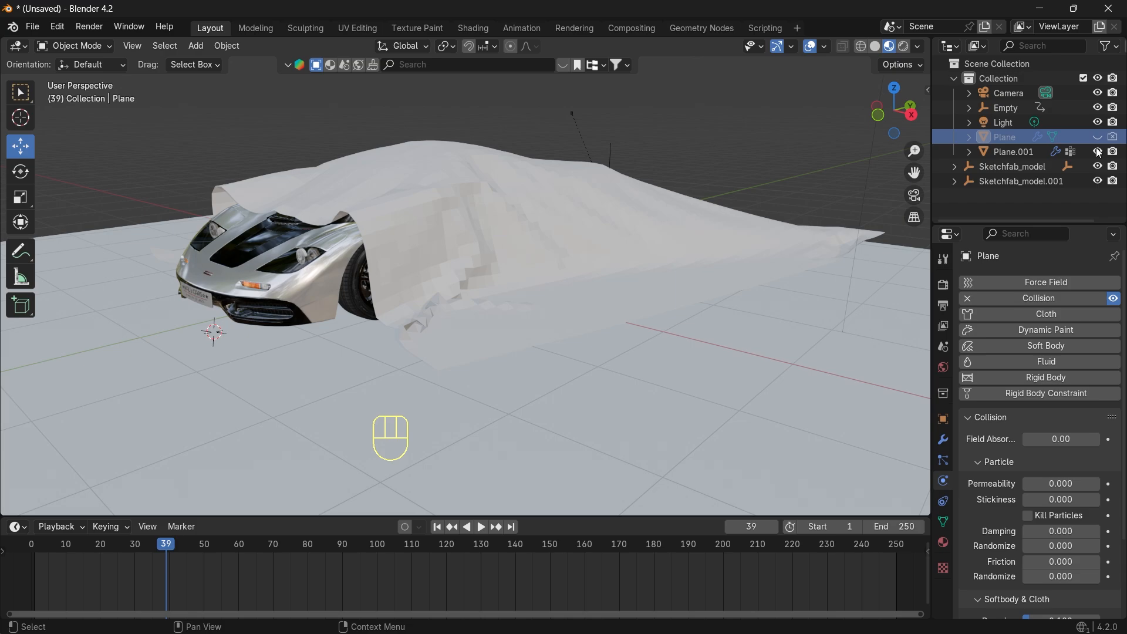
{"action": "left_click", "coordinate": [478, 526]}
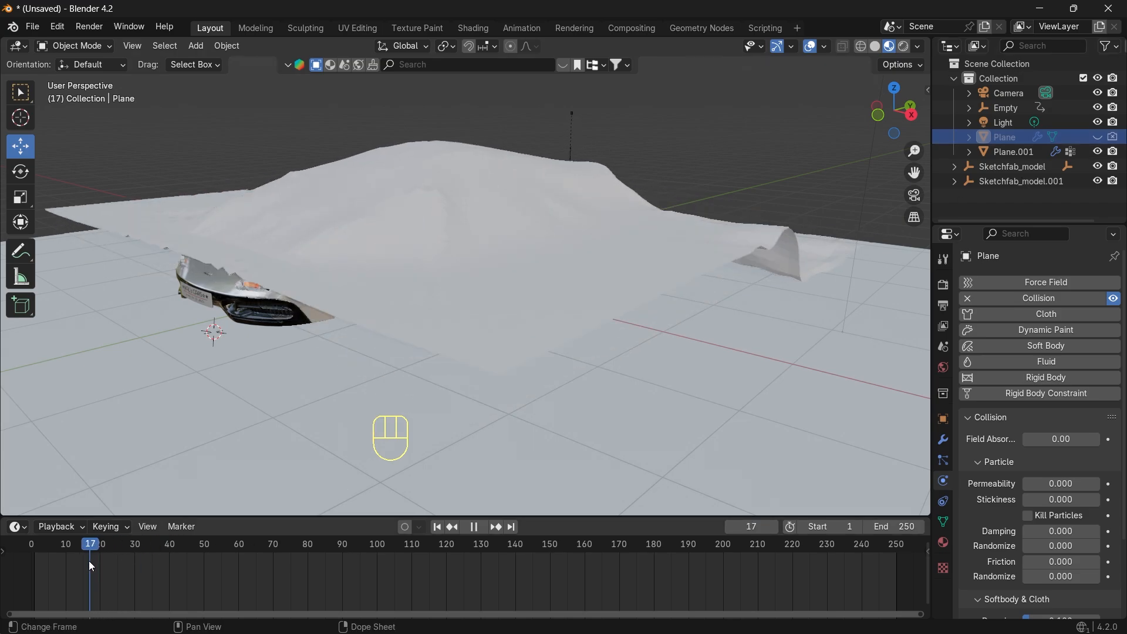
{"action": "key", "text": "space"}
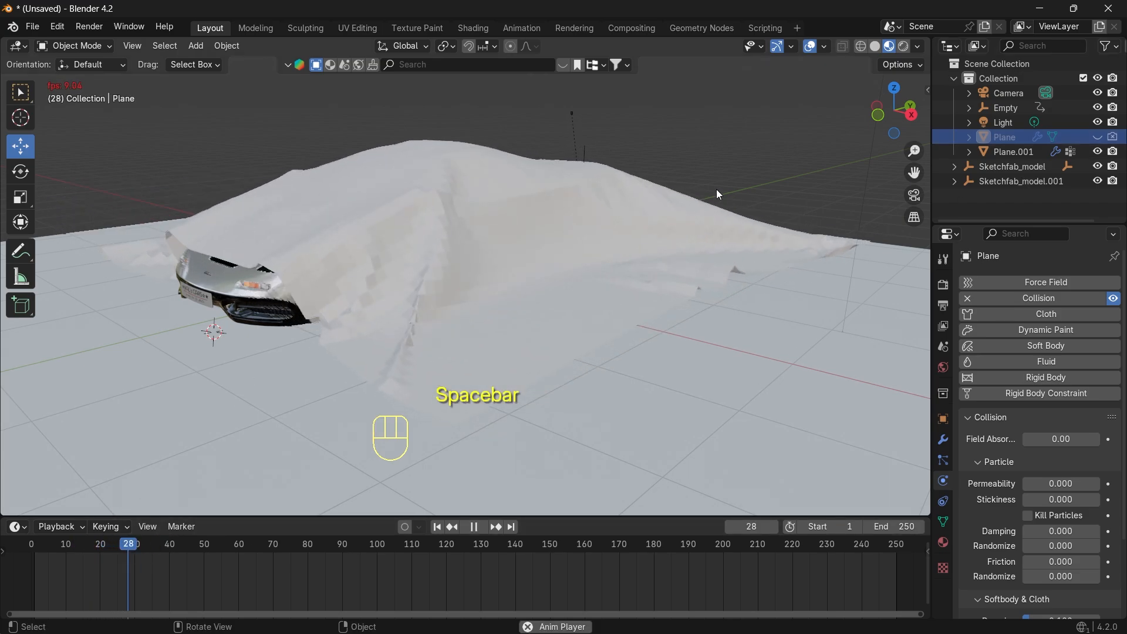
{"action": "key", "text": "space"}
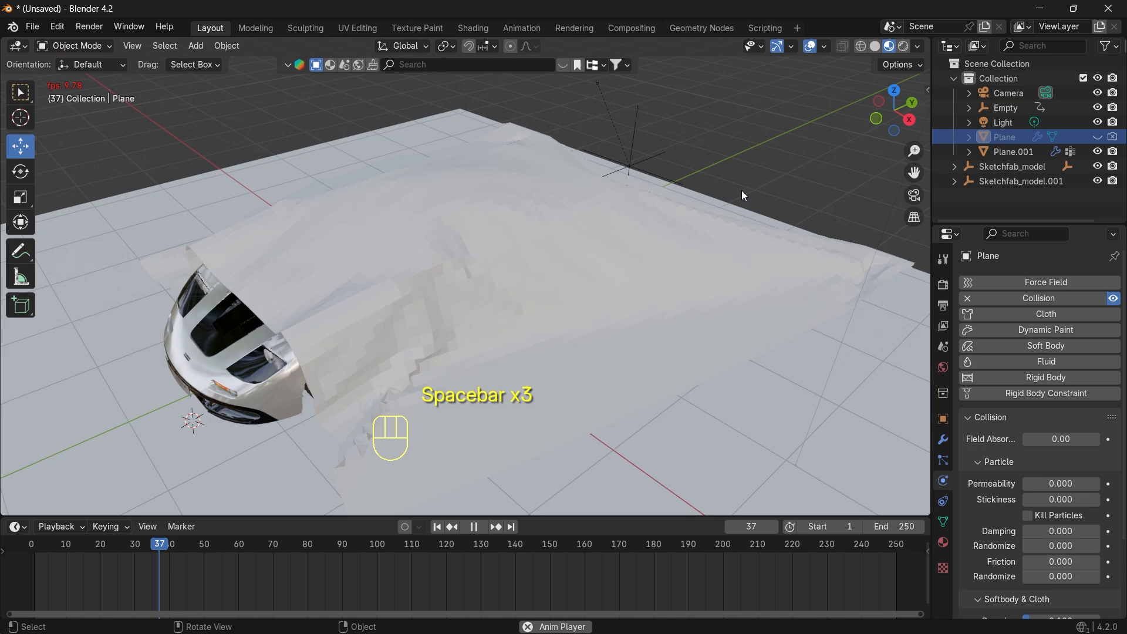
{"action": "key", "text": "space"}
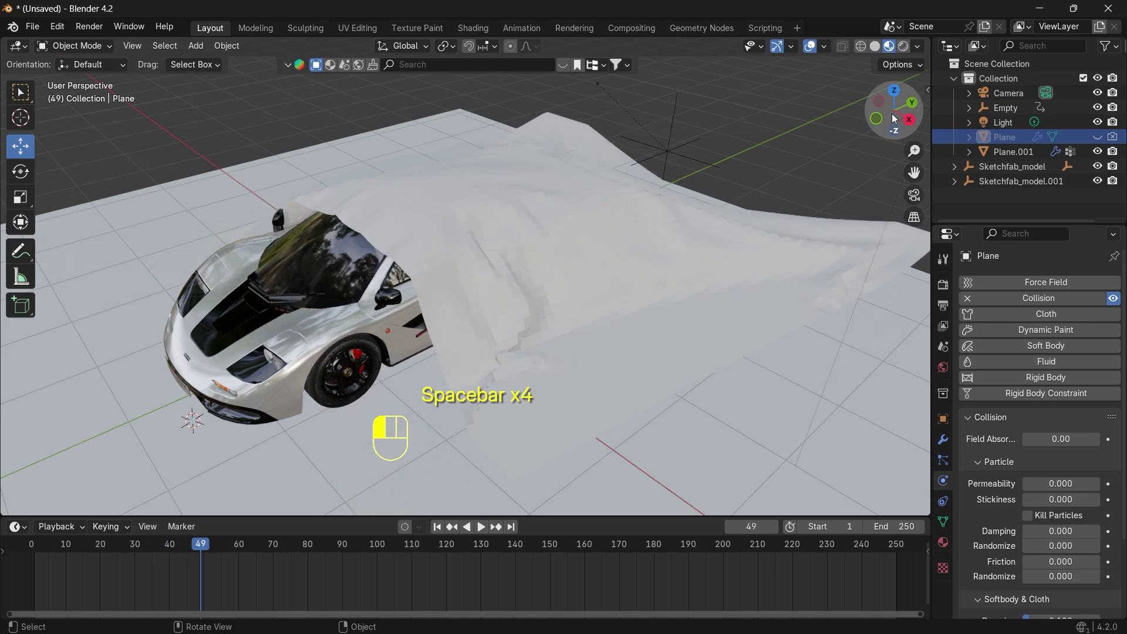
{"action": "left_click", "coordinate": [1013, 151]}
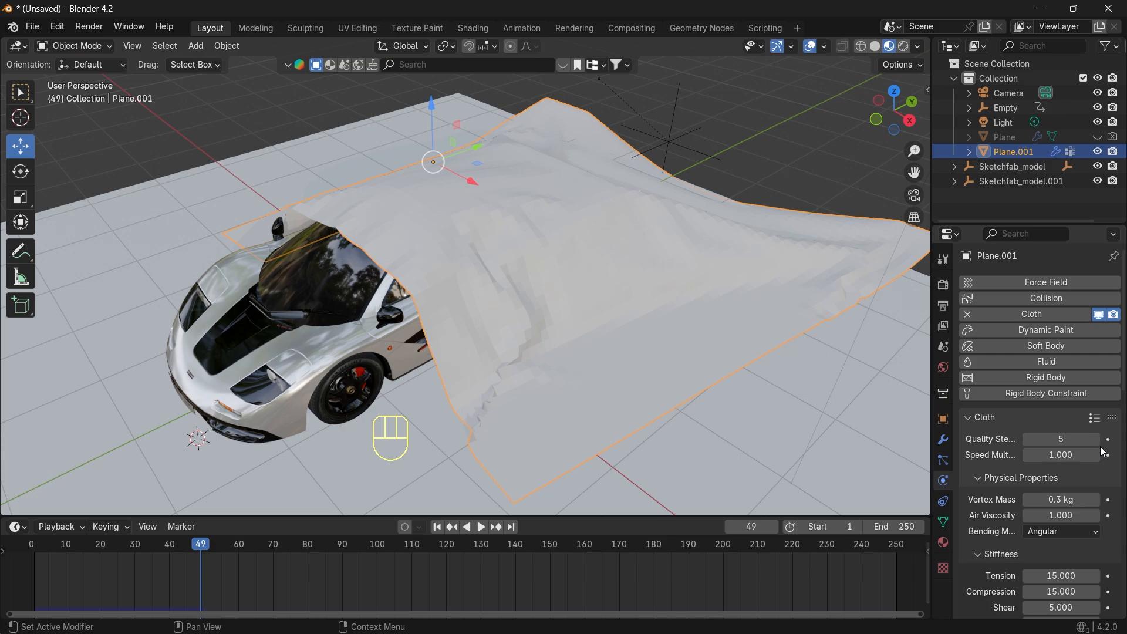
- Raise Plane.001's cloth Quality Steps to 7 and enable Self Collisions
{"action": "left_click", "coordinate": [1060, 438]}
{"action": "type", "text": "7"}
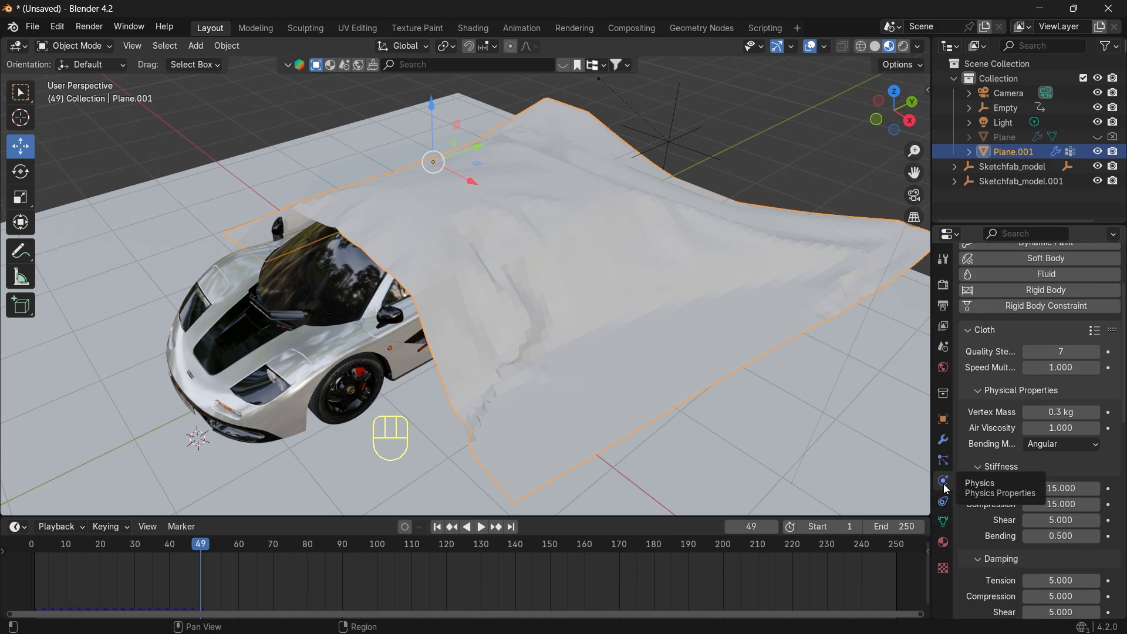
{"action": "scroll", "scroll_direction": "down", "scroll_amount": 3}
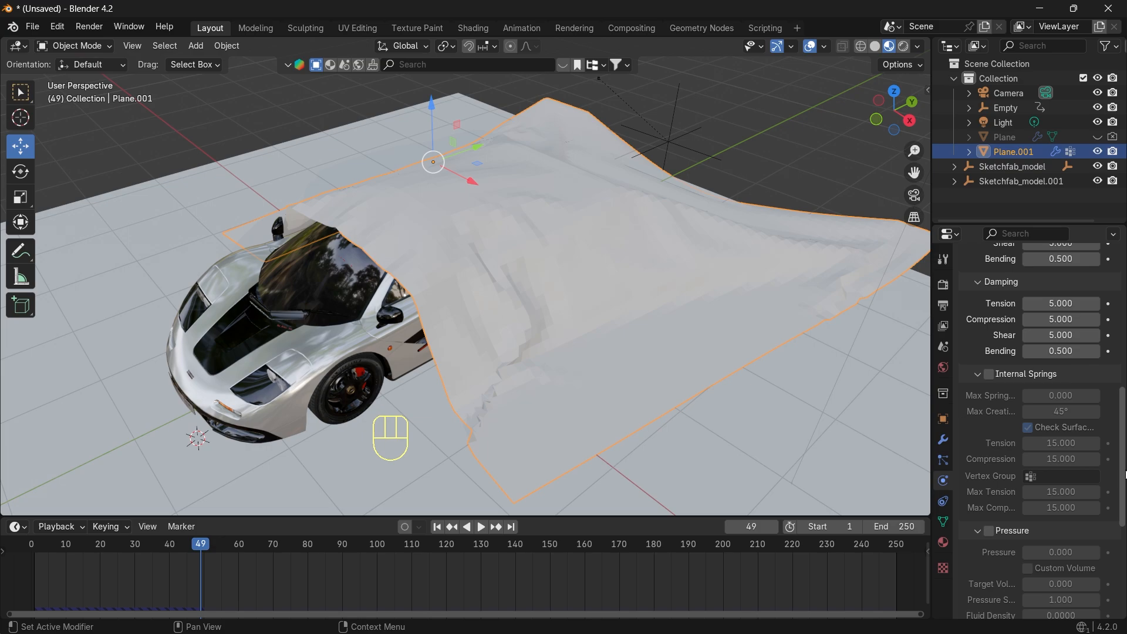
{"action": "scroll", "scroll_direction": "down", "scroll_amount": 3}
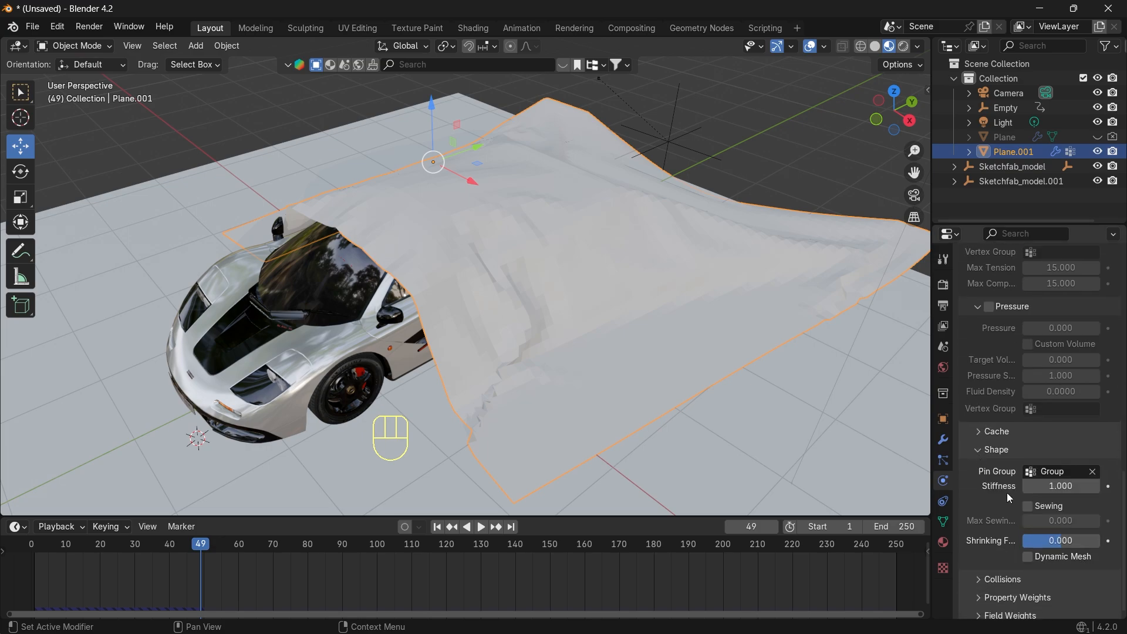
{"action": "scroll", "scroll_direction": "down", "scroll_amount": 3}
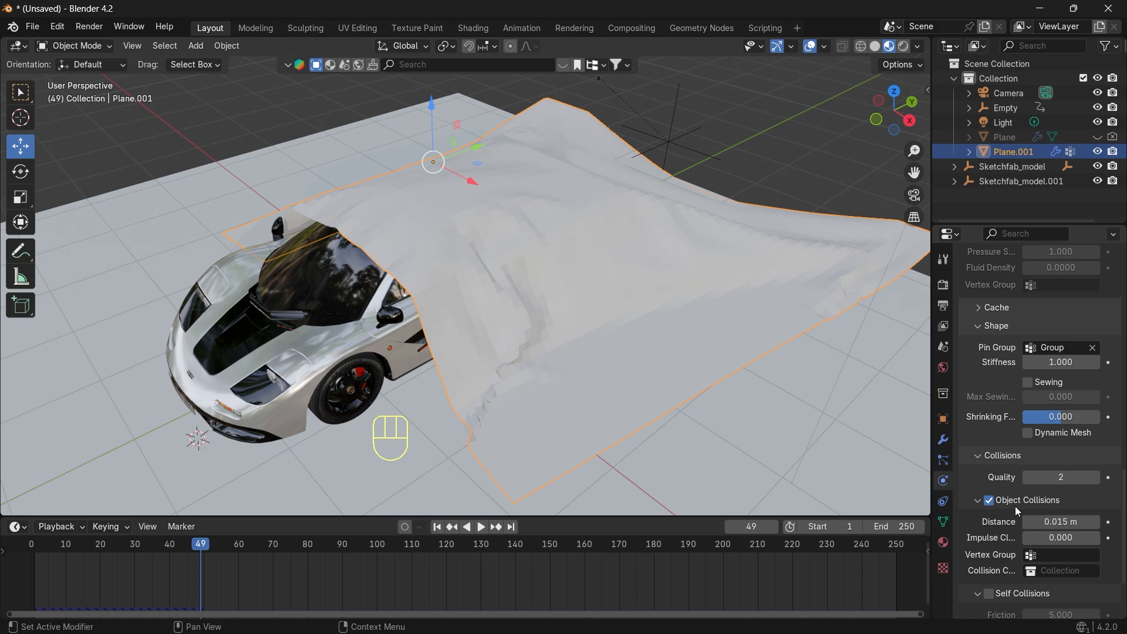
{"action": "scroll", "scroll_direction": "down", "scroll_amount": 3}
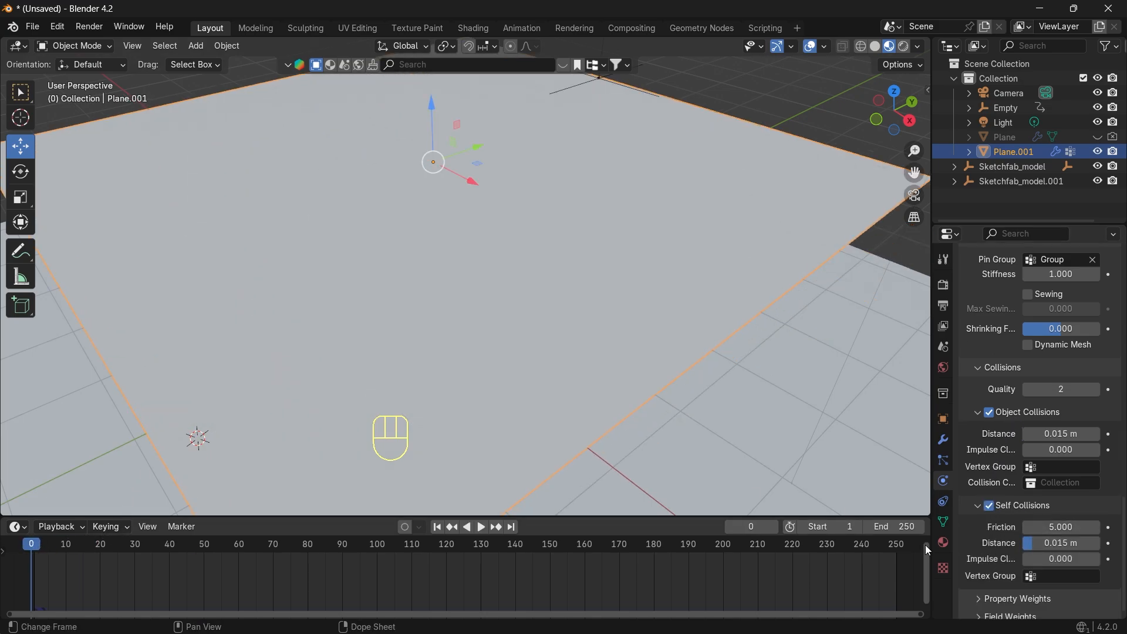
- Replay the simulation to check the sheet sliding off the McLaren with the new settings
{"action": "key", "text": "space"}
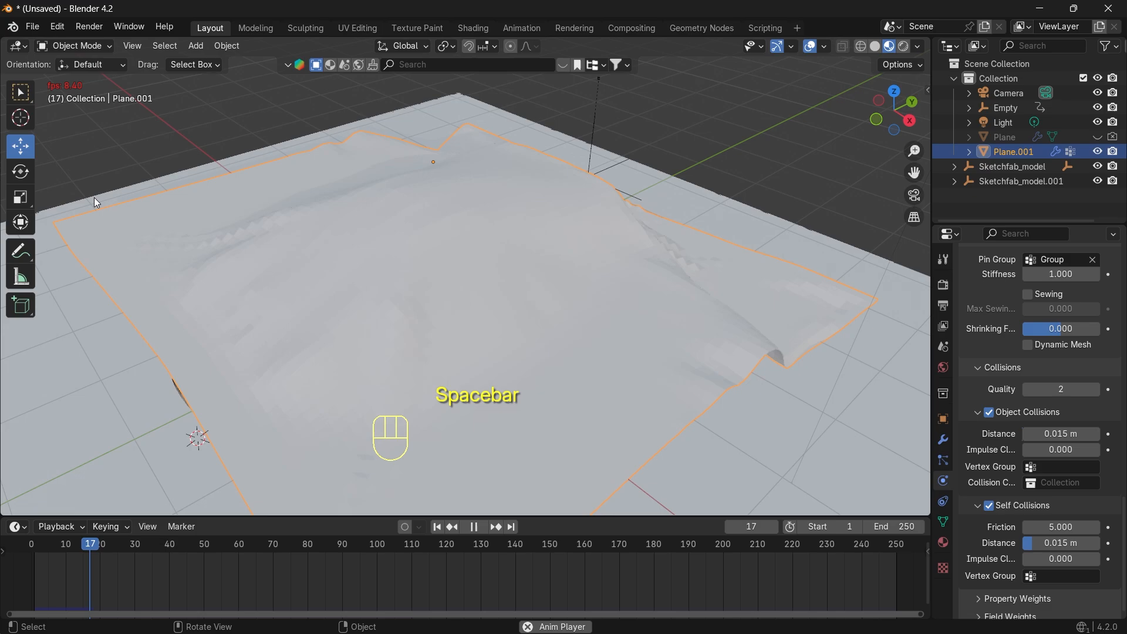
{"action": "key", "text": "space"}
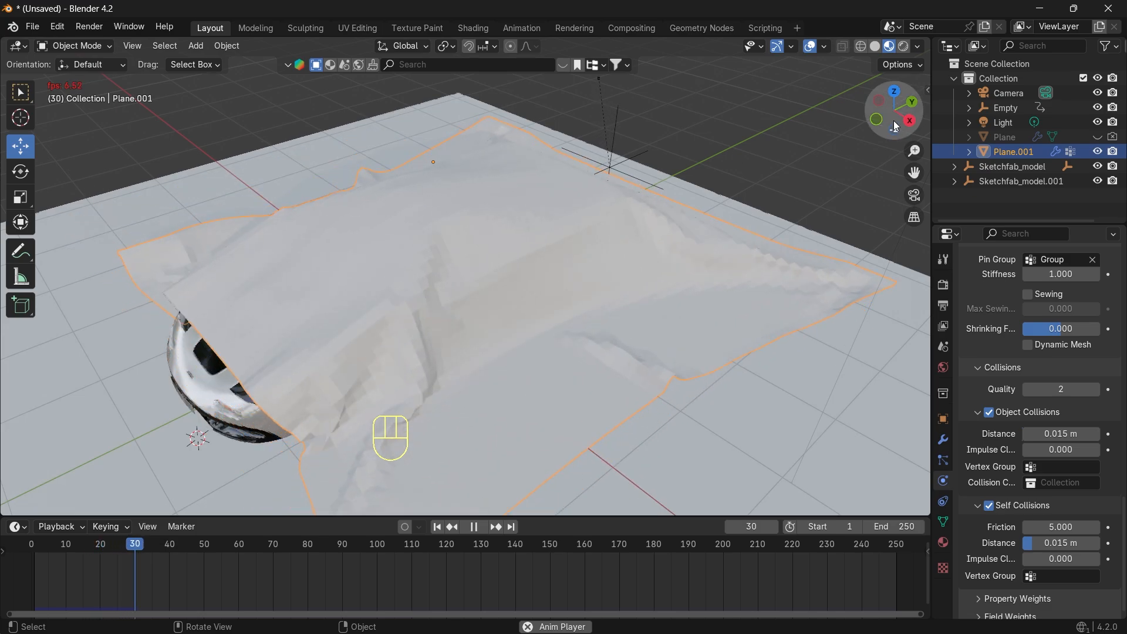
{"action": "key", "text": "space"}
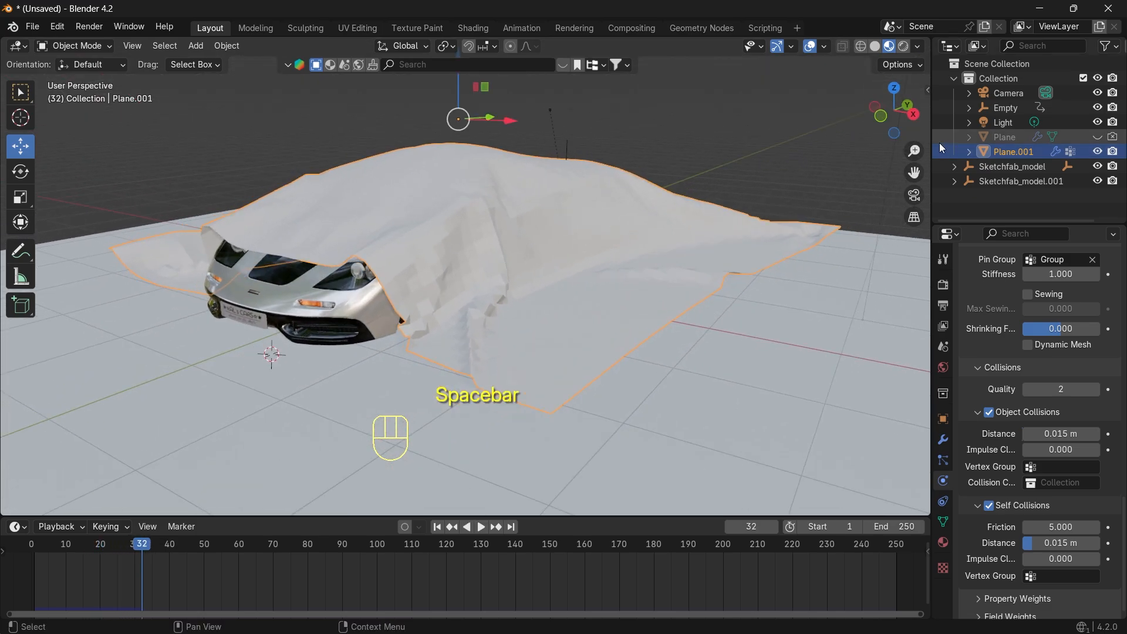
{"action": "key", "text": "space"}
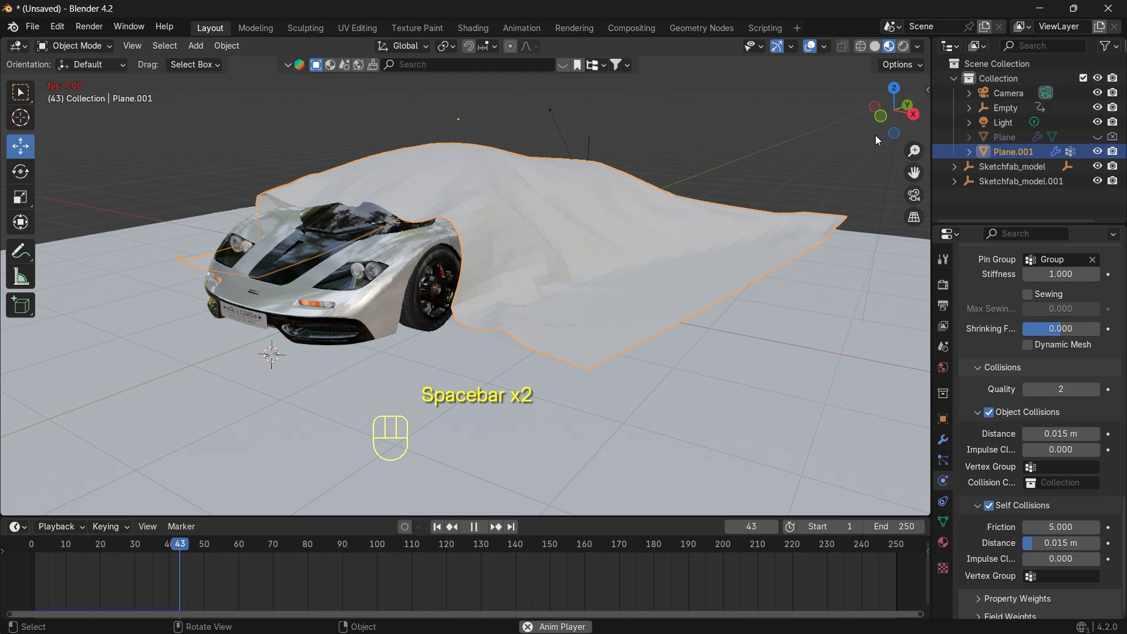
{"action": "key", "text": "space"}
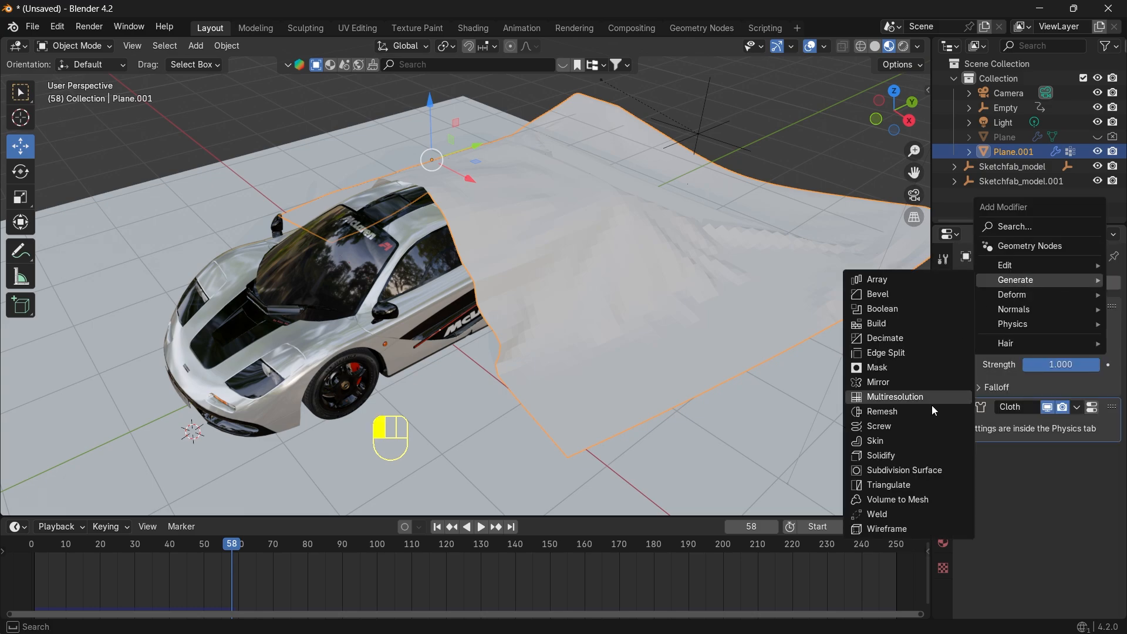
- Add a Subdivision Surface modifier and smooth shading to the cloth, replaying to check the softer folds
{"action": "left_click", "coordinate": [904, 469]}
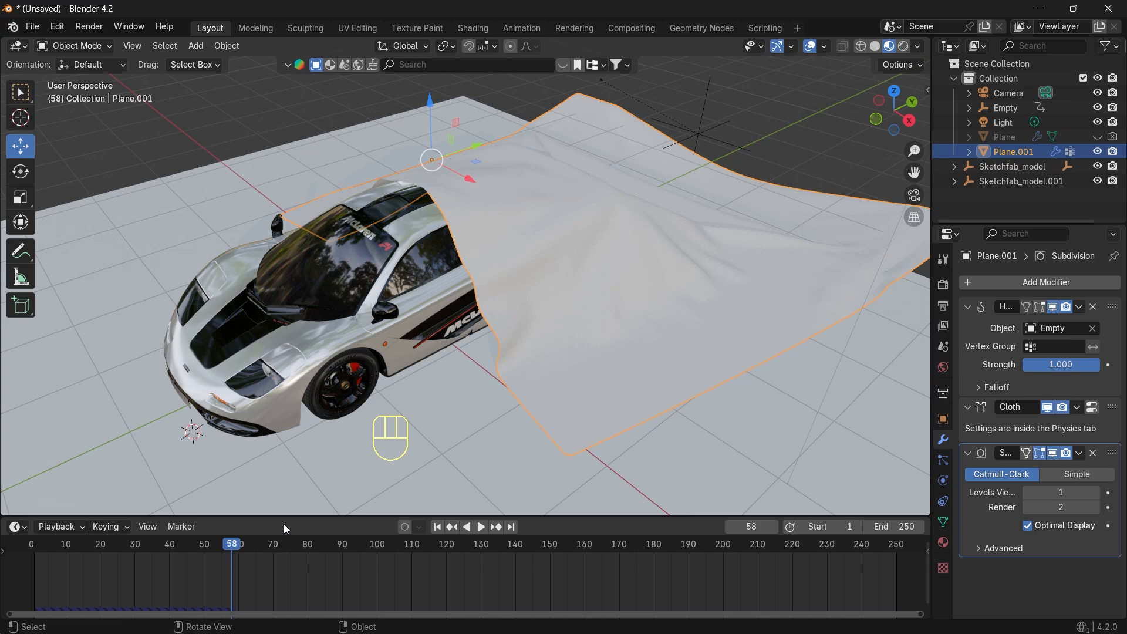
{"action": "key", "text": "space"}
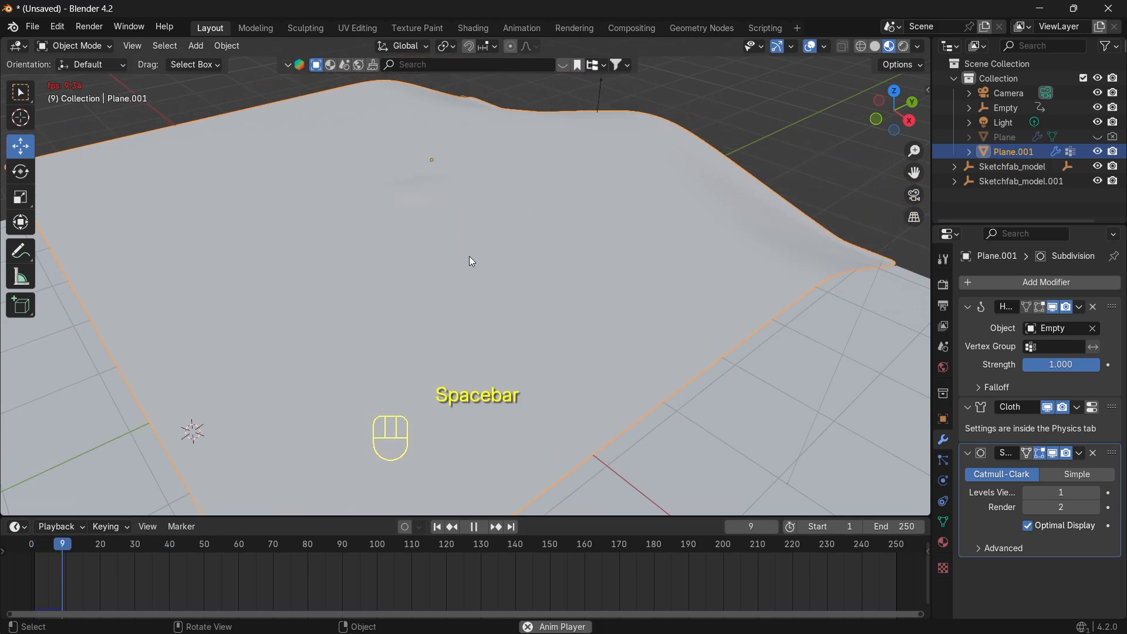
{"action": "right_click", "coordinate": [468, 260]}
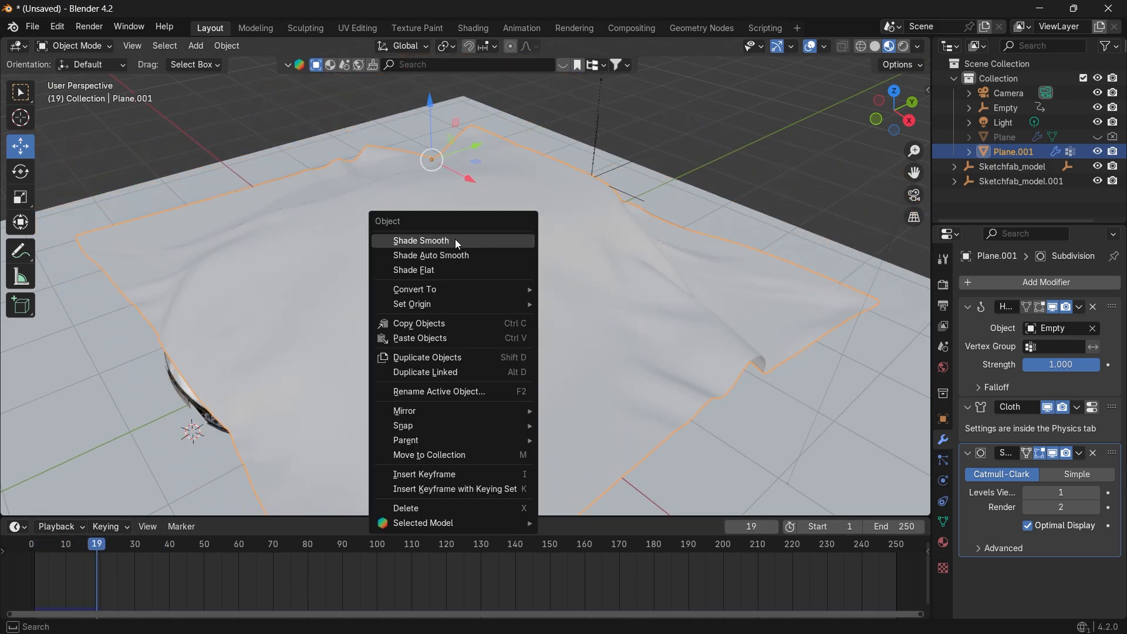
{"action": "left_click", "coordinate": [421, 241]}
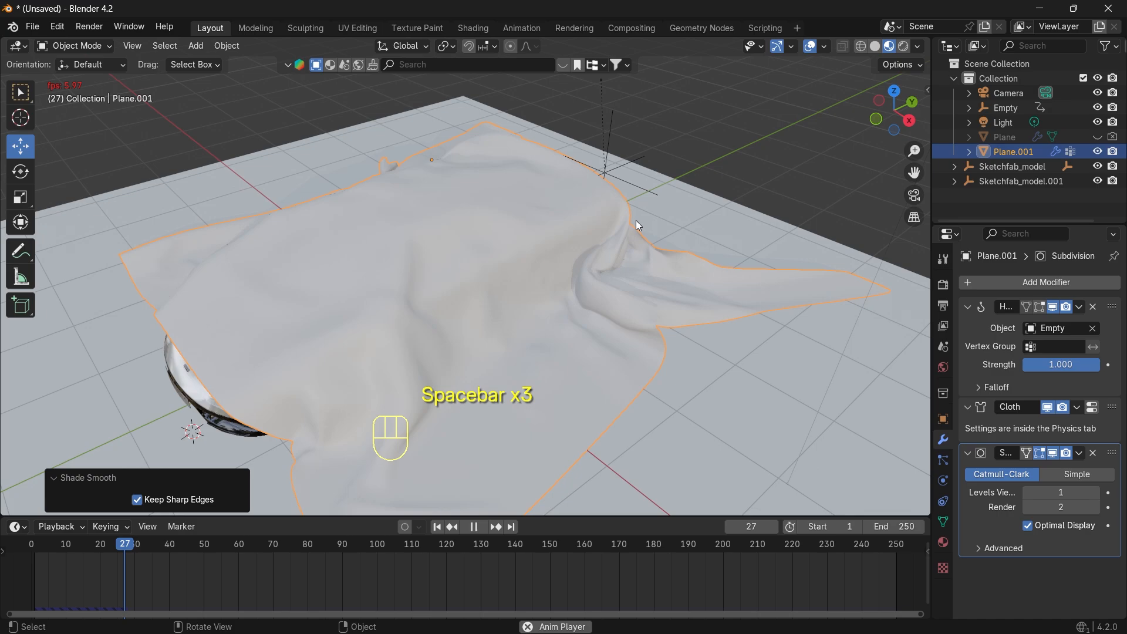
{"action": "key", "text": "space"}
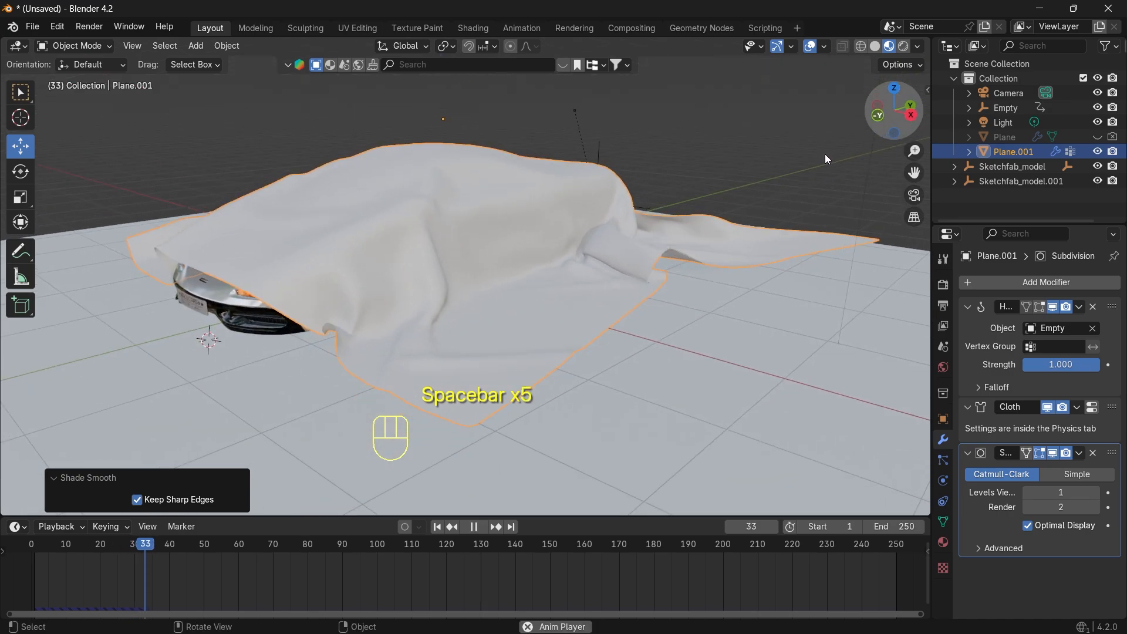
{"action": "key", "text": "space"}
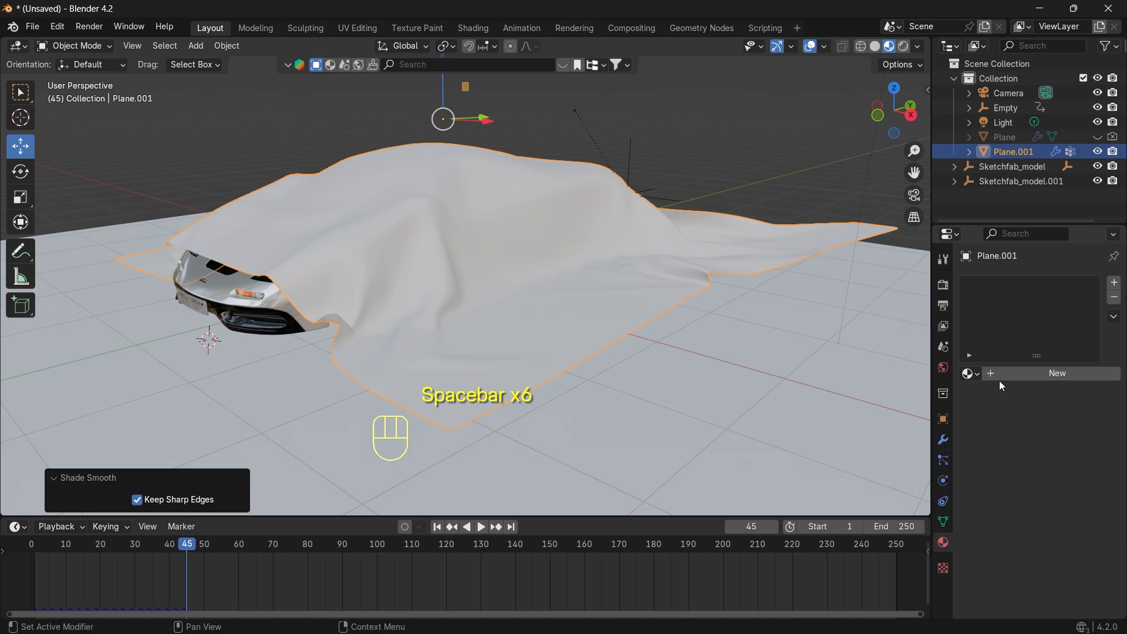
- Give Plane.001 a new red material, Material.004, and replay the coloured cloth sliding off the car
{"action": "left_click", "coordinate": [1057, 372]}
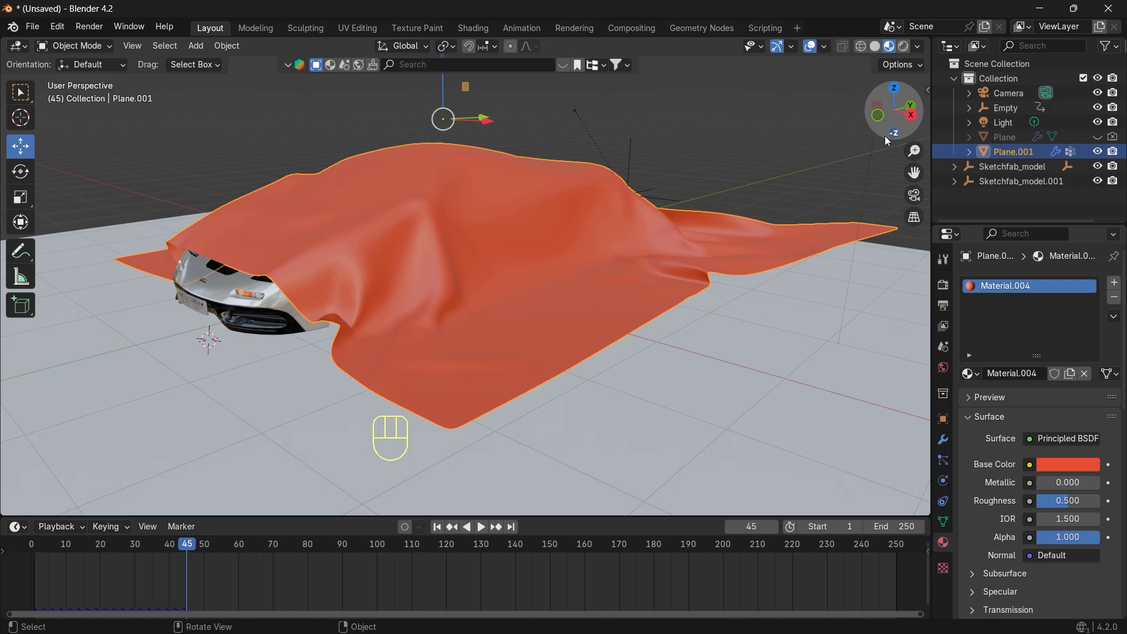
{"action": "key", "text": "space"}
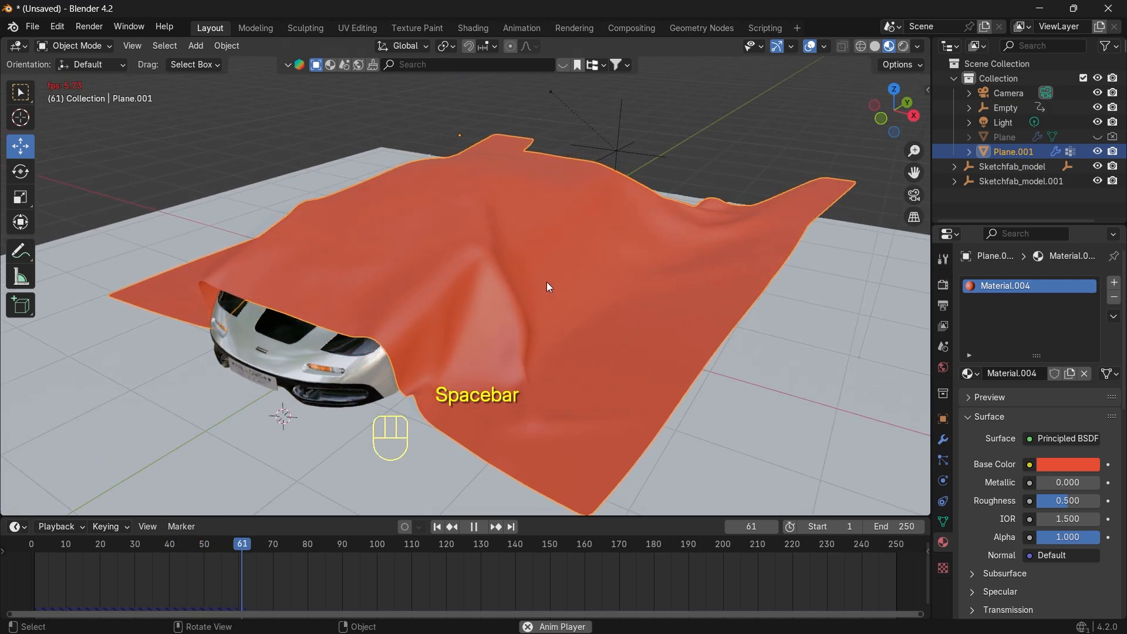
{"action": "key", "text": "space"}
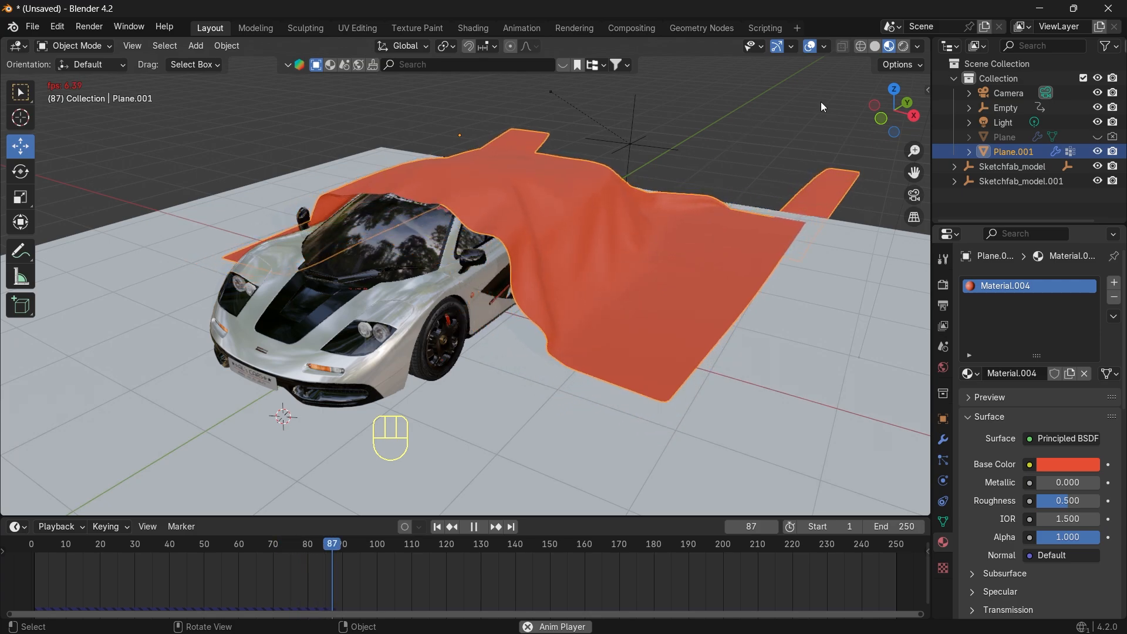
{"action": "key", "text": "space"}
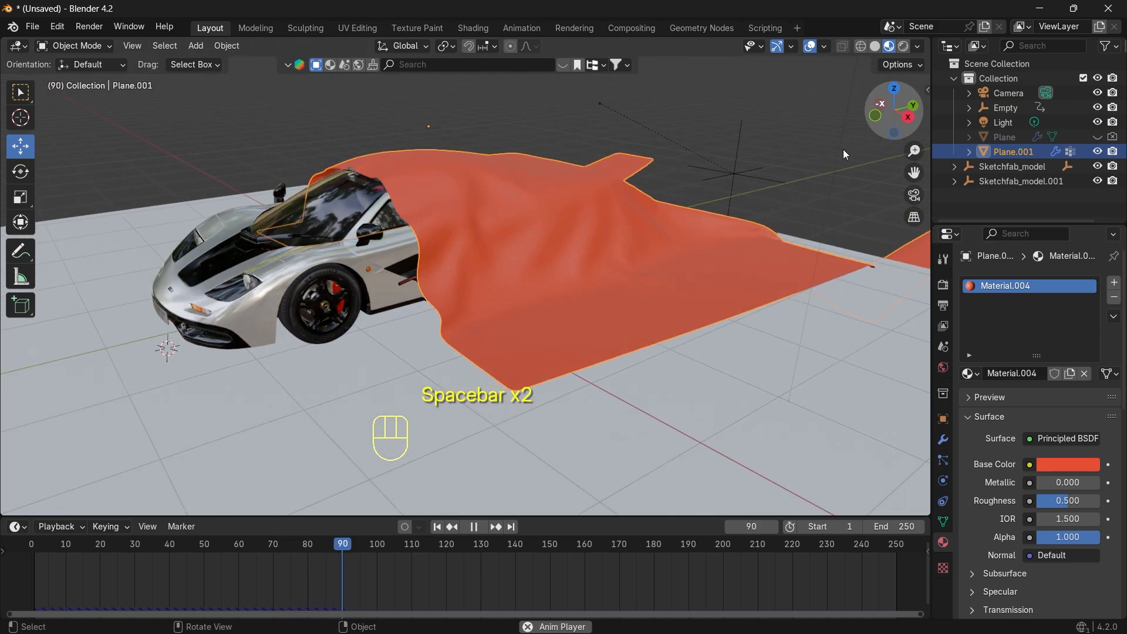
{"action": "key", "text": "space"}
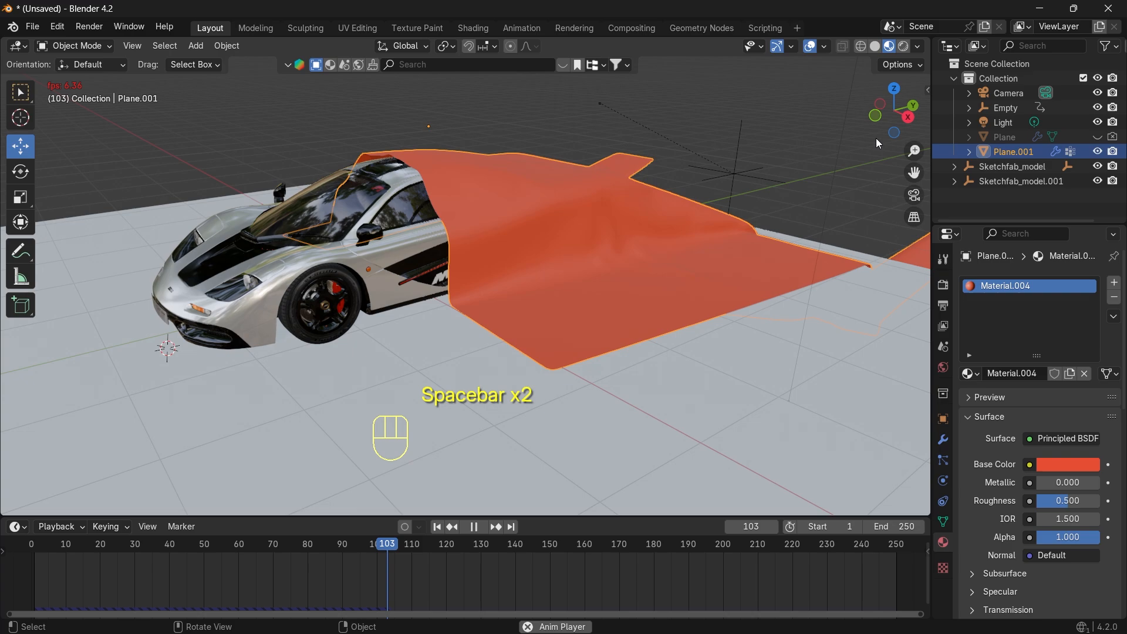
{"action": "key", "text": "space"}
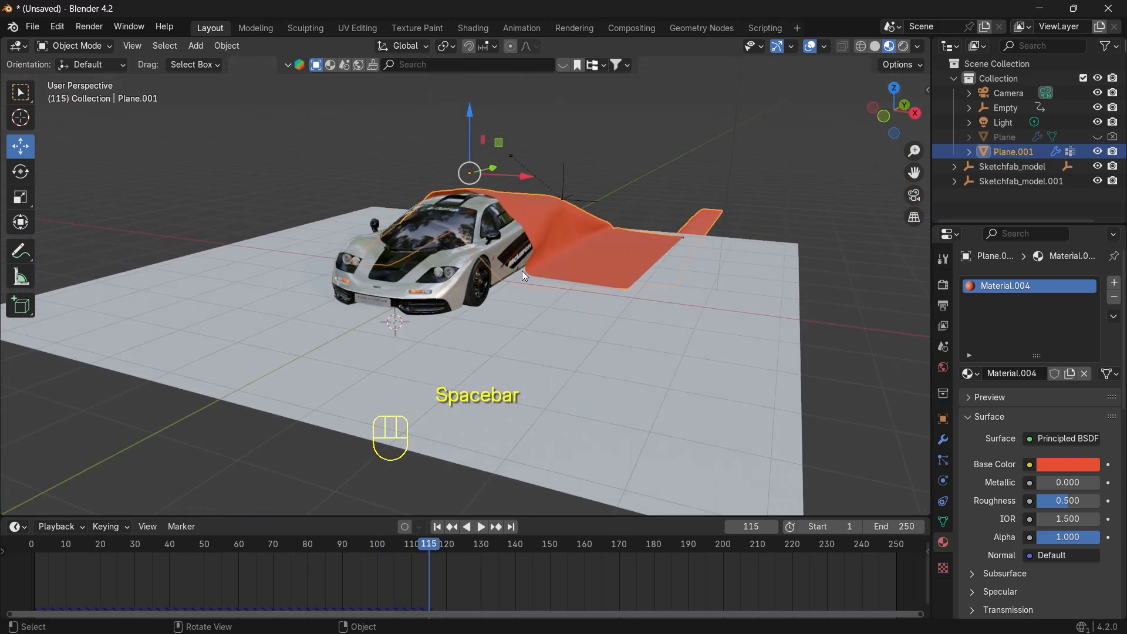
- Separate the floor from Object_8 into Object_8.001, undo its accidental move, and rewind to frame 0
{"action": "left_click", "coordinate": [403, 258]}
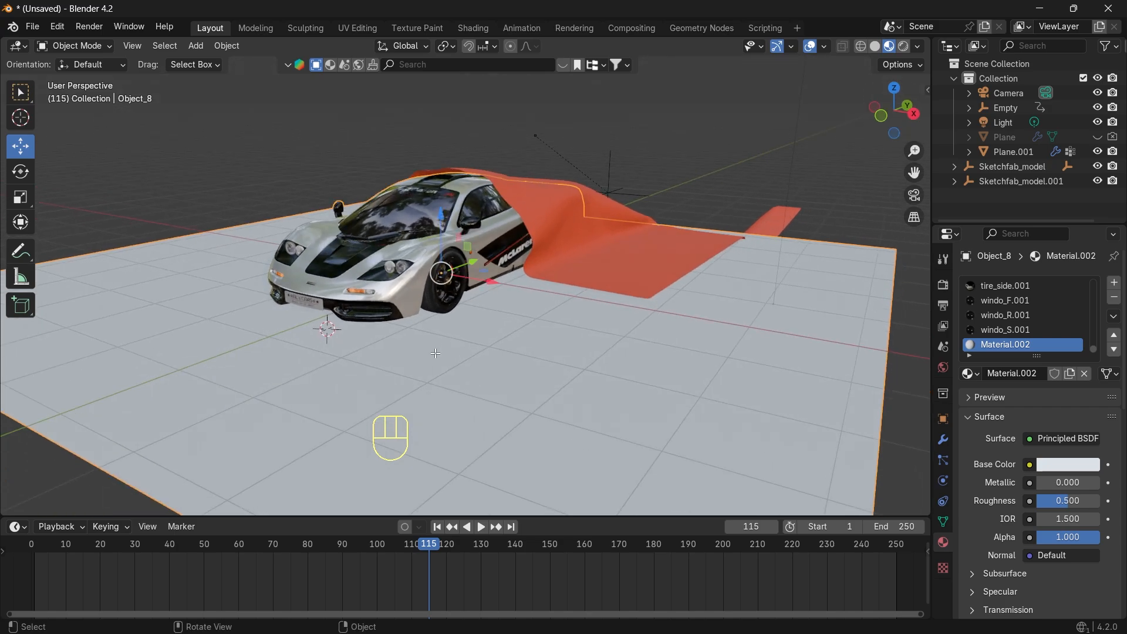
{"action": "key", "text": "Tab"}
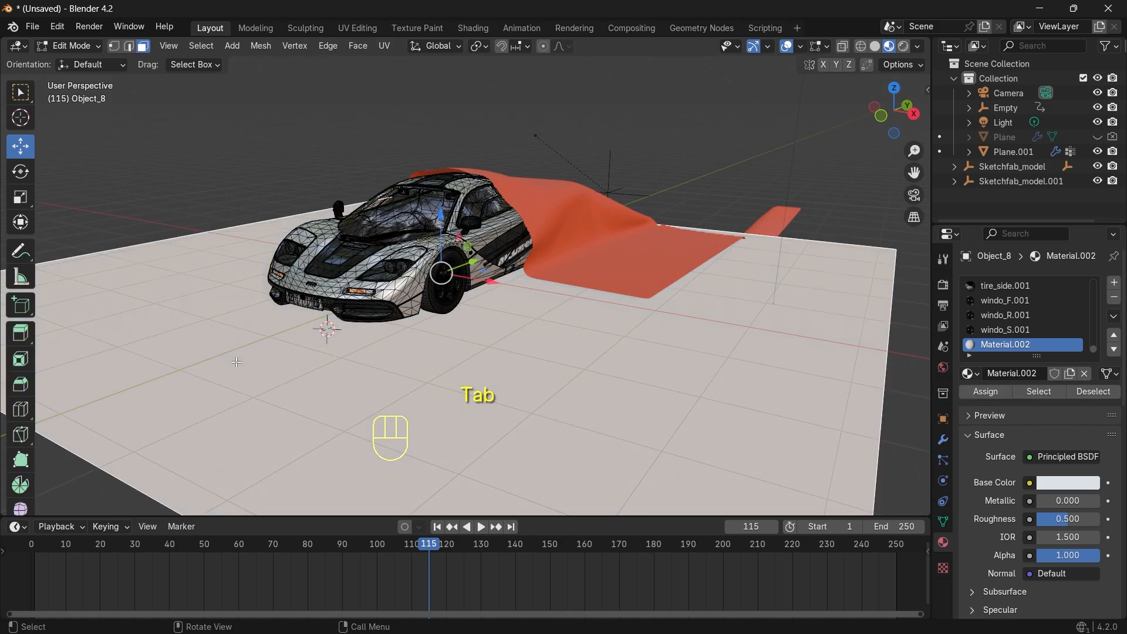
{"action": "key", "text": "Tab"}
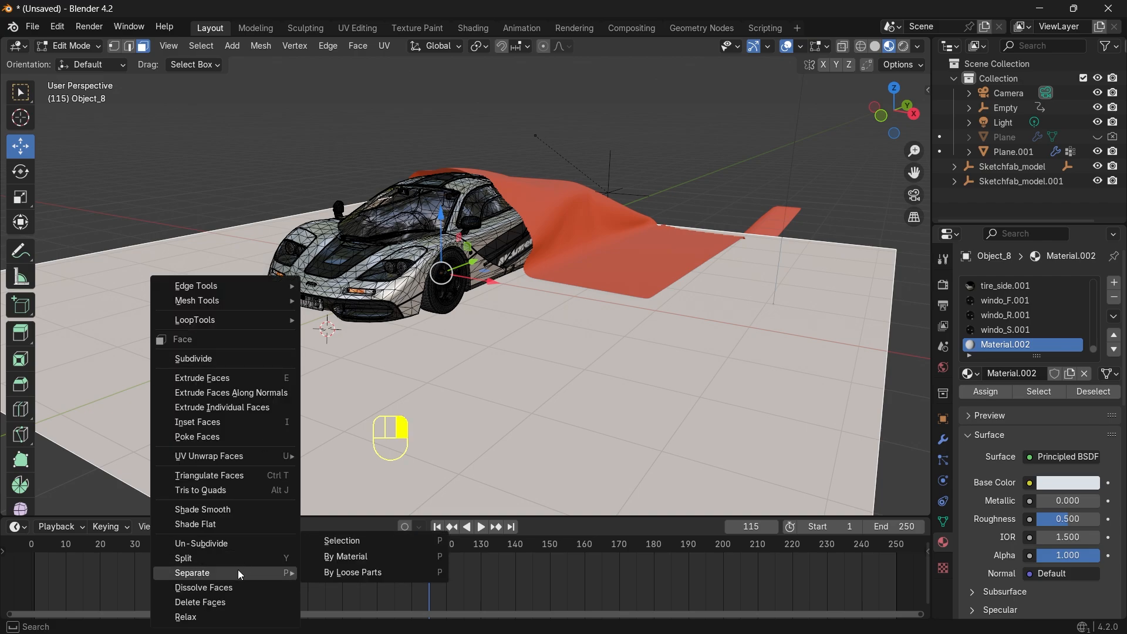
{"action": "mouse_move", "coordinate": [363, 572]}
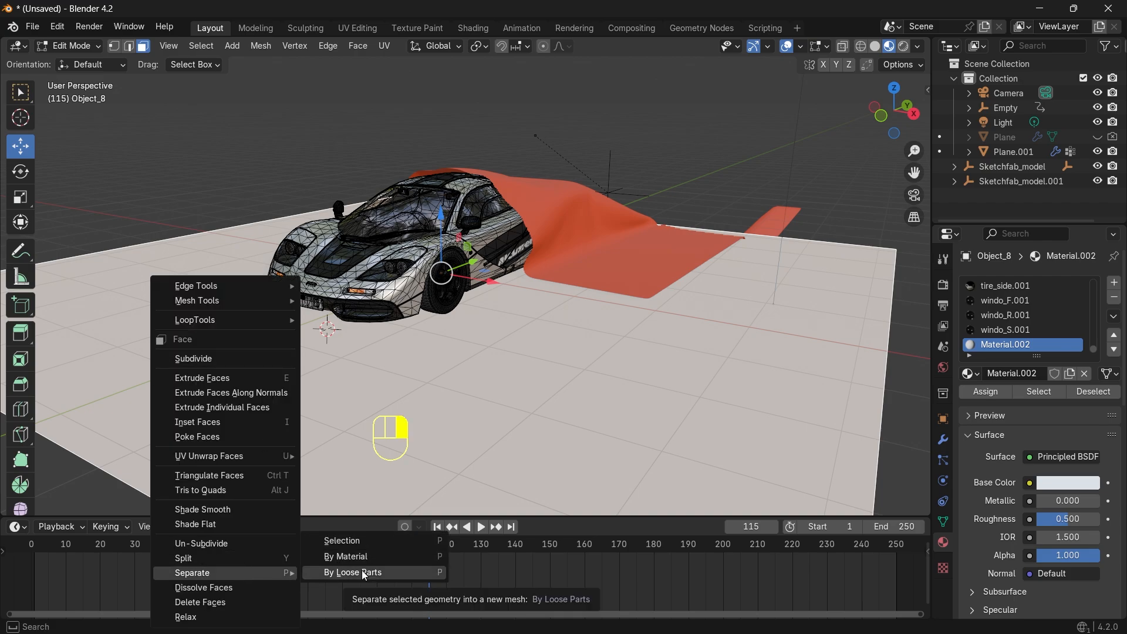
{"action": "mouse_move", "coordinate": [342, 540]}
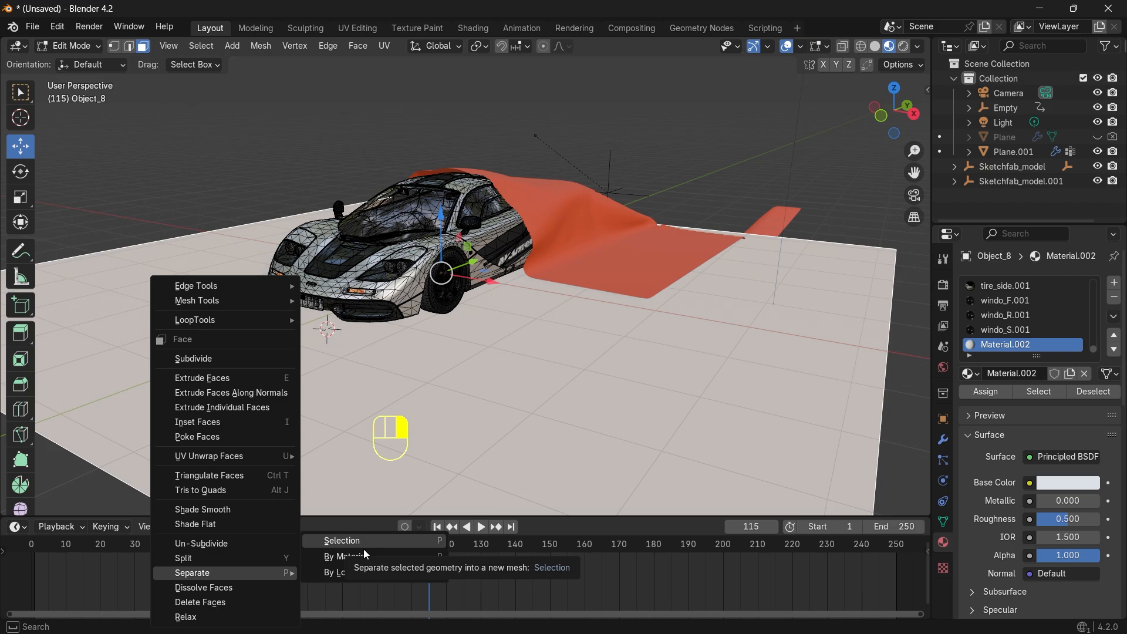
{"action": "mouse_move", "coordinate": [372, 550]}
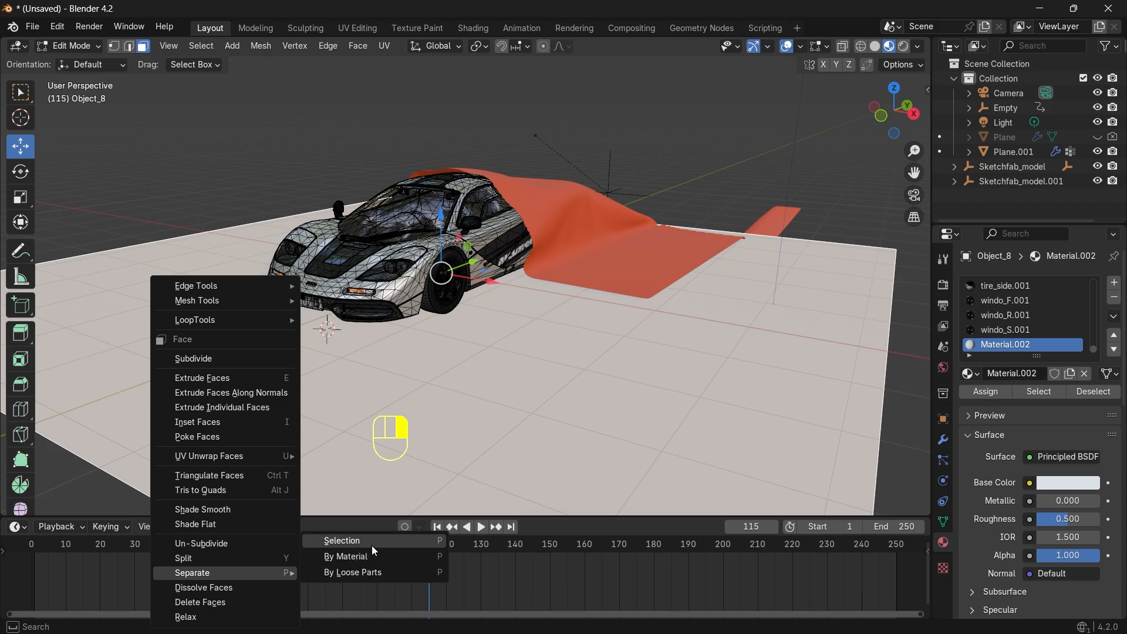
{"action": "mouse_move", "coordinate": [342, 540]}
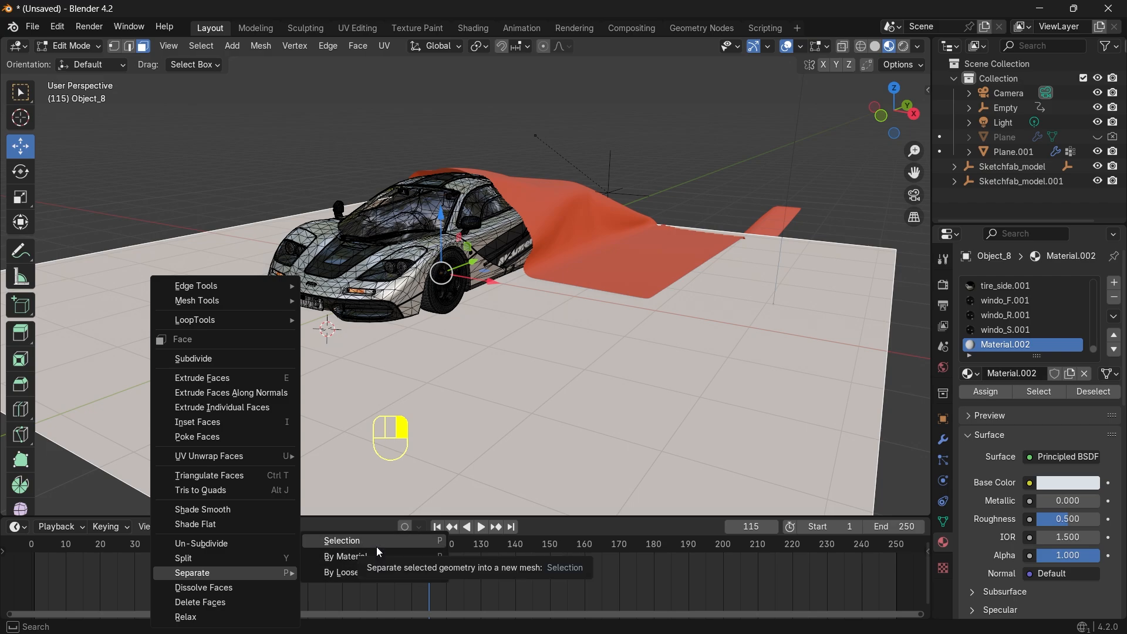
{"action": "left_click", "coordinate": [341, 539]}
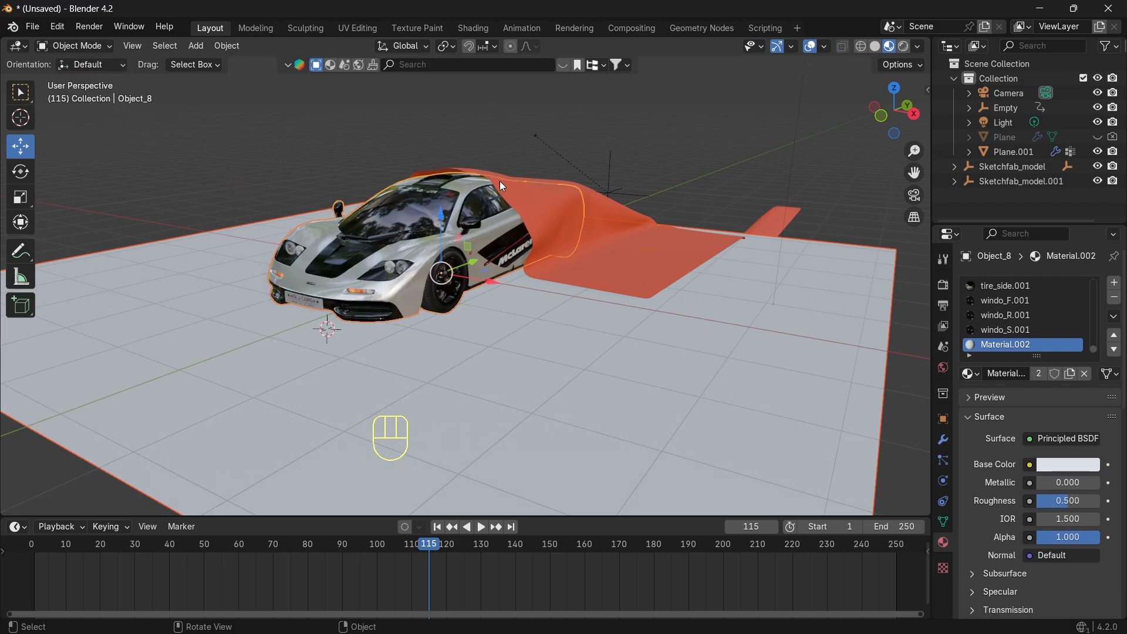
{"action": "left_click", "coordinate": [448, 260]}
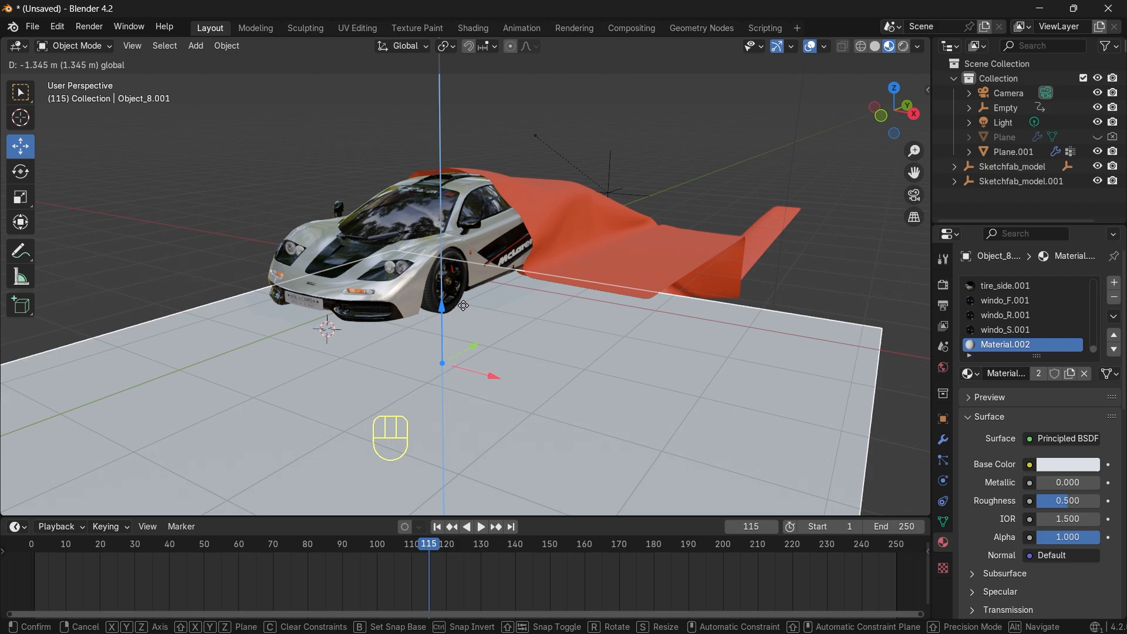
{"action": "key", "text": "ctrl+z"}
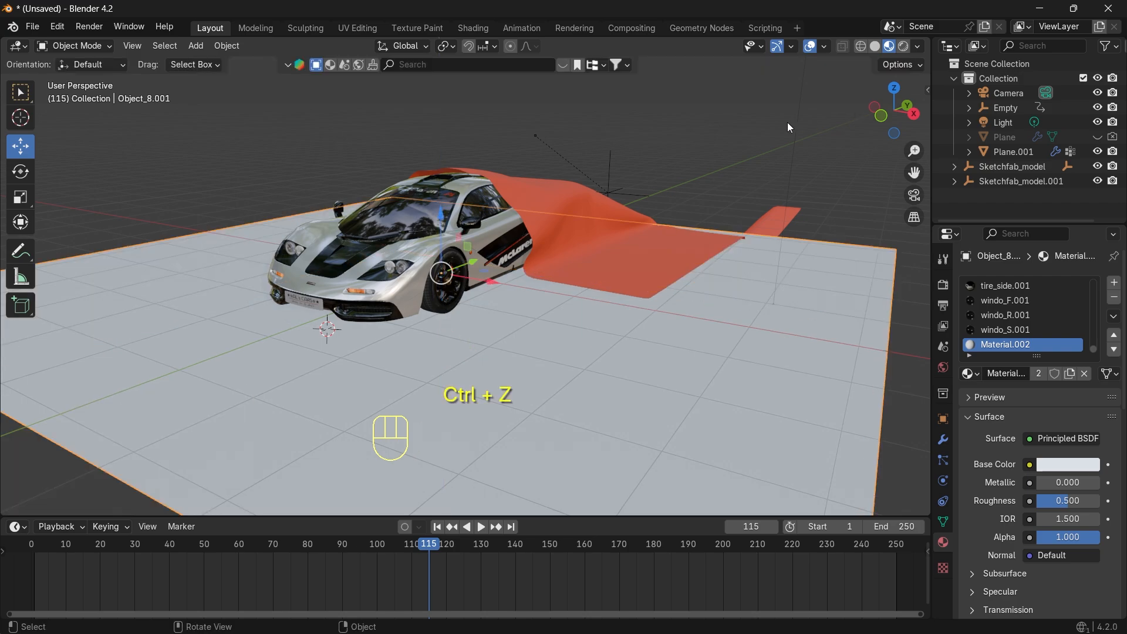
{"action": "key", "text": "ctrl+z"}
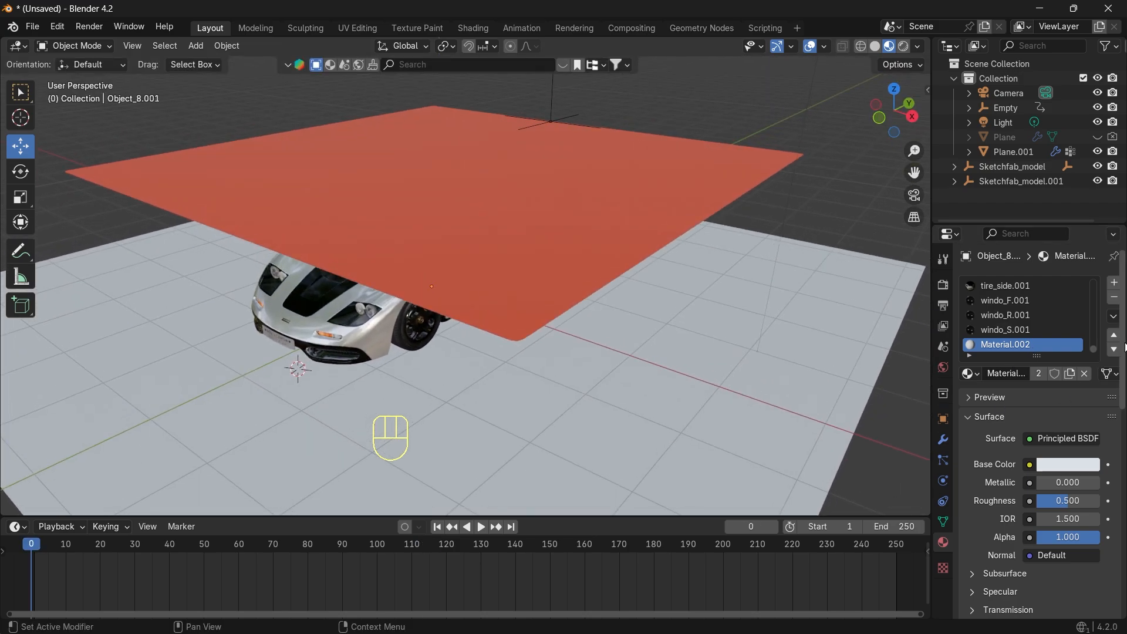
- Add and remove a Surface Deform modifier, then add a second Subdivision Surface above Cloth on Plane.001
{"action": "left_click", "coordinate": [1009, 152]}
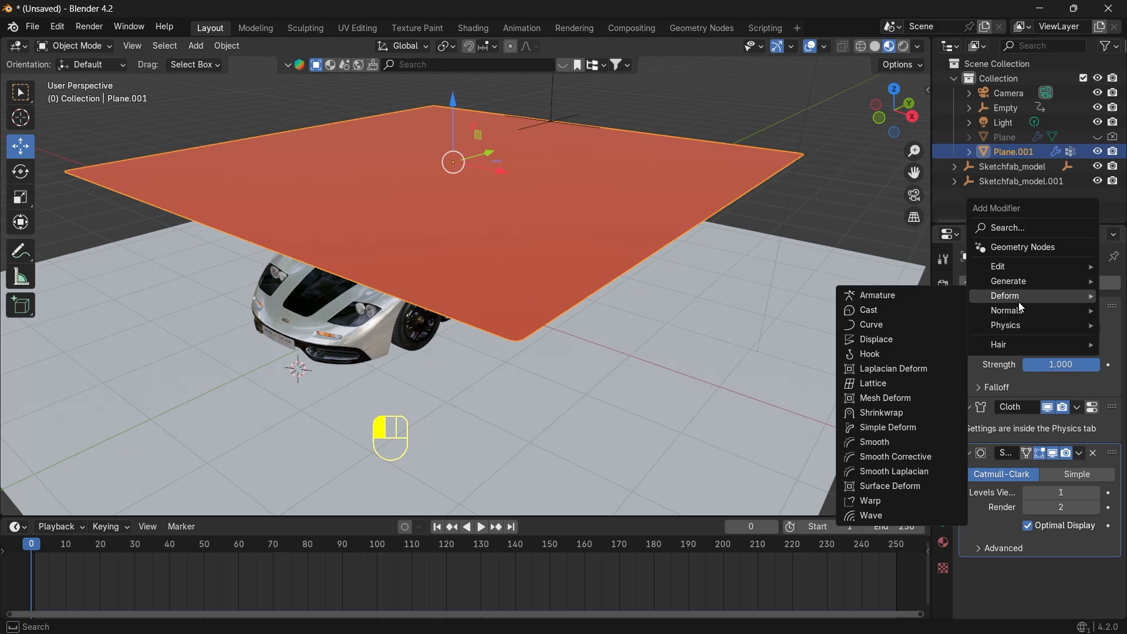
{"action": "mouse_move", "coordinate": [1029, 305]}
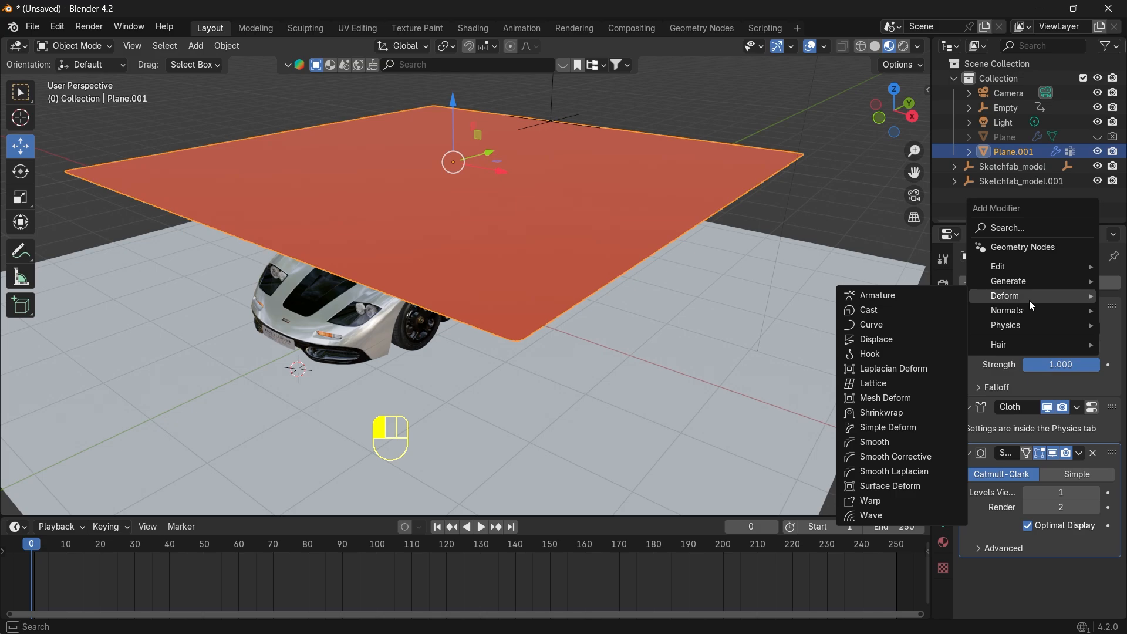
{"action": "mouse_move", "coordinate": [888, 428]}
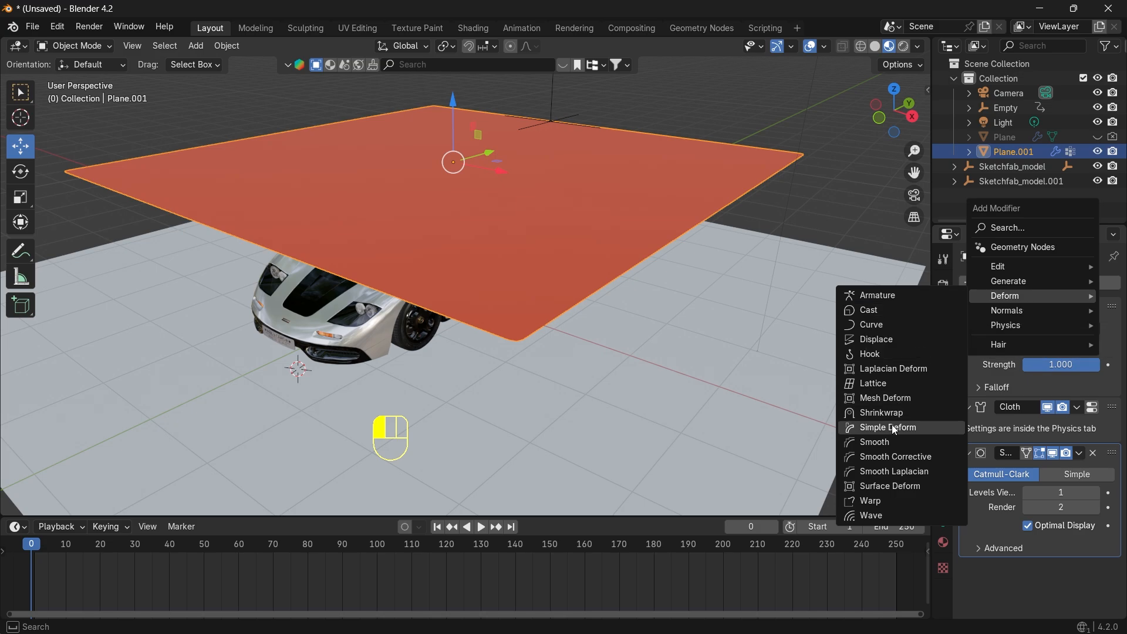
{"action": "mouse_move", "coordinate": [902, 470]}
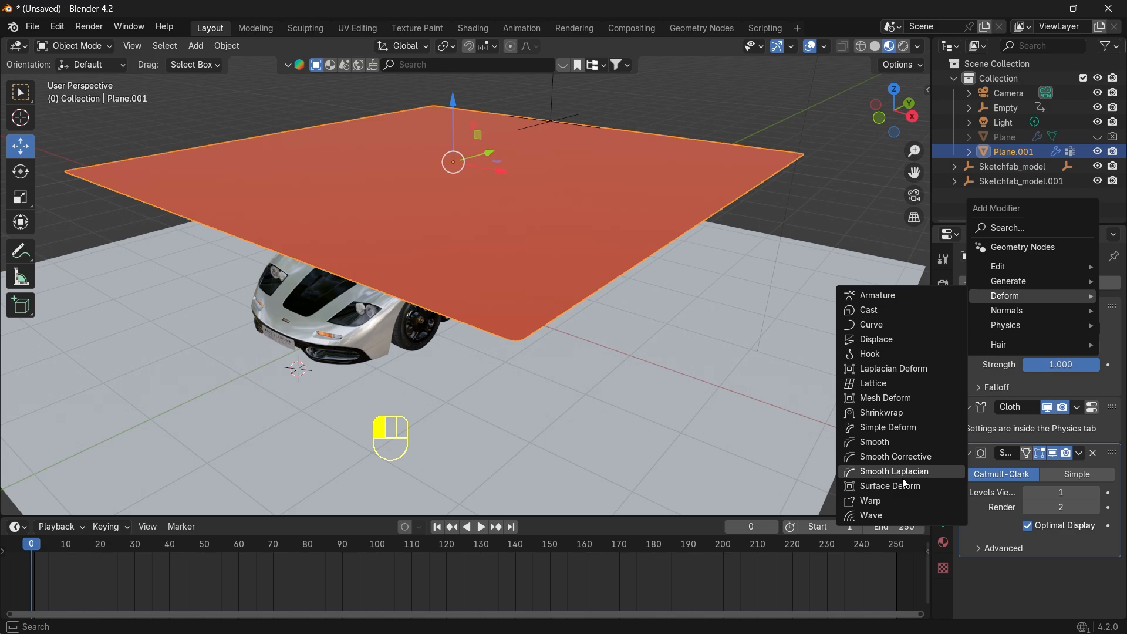
{"action": "left_click", "coordinate": [889, 484]}
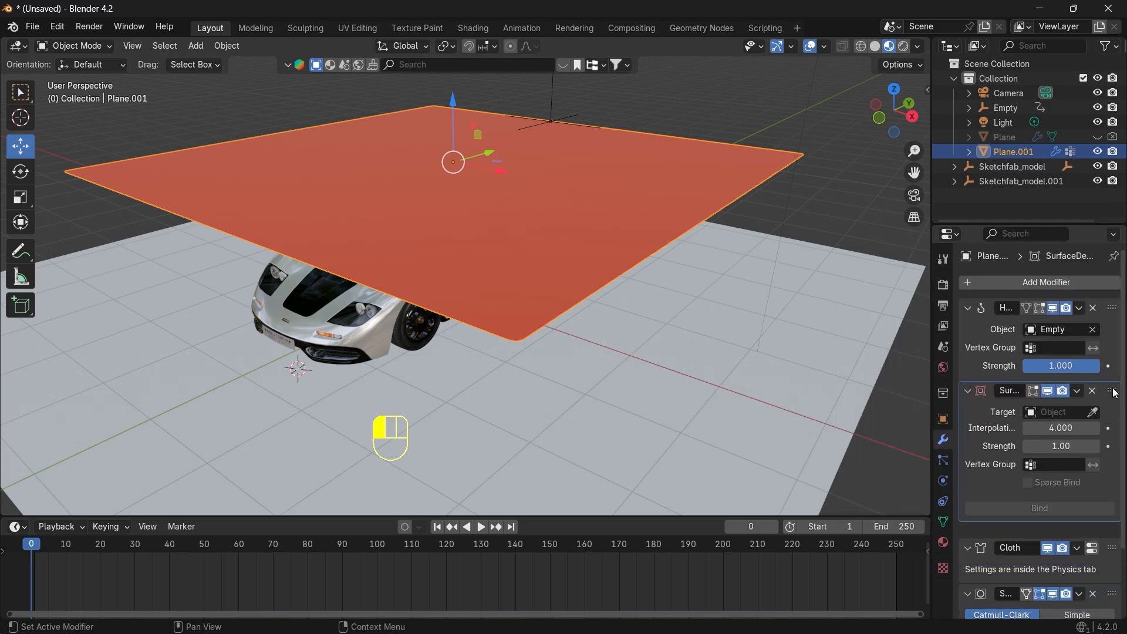
{"action": "left_click", "coordinate": [979, 386]}
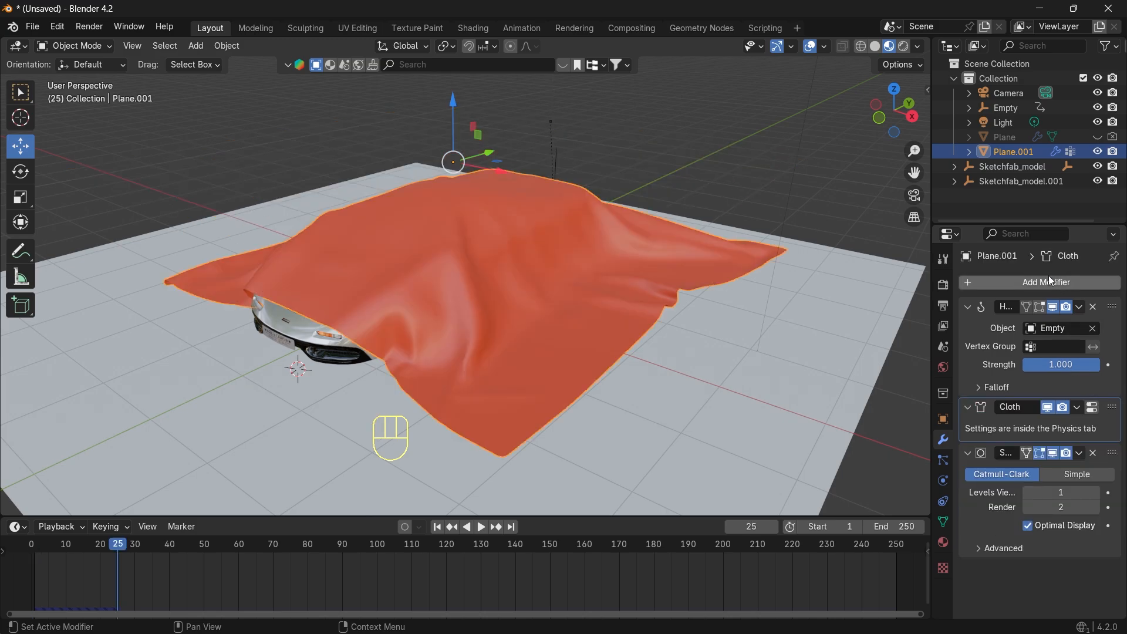
{"action": "left_click", "coordinate": [1045, 282]}
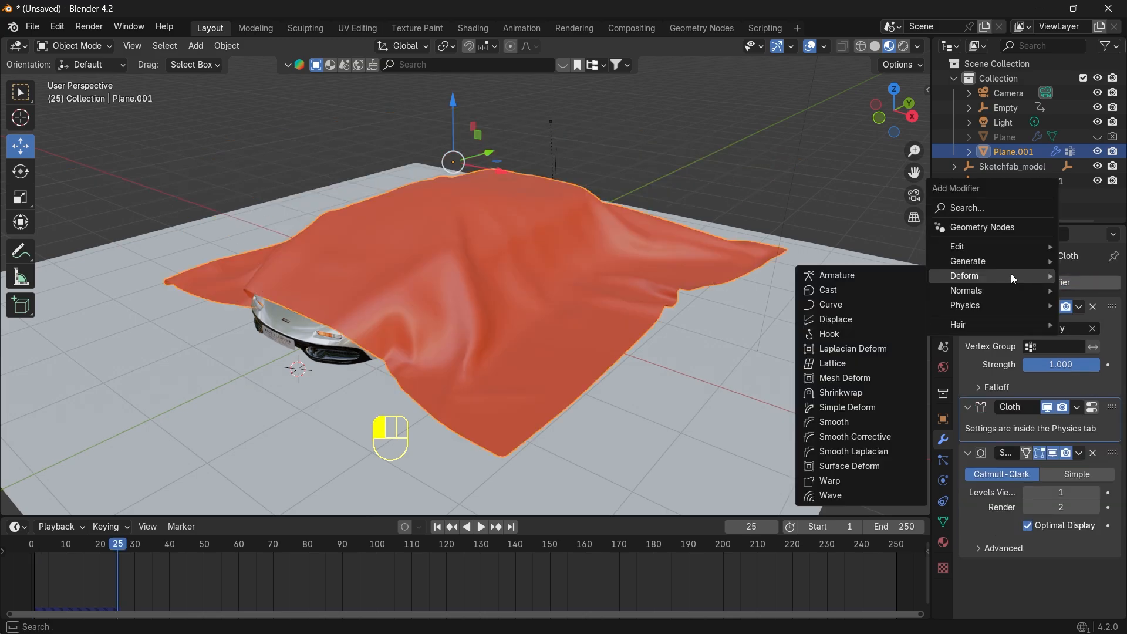
{"action": "left_click", "coordinate": [828, 333]}
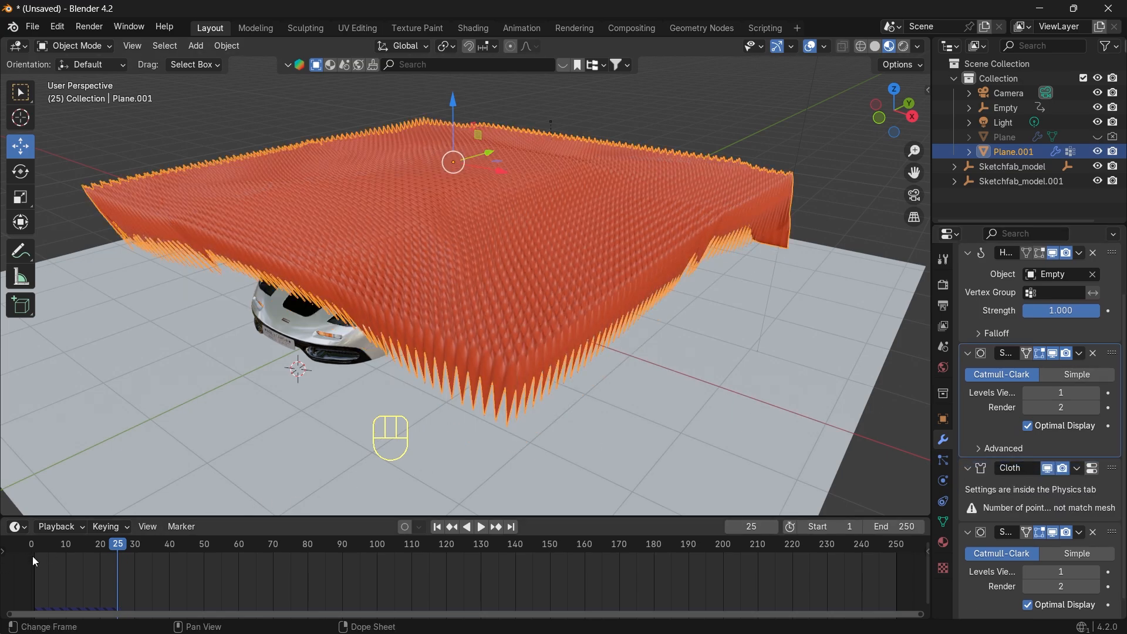
- Replay the red cloth draping smoothly over the car, then bring up Plane.001's Cloth physics settings
{"action": "key", "text": "space"}
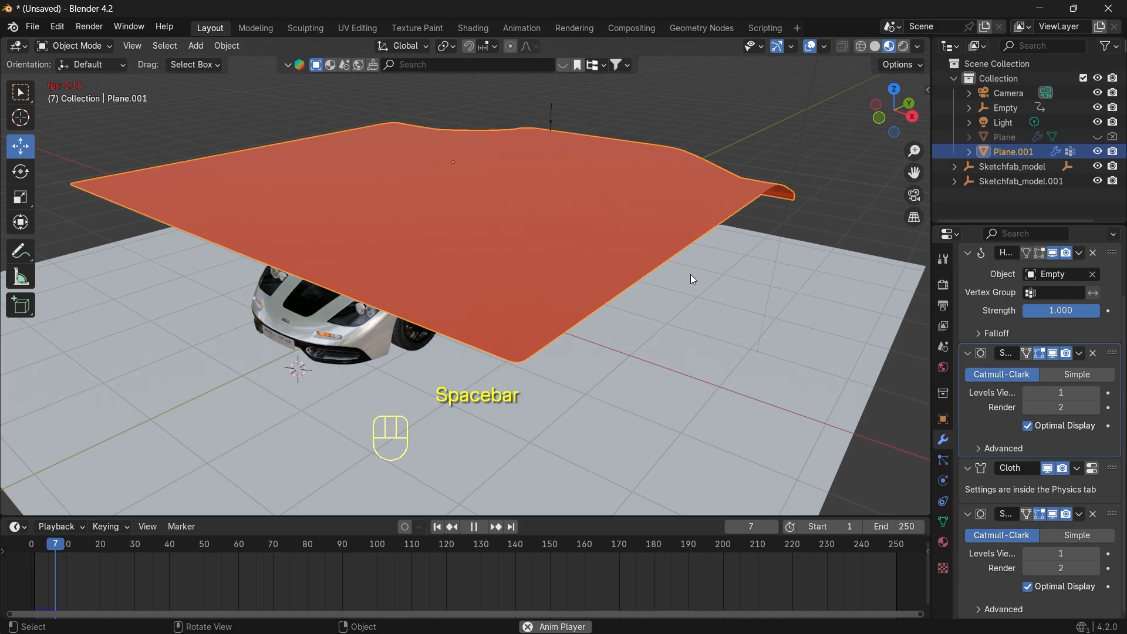
{"action": "key", "text": "space"}
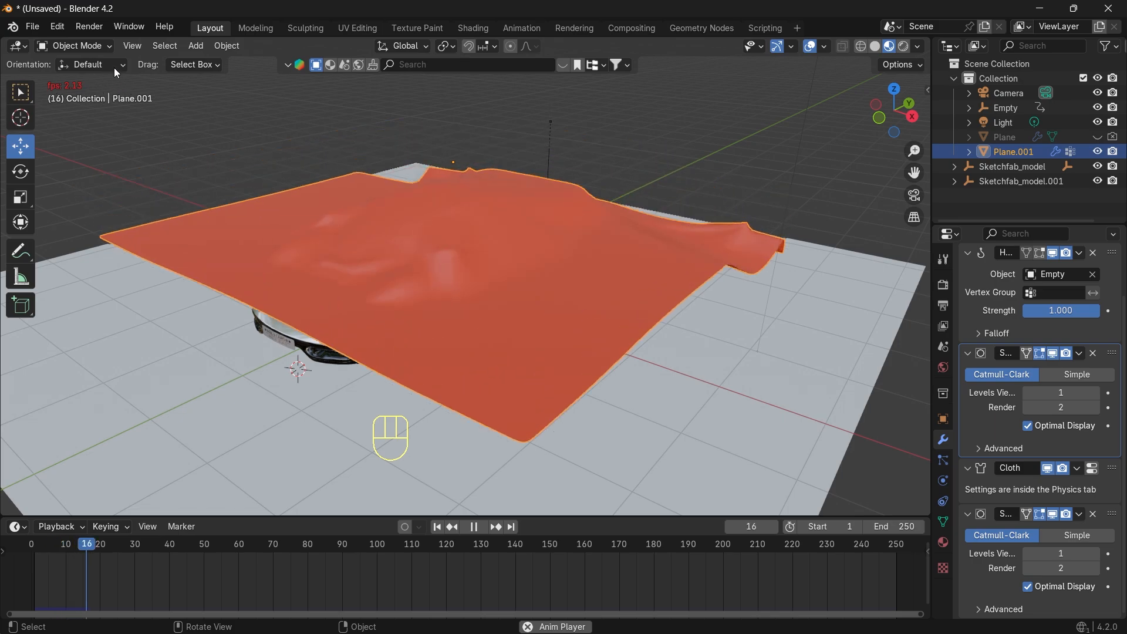
{"action": "left_click", "coordinate": [494, 526]}
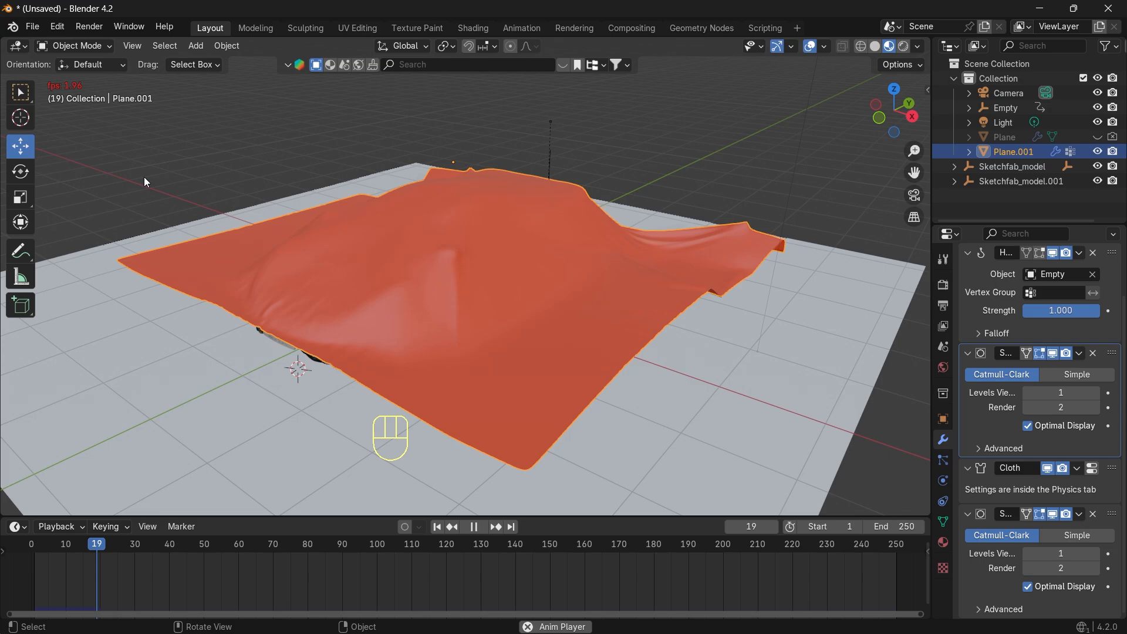
{"action": "left_click", "coordinate": [473, 526]}
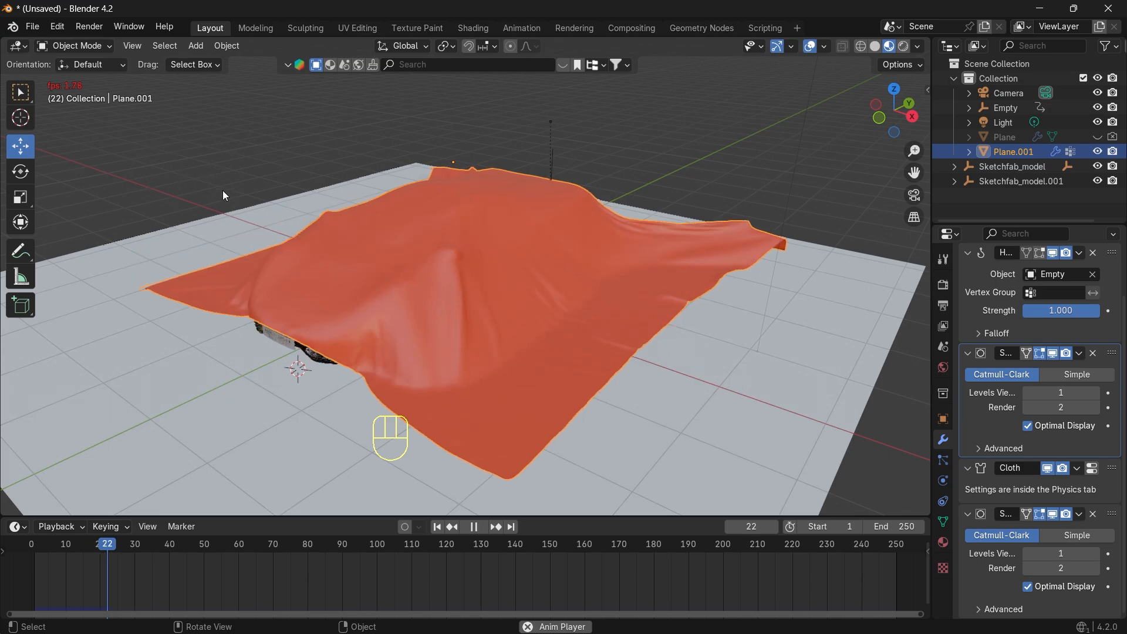
{"action": "left_click", "coordinate": [473, 530]}
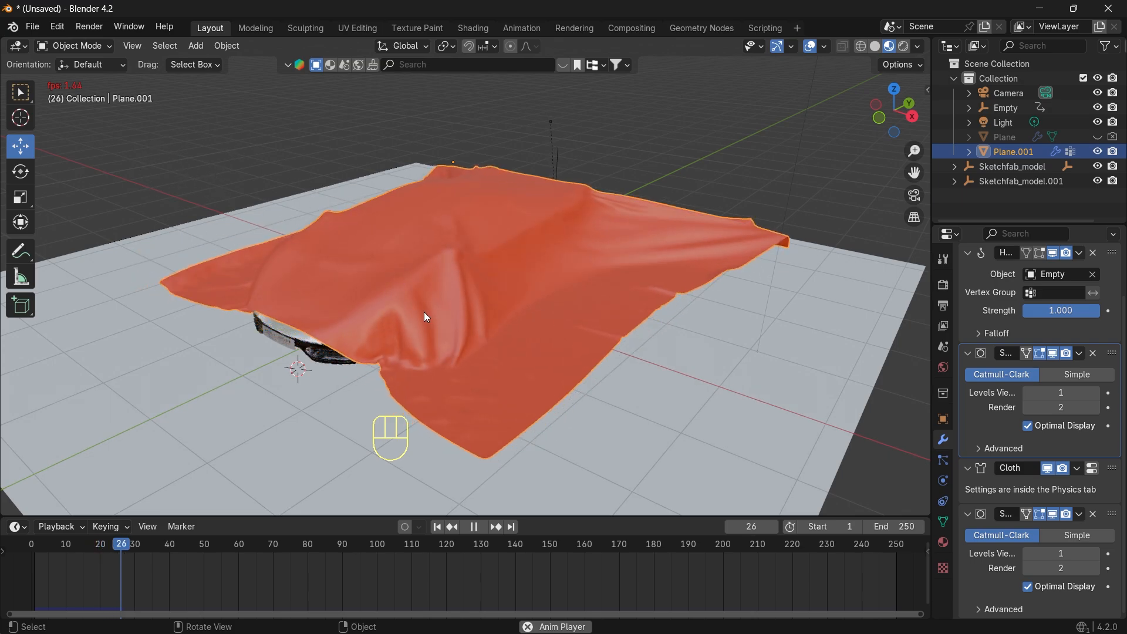
{"action": "key", "text": "space"}
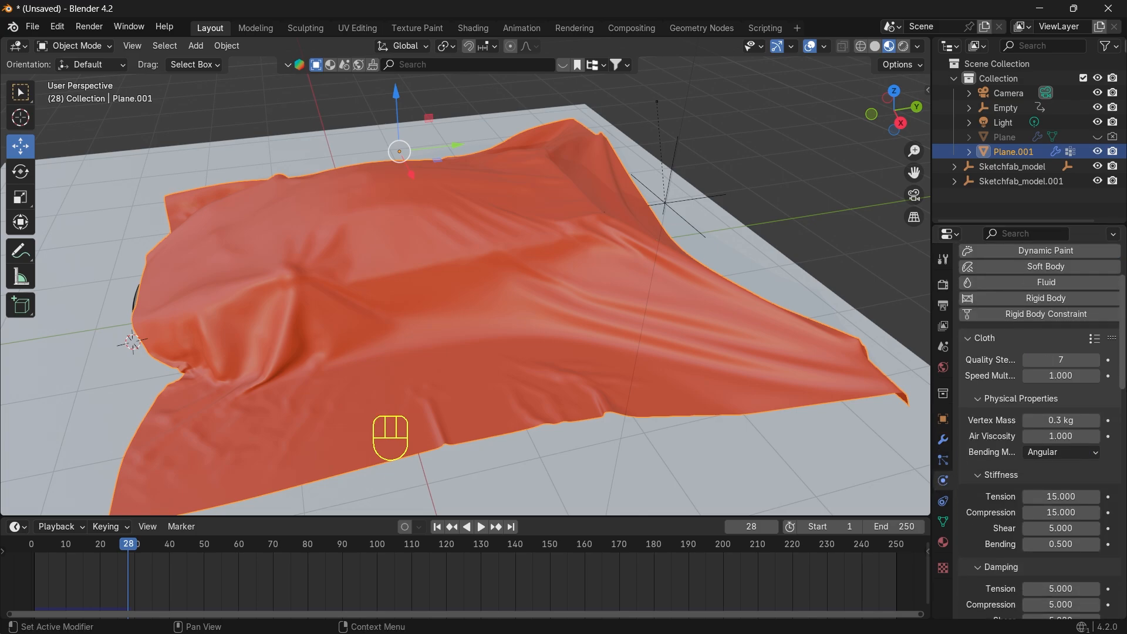
- Expand the Cloth Cache panel showing 28 cached frames, then reach the scene's Frame End field (250)
{"action": "scroll", "scroll_direction": "down", "scroll_amount": 3}
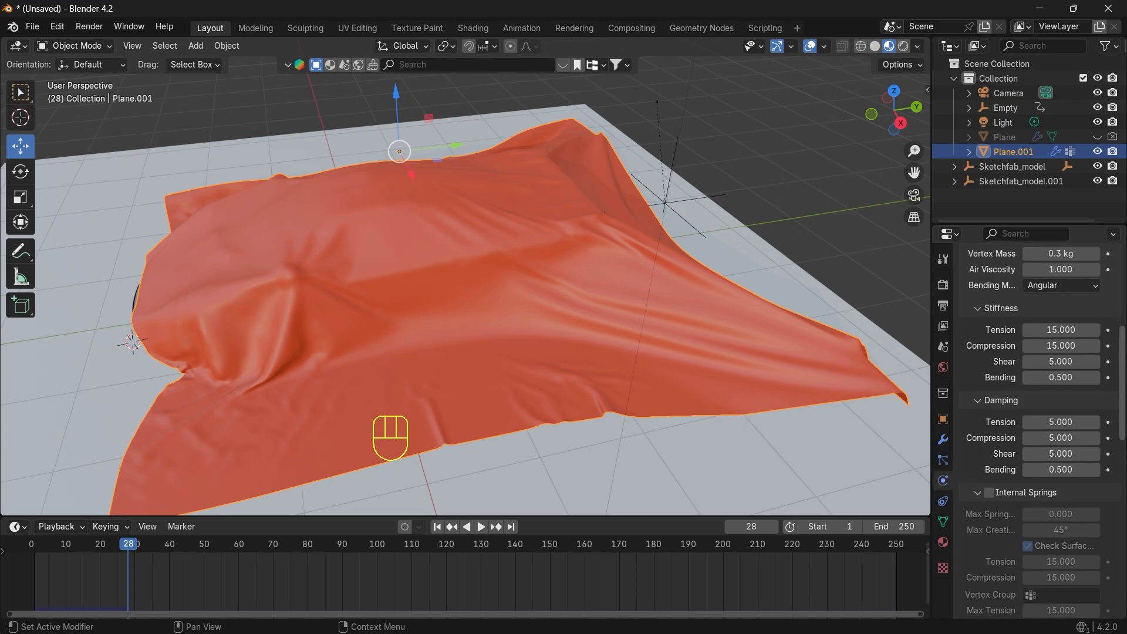
{"action": "scroll", "scroll_direction": "down", "scroll_amount": 3}
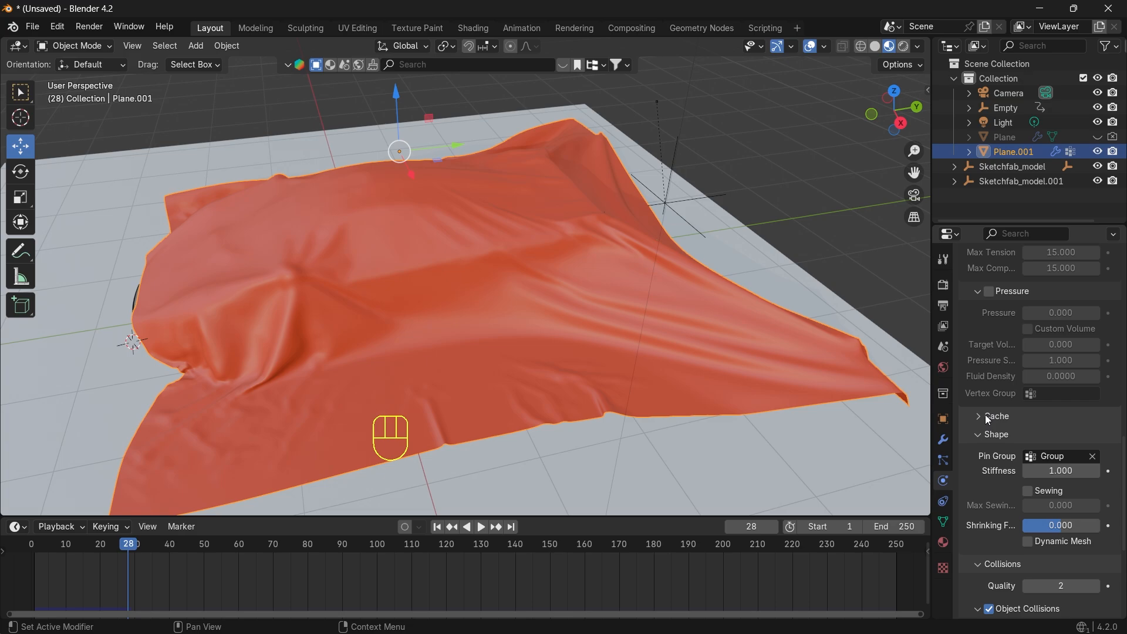
{"action": "left_click", "coordinate": [980, 417]}
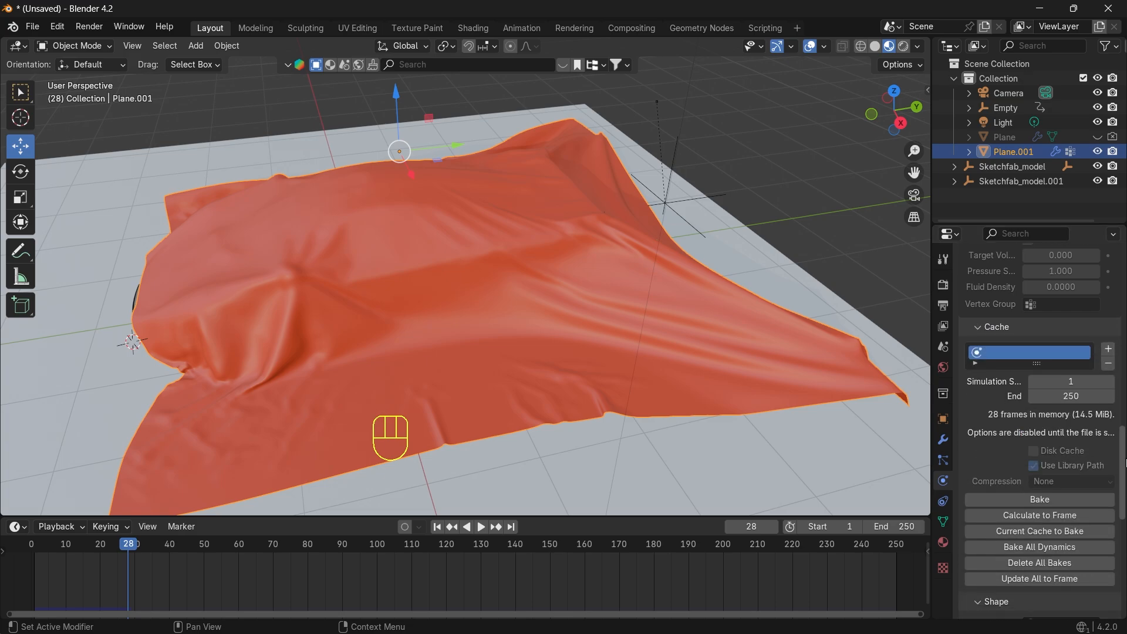
{"action": "scroll", "scroll_direction": "down", "scroll_amount": 3}
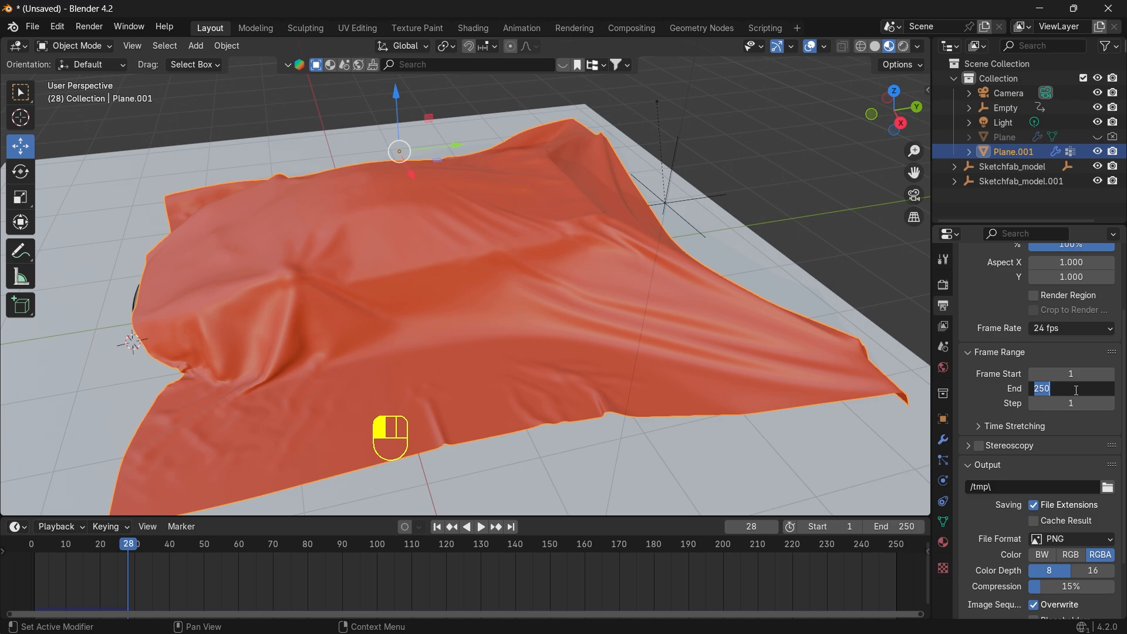
- Set the scene end frame to 140 so the cloth cache range also stops at 140
{"action": "left_click", "coordinate": [479, 527]}
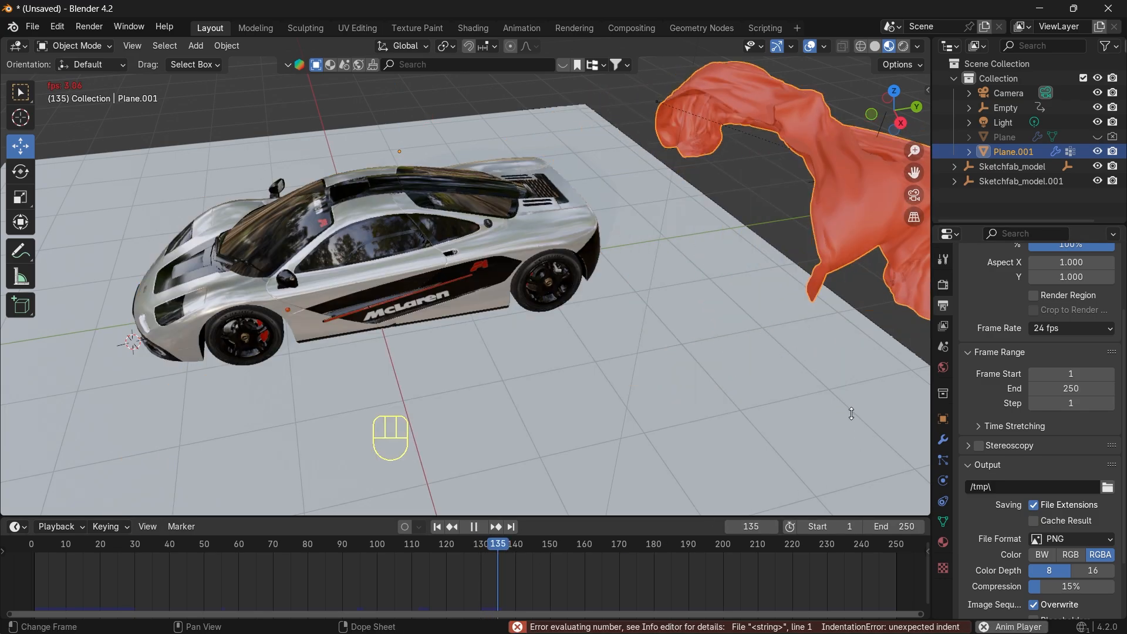
{"action": "key", "text": "space"}
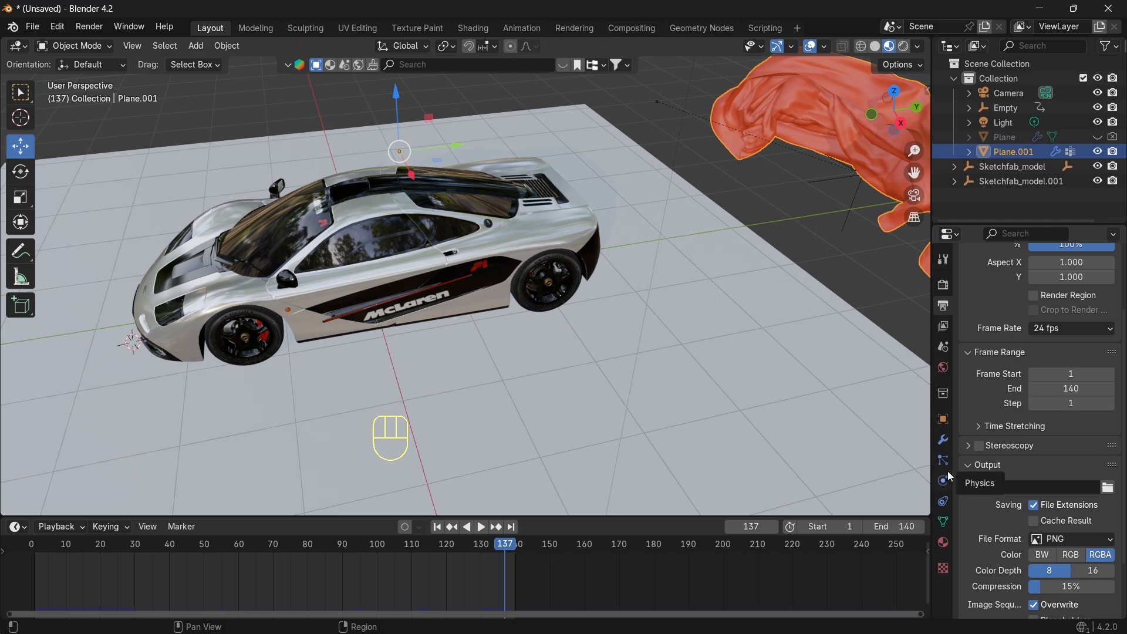
{"action": "left_click", "coordinate": [942, 480]}
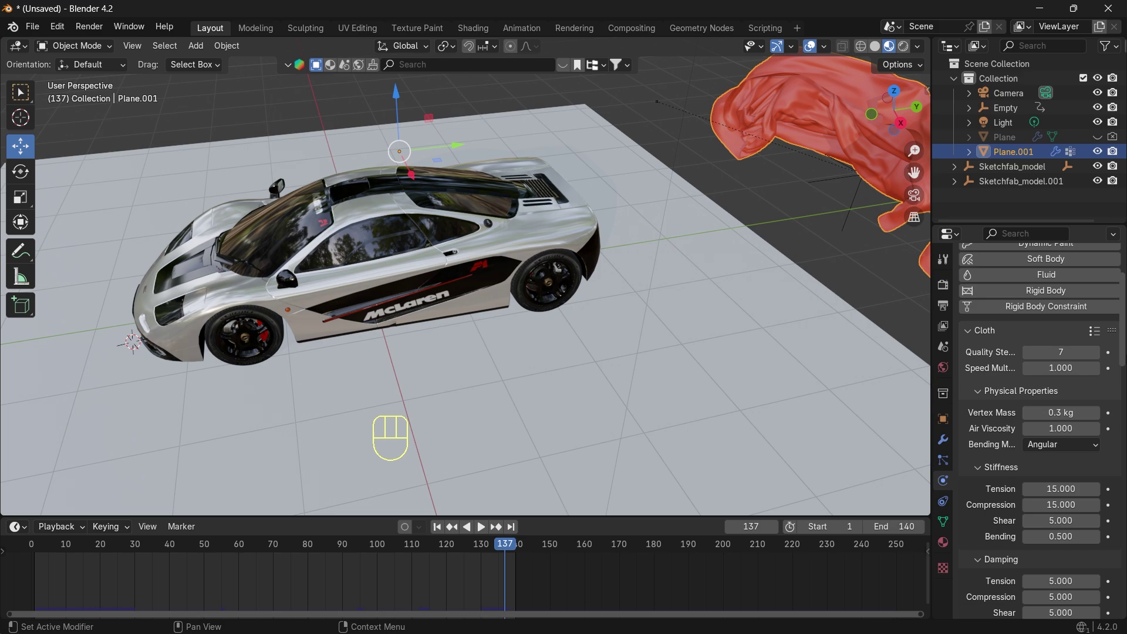
{"action": "scroll", "scroll_direction": "down", "scroll_amount": 3}
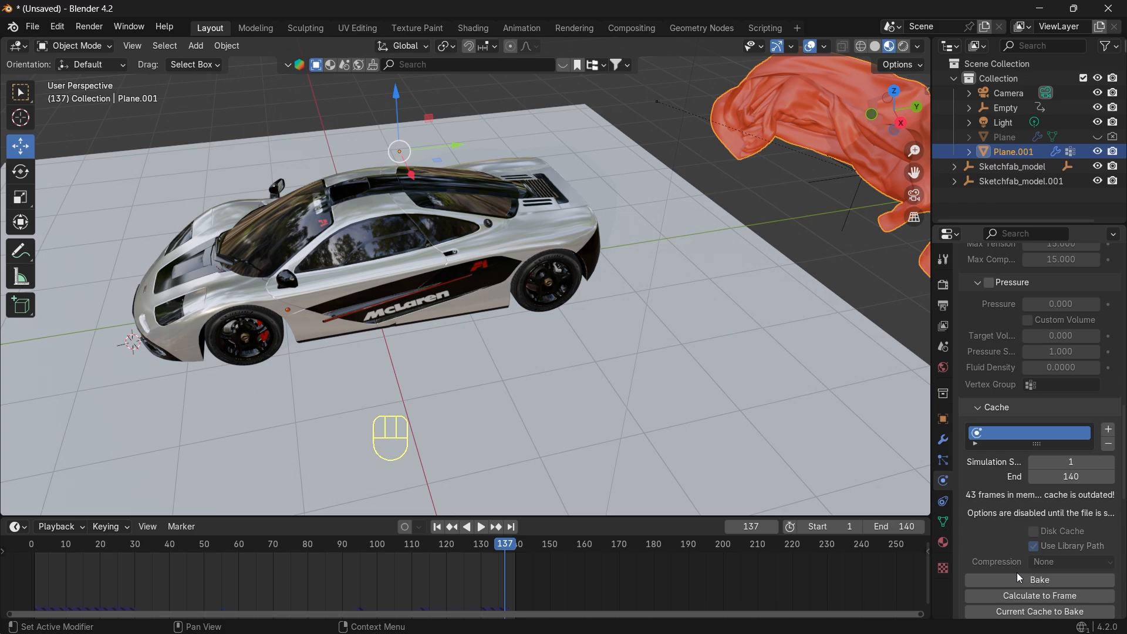
- Bake the cloth cache so all 140 frames (72.7 MB) are stored
{"action": "left_click", "coordinate": [1038, 580]}
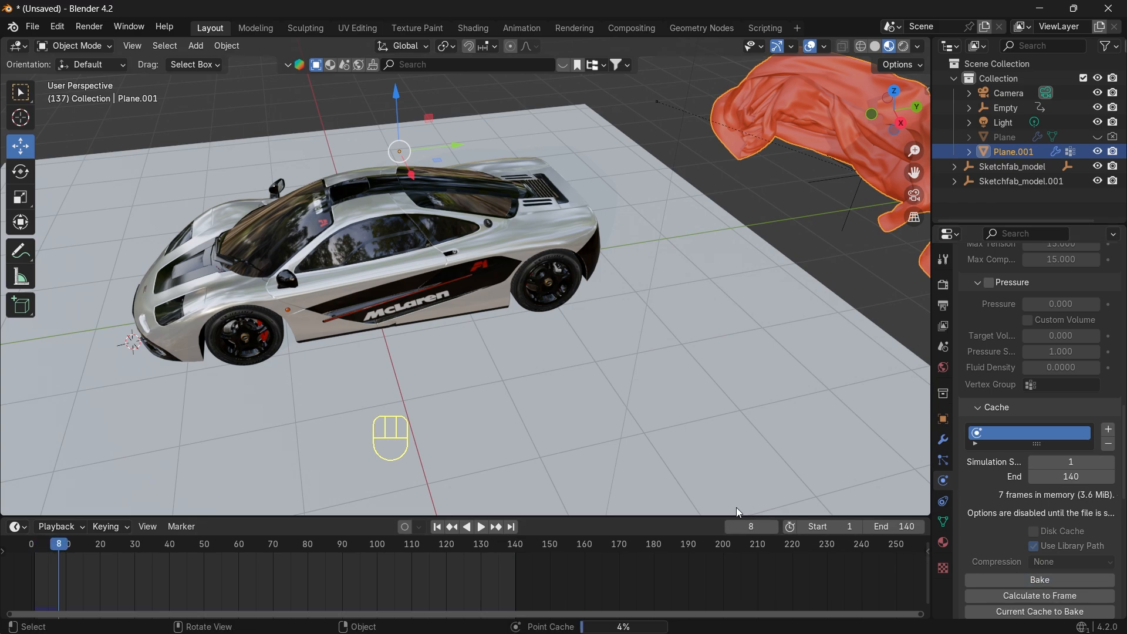
{"action": "left_click", "coordinate": [479, 529]}
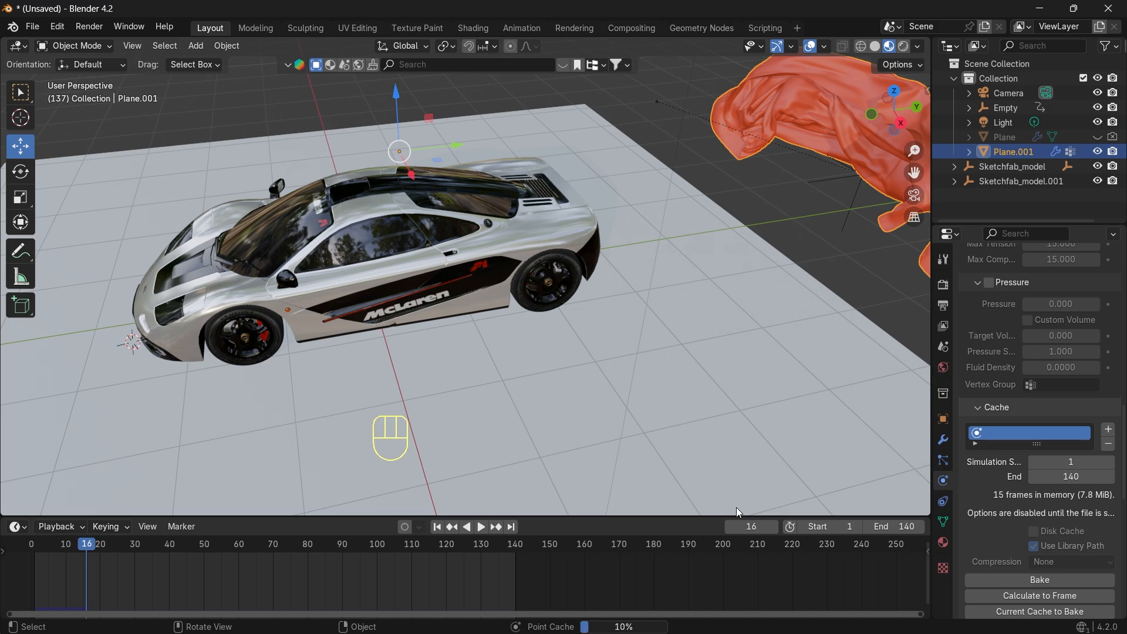
{"action": "left_click", "coordinate": [1038, 580]}
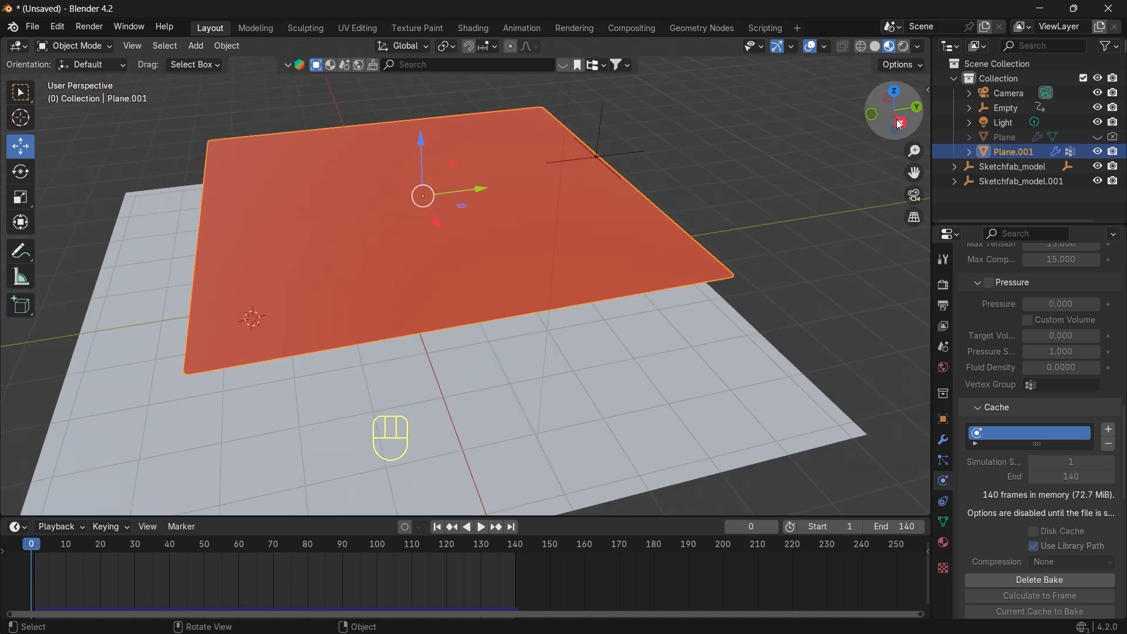
{"action": "key", "text": "space"}
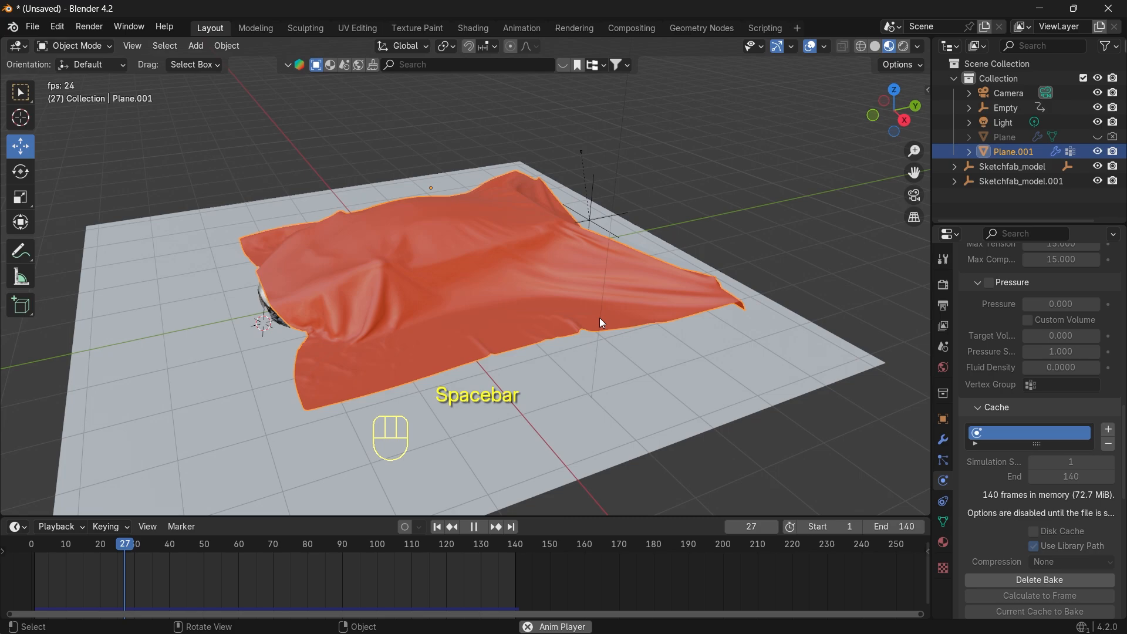
{"action": "key", "text": "space"}
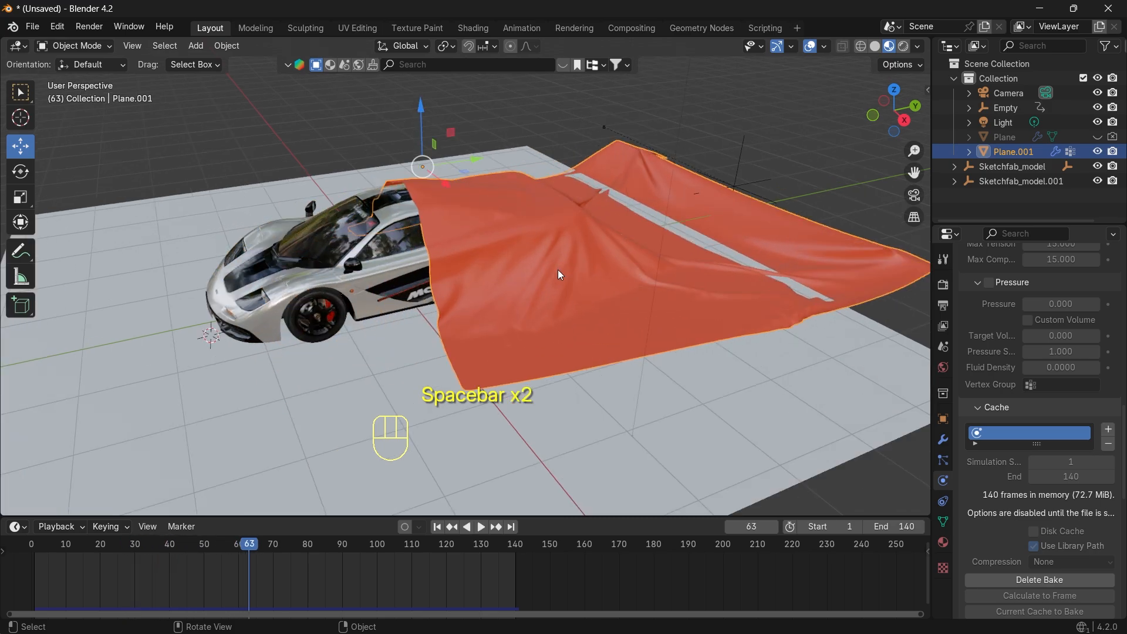
{"action": "key", "text": "space"}
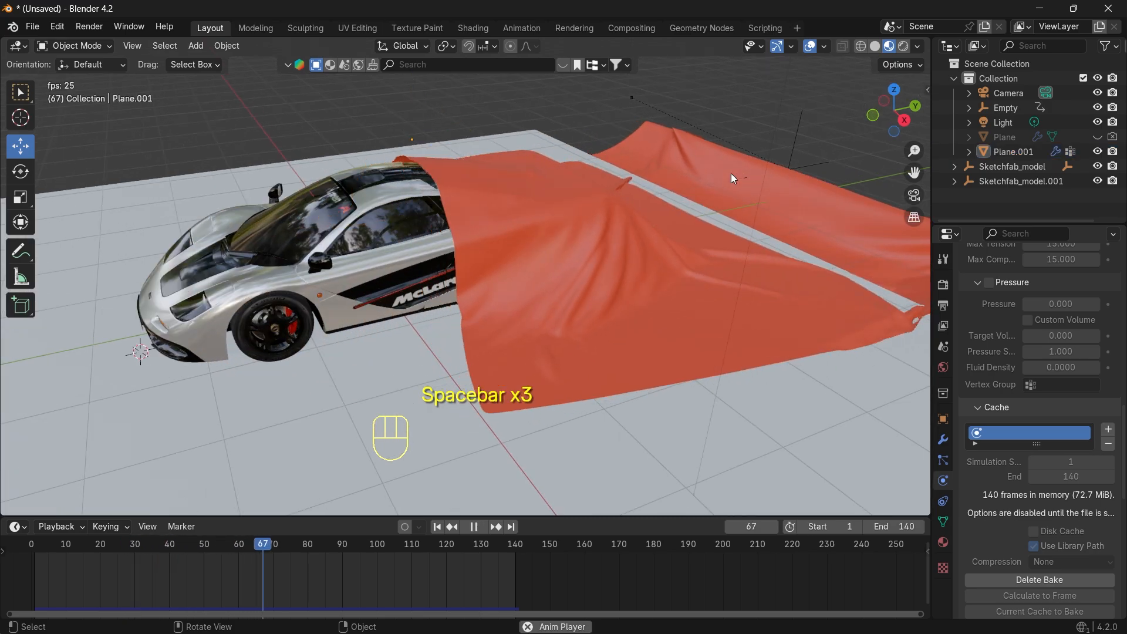
{"action": "key", "text": "space"}
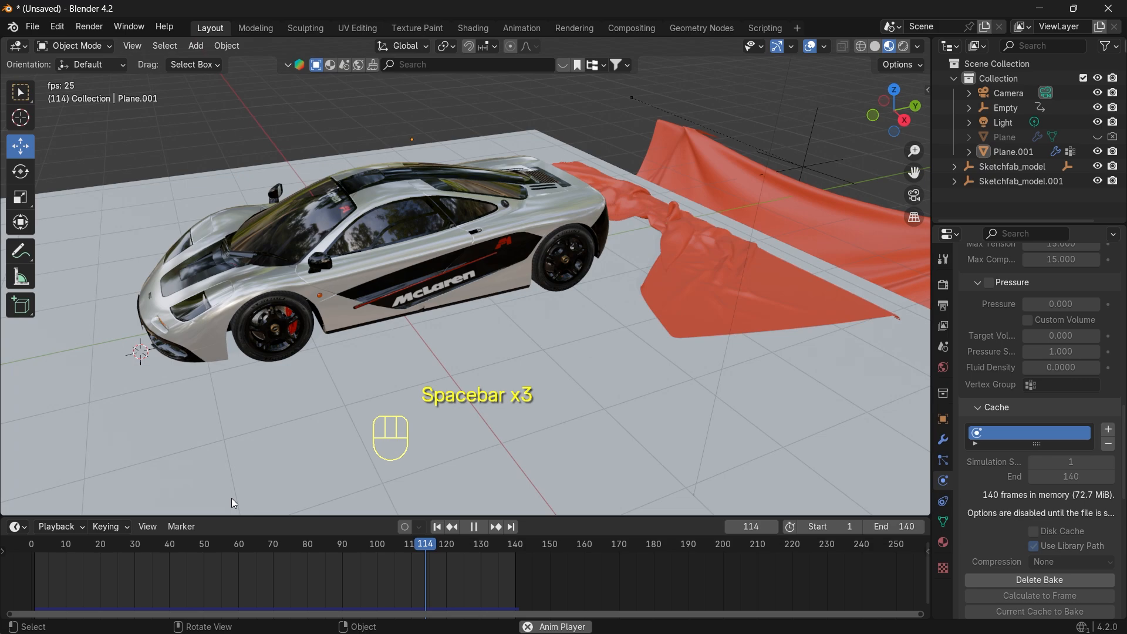
{"action": "key", "text": "space"}
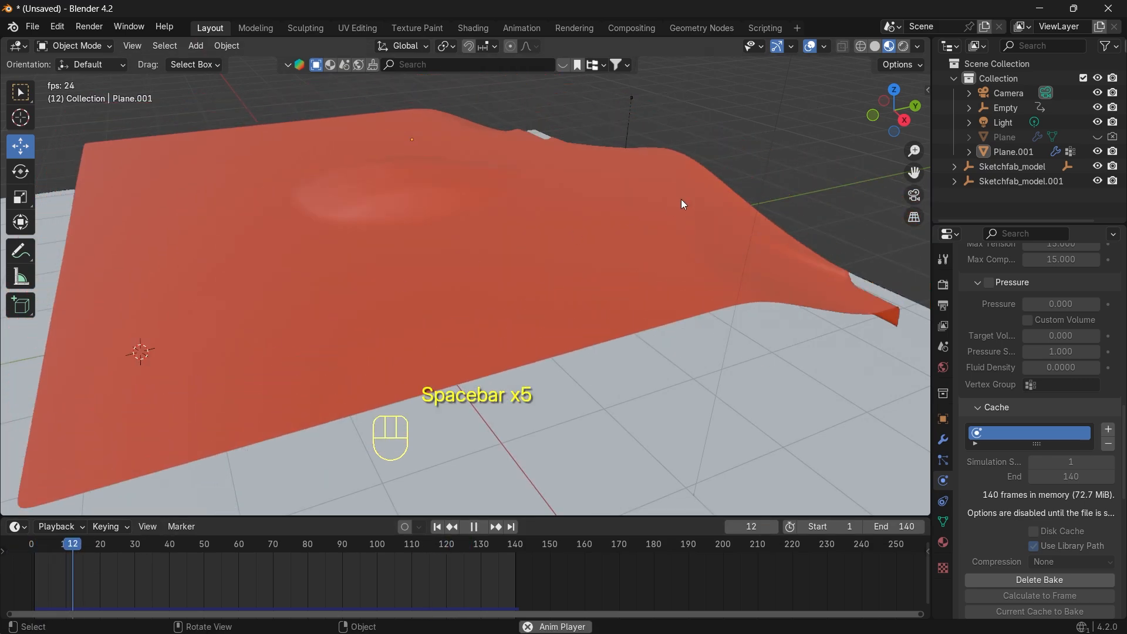
{"action": "key", "text": "space"}
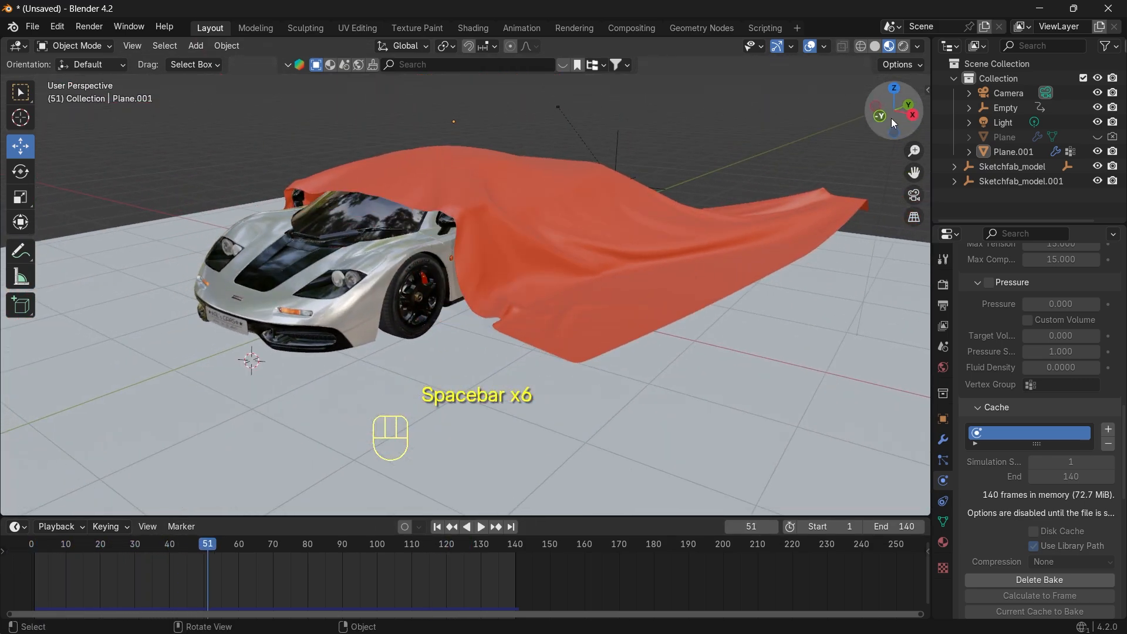
{"action": "key", "text": "space"}
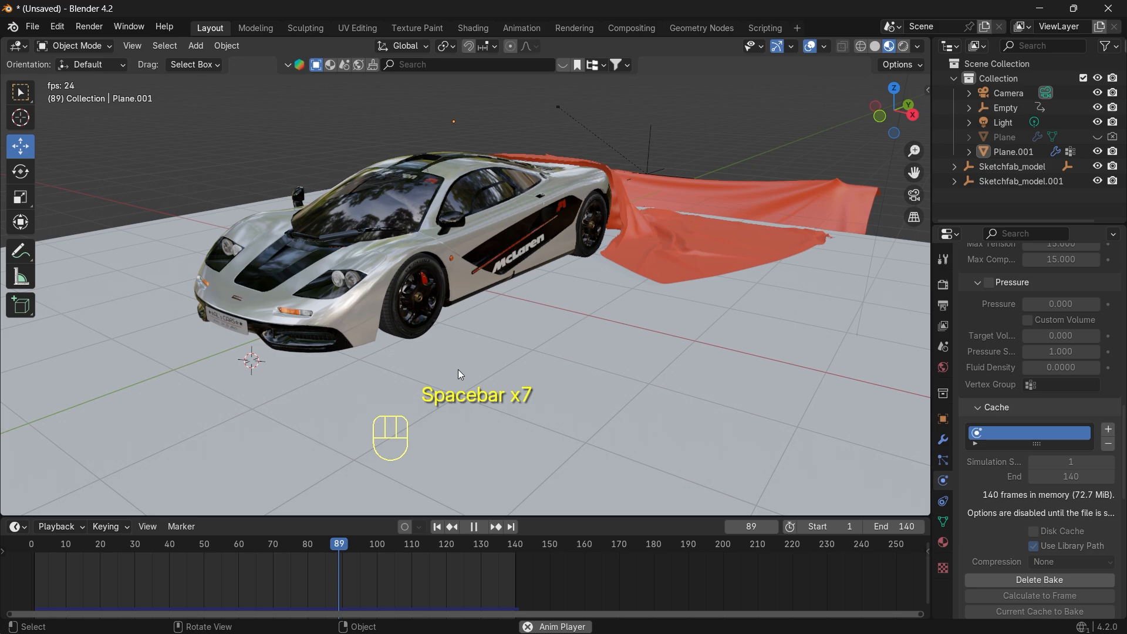
{"action": "key", "text": "space"}
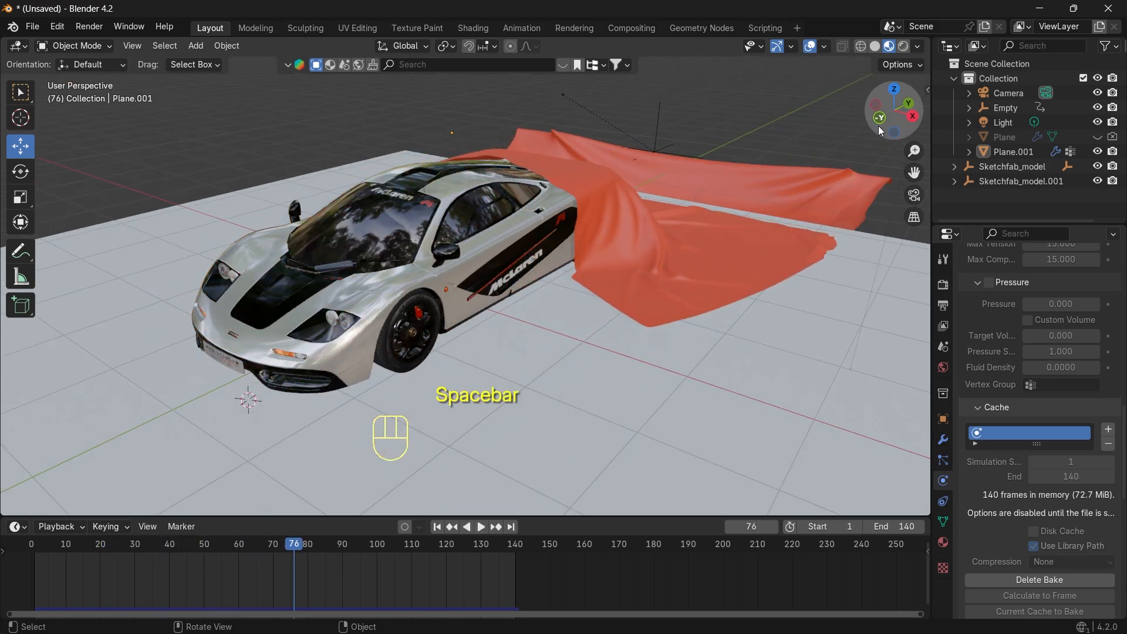
{"action": "mouse_move", "coordinate": [879, 118]}
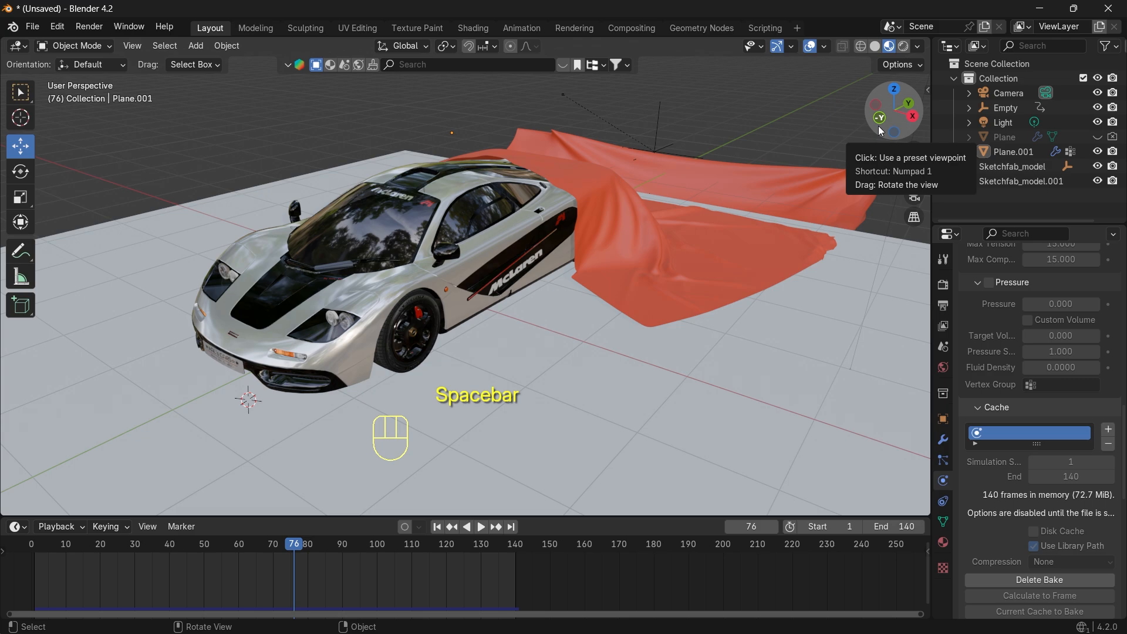